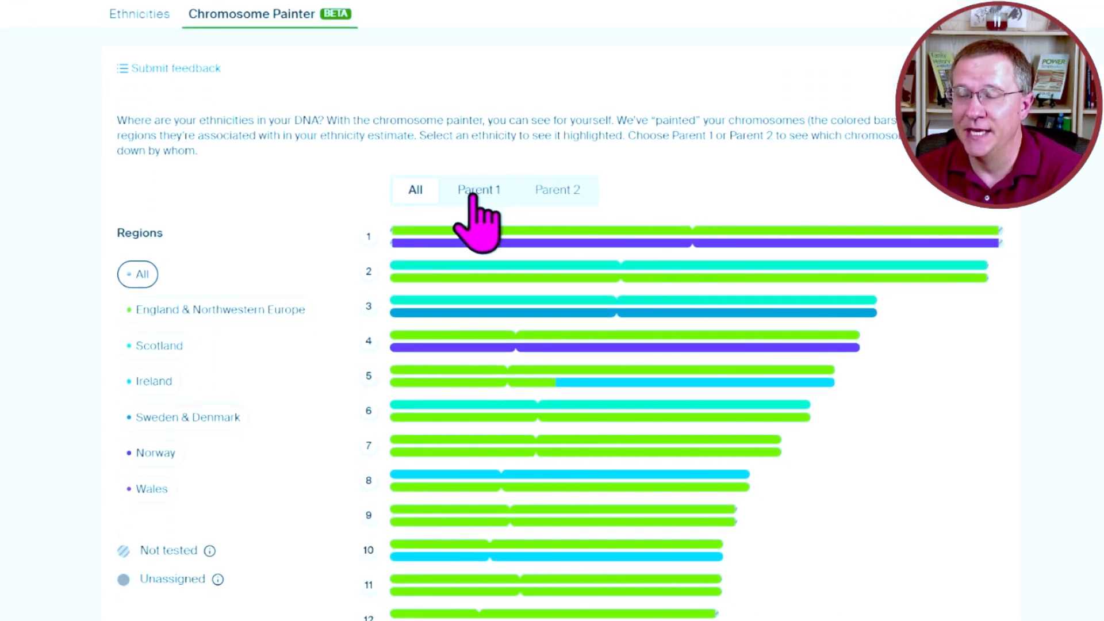
- Toggle first-parent, second-parent and both-parent views, then scroll the 50% painting to chromosome X
click(478, 189)
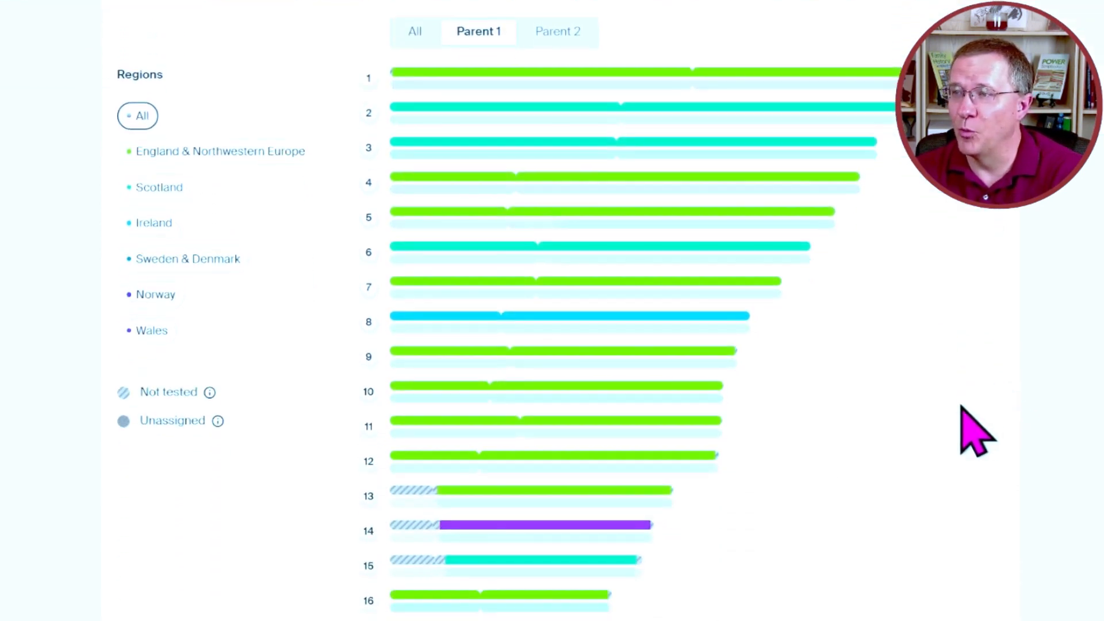
click(558, 31)
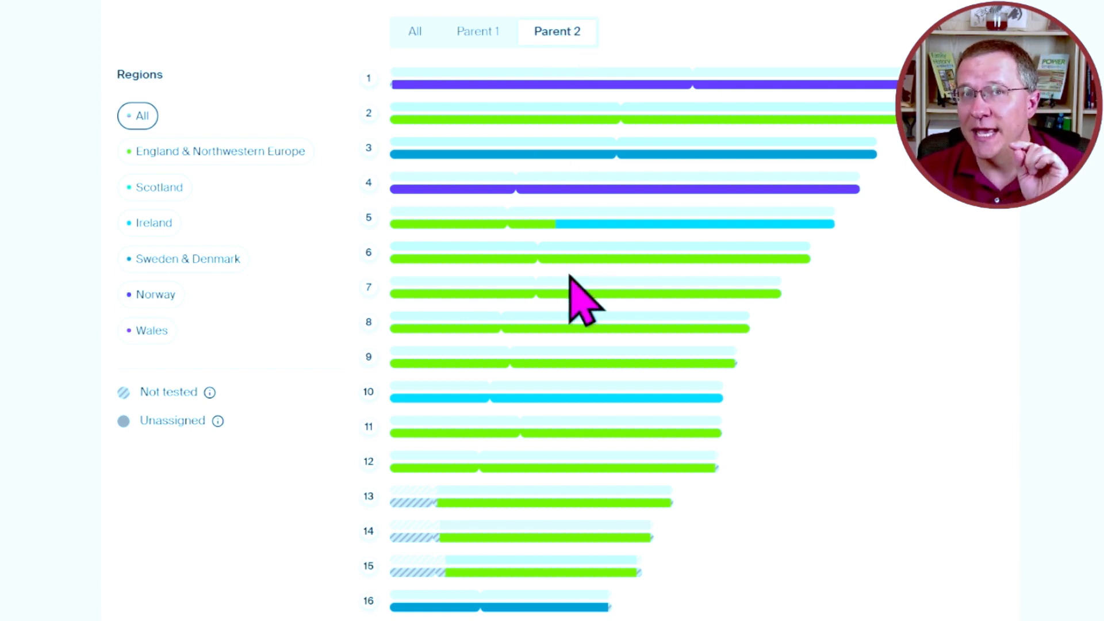
mouse_move(683, 387)
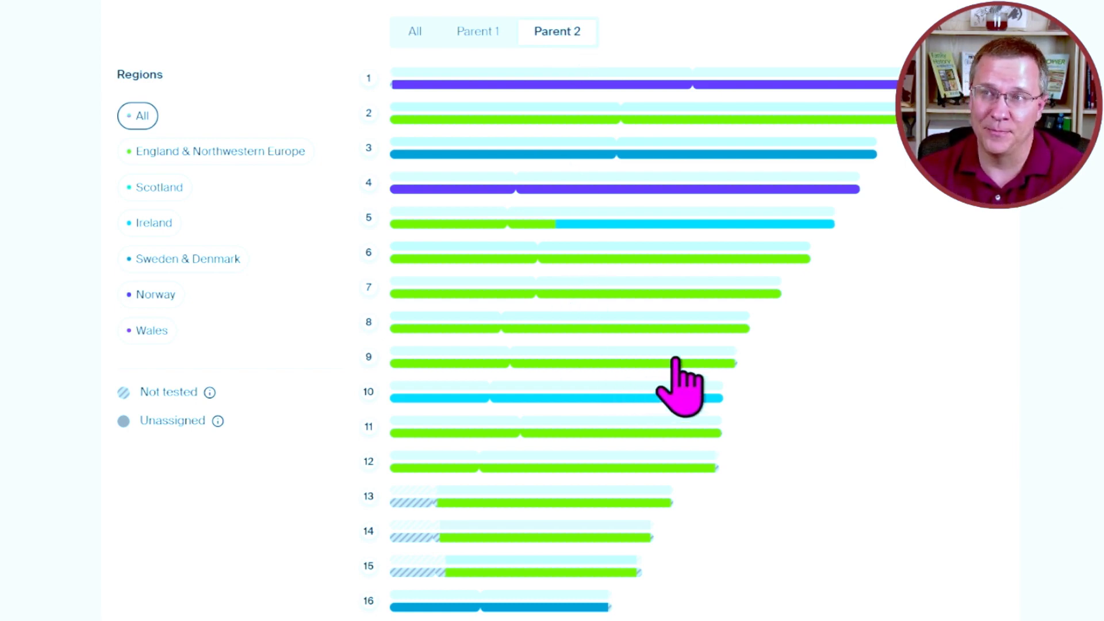
mouse_move(932, 374)
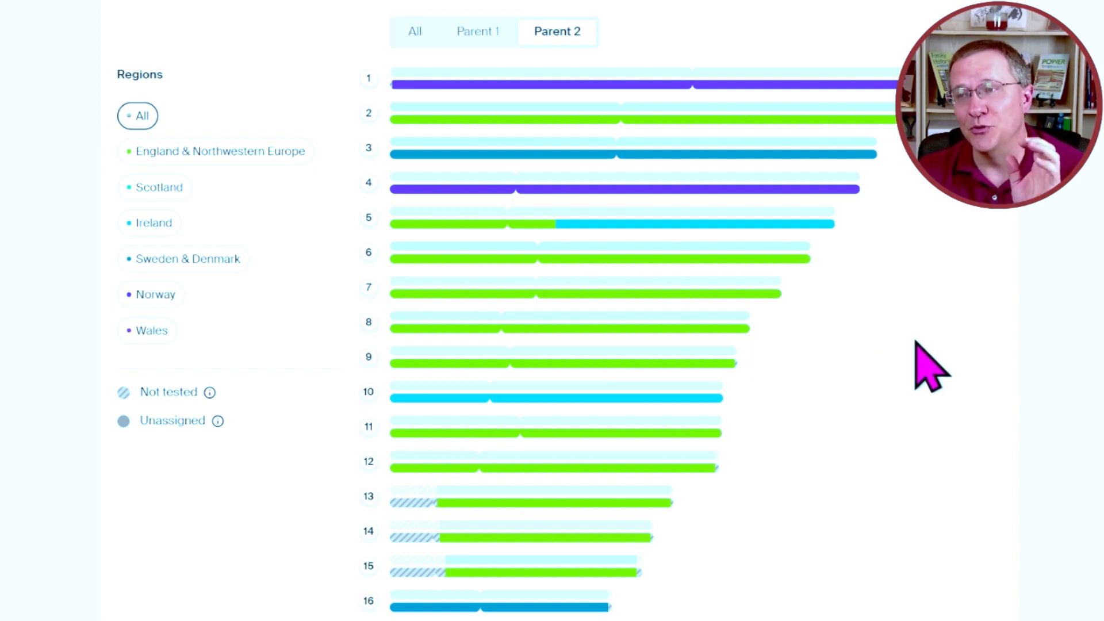
click(414, 31)
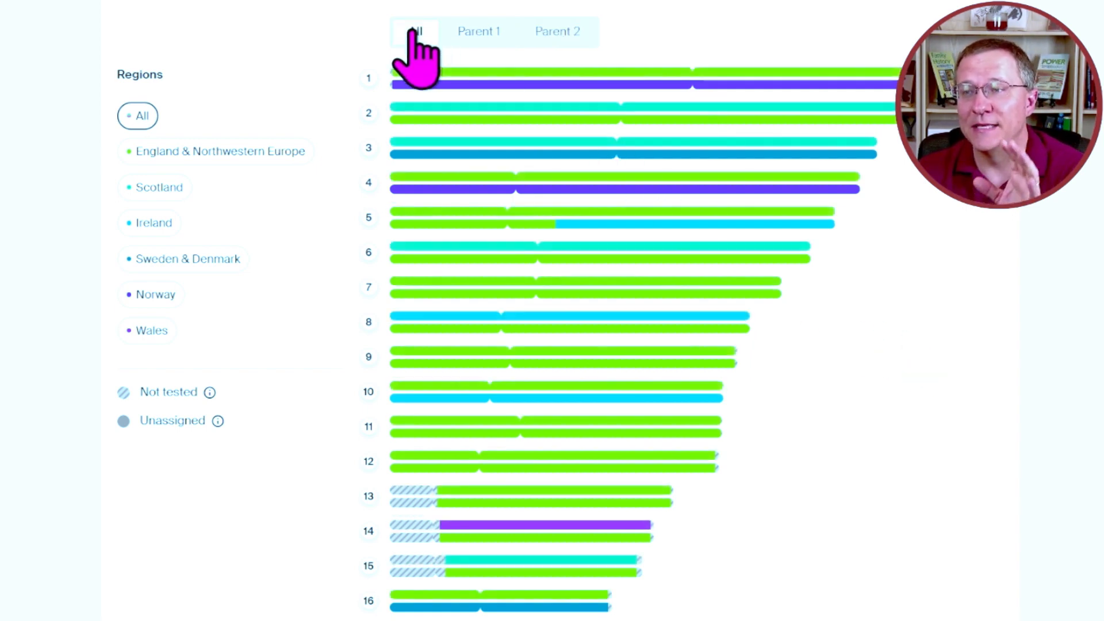
mouse_move(873, 309)
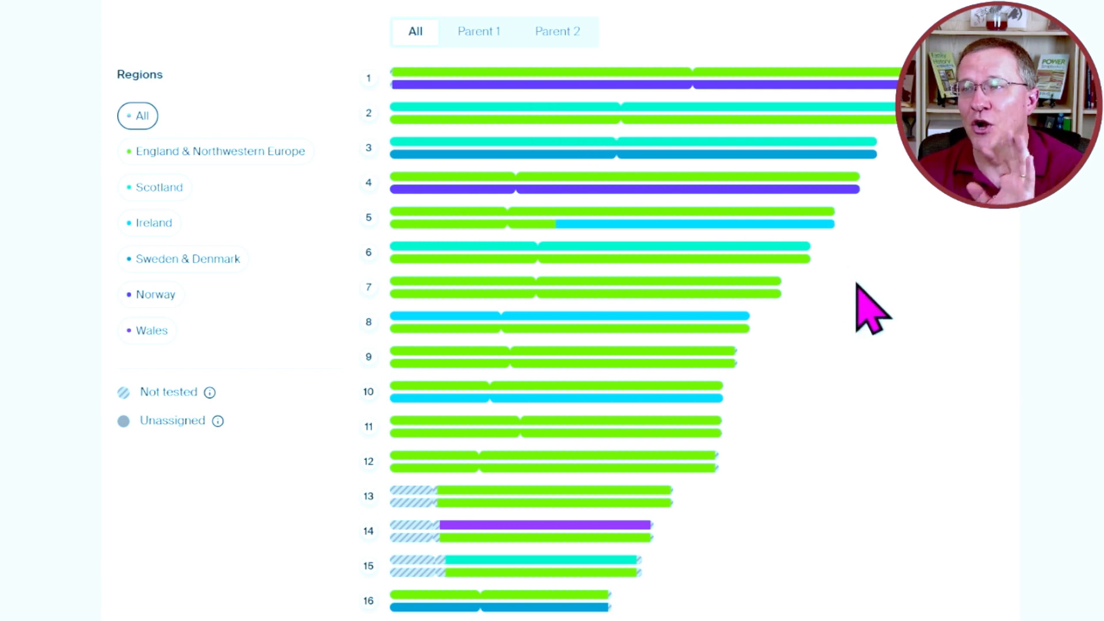
scroll(up, 3)
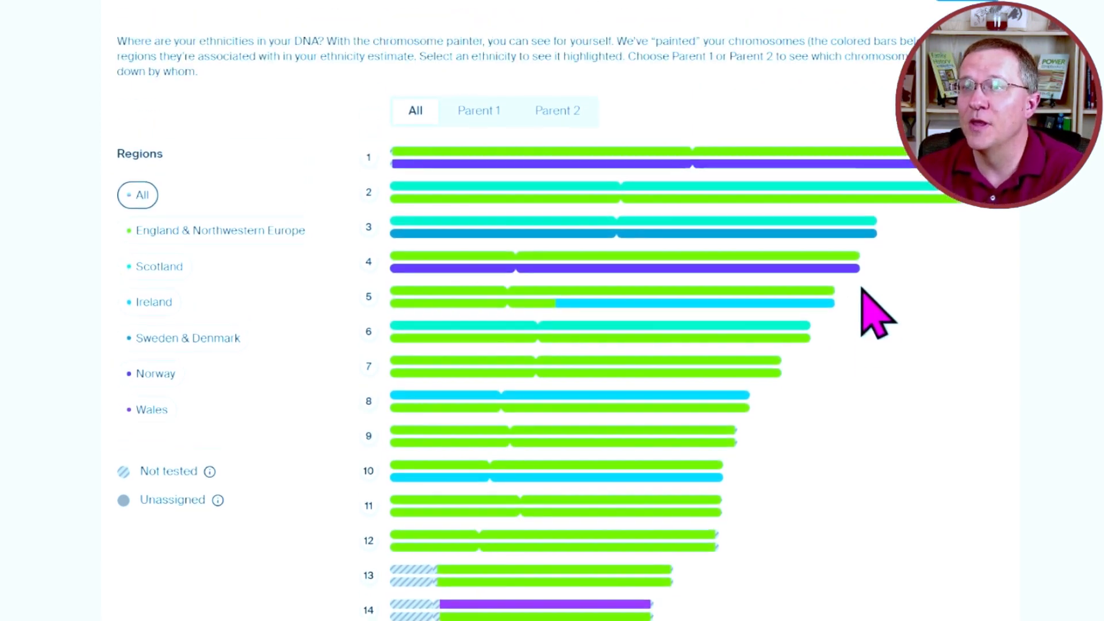
scroll(down, 3)
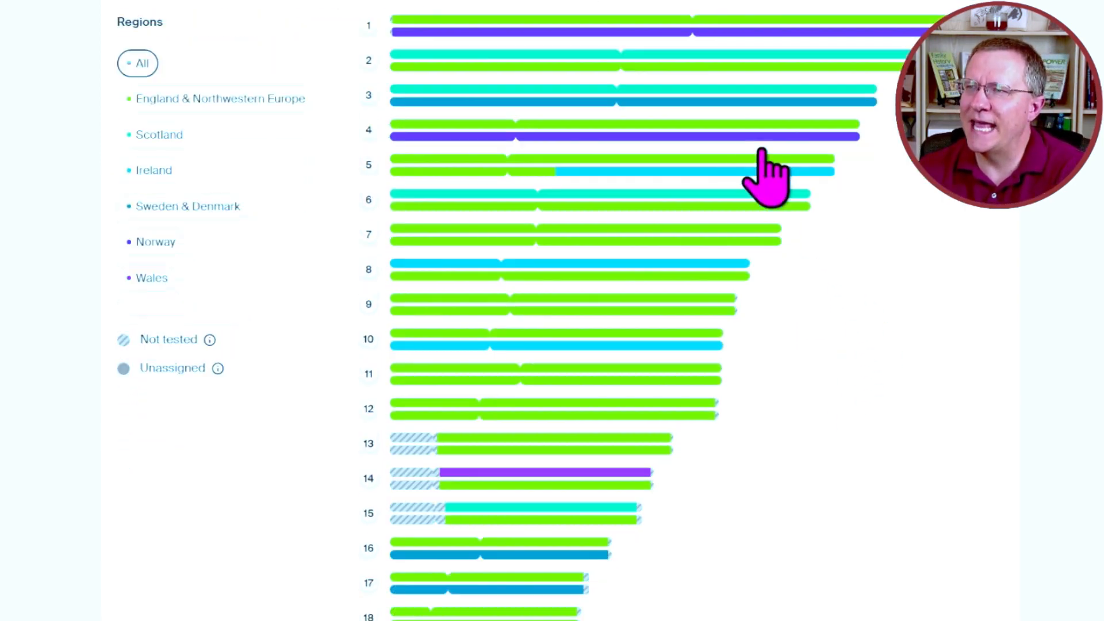
mouse_move(666, 204)
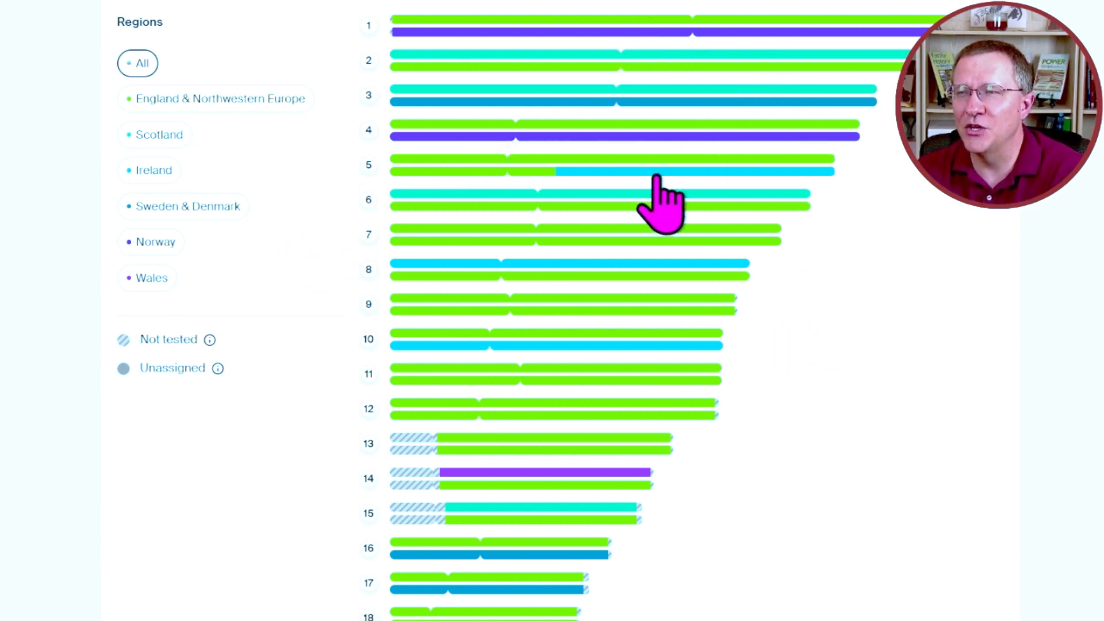
mouse_move(465, 176)
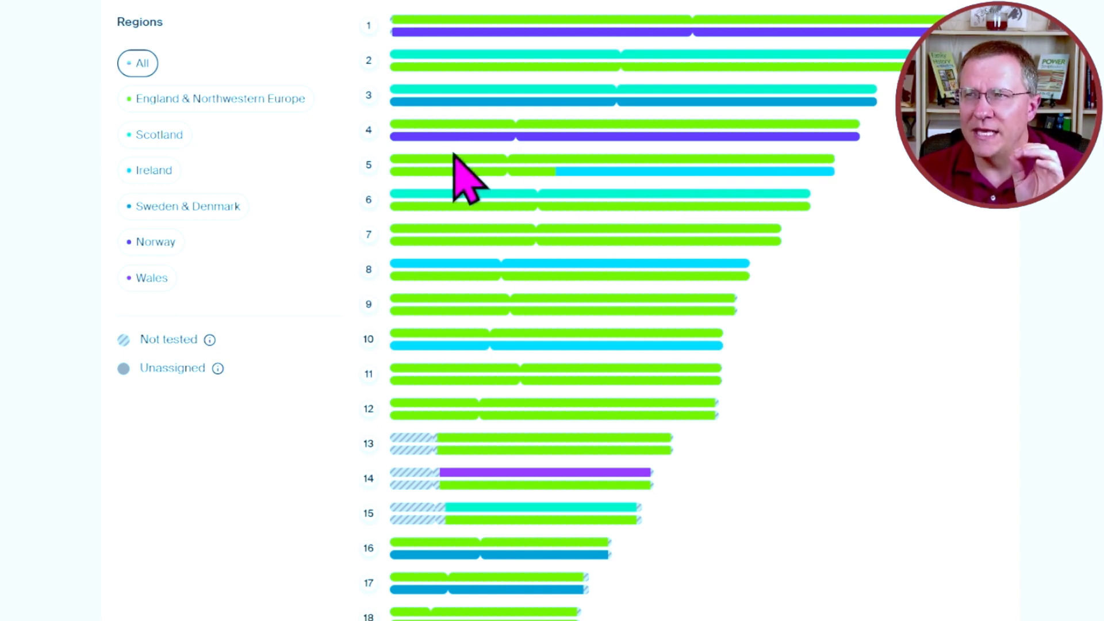
mouse_move(831, 175)
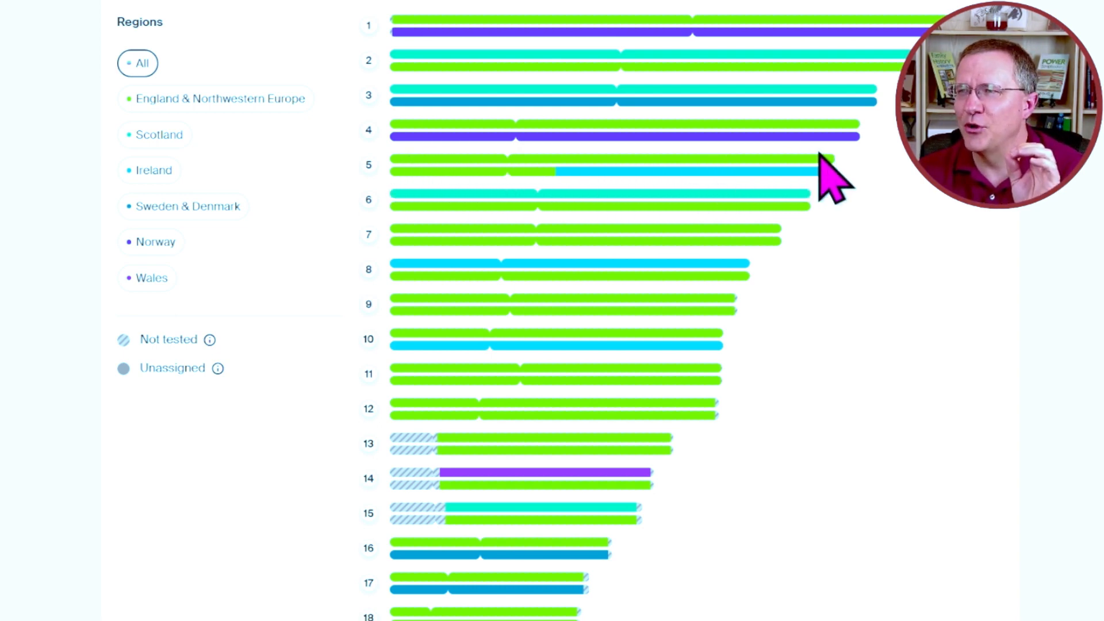
mouse_move(577, 176)
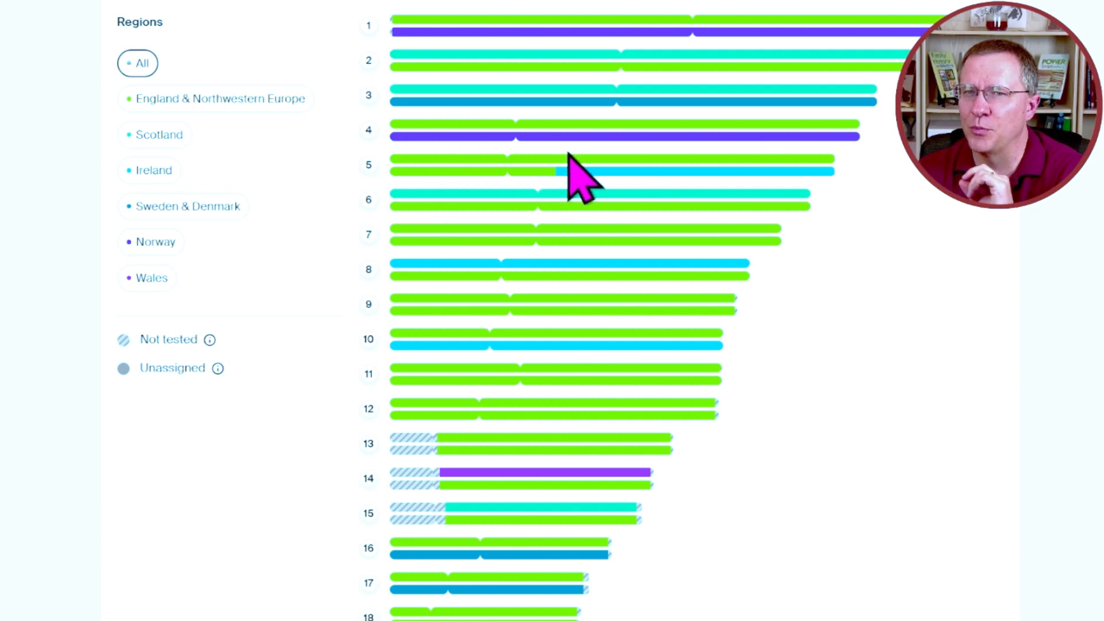
mouse_move(323, 447)
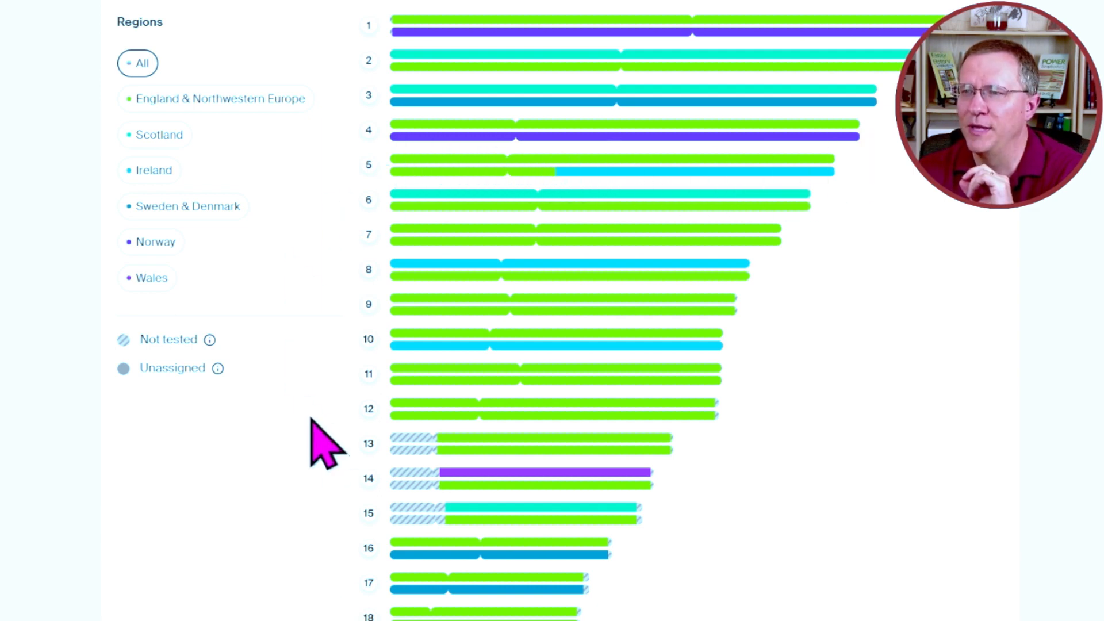
mouse_move(665, 490)
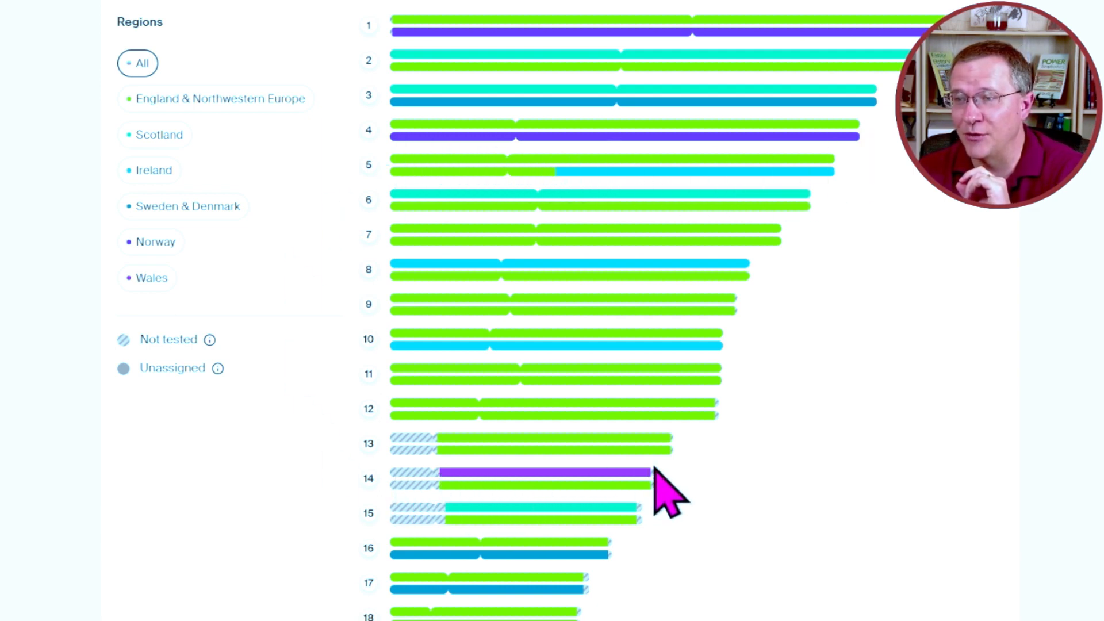
mouse_move(423, 352)
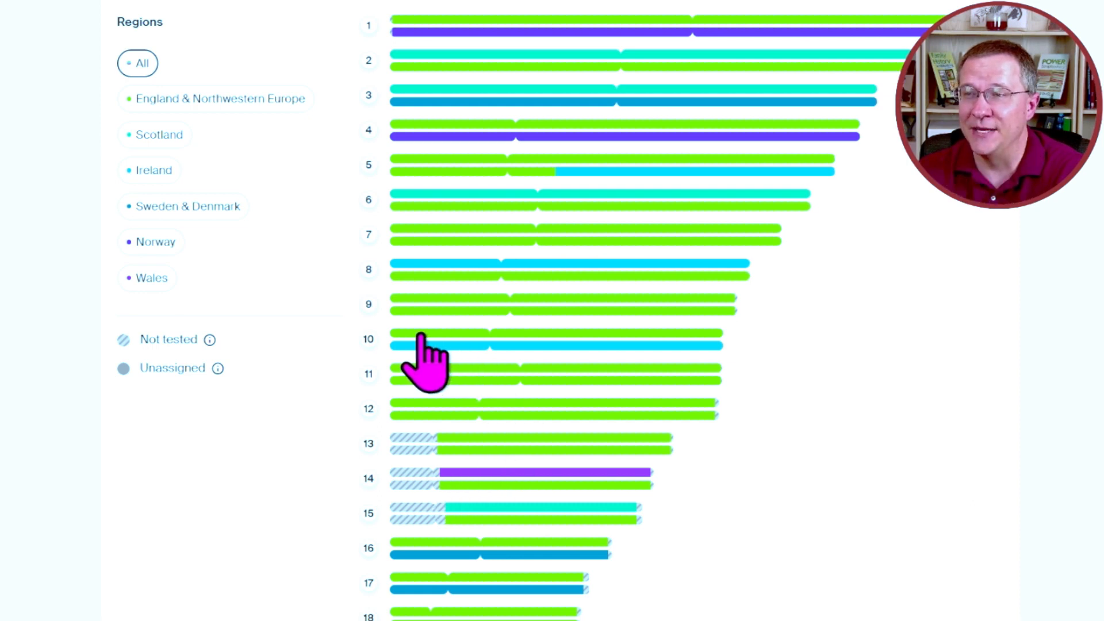
mouse_move(542, 387)
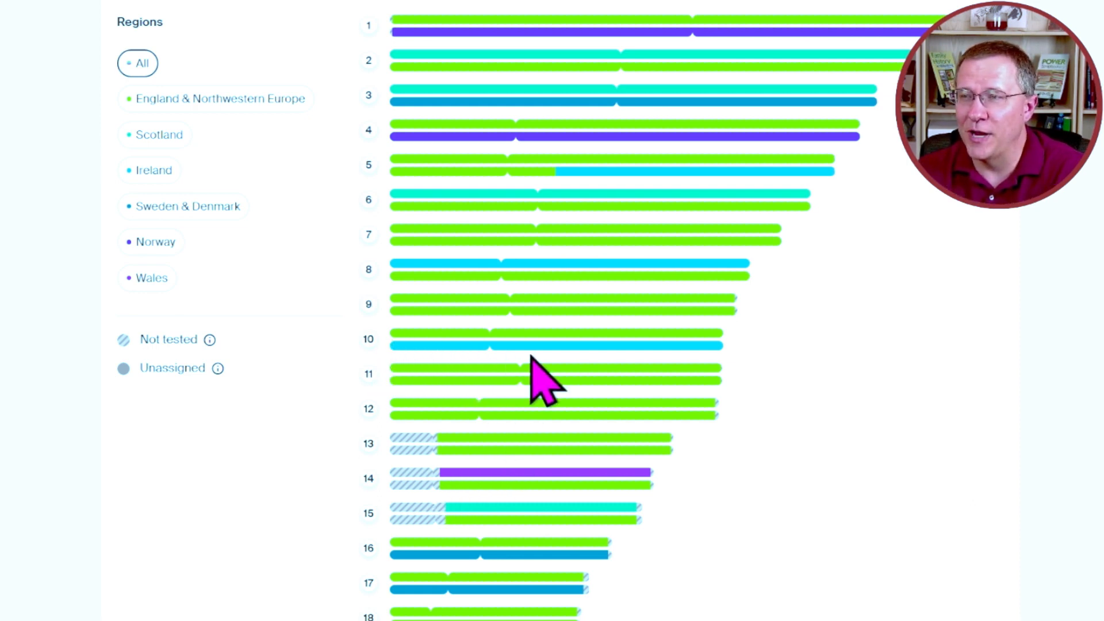
mouse_move(768, 288)
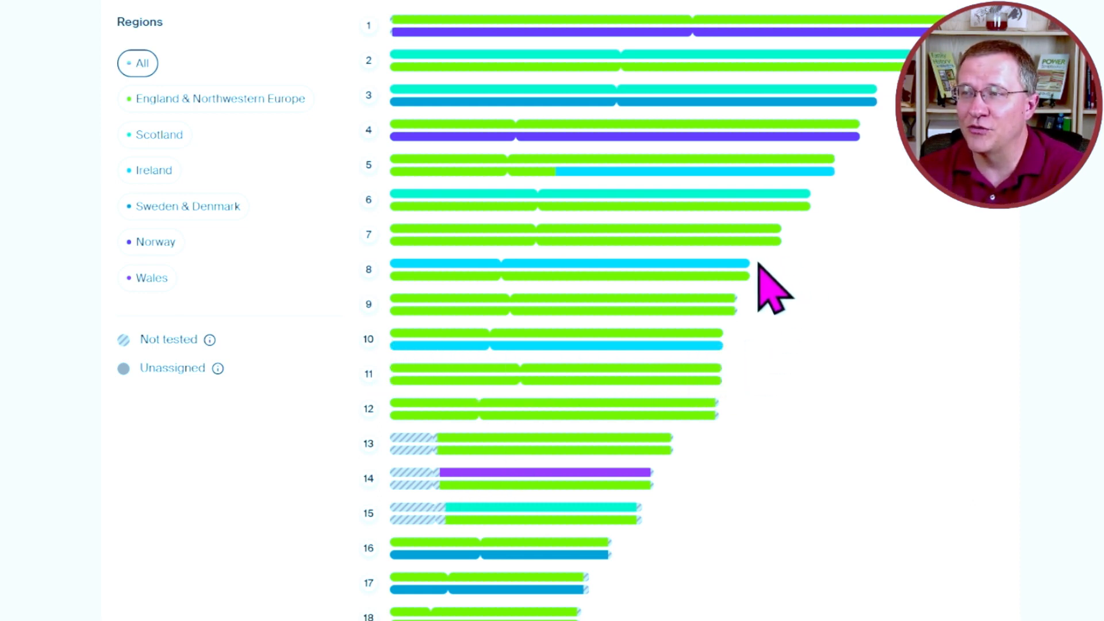
mouse_move(788, 461)
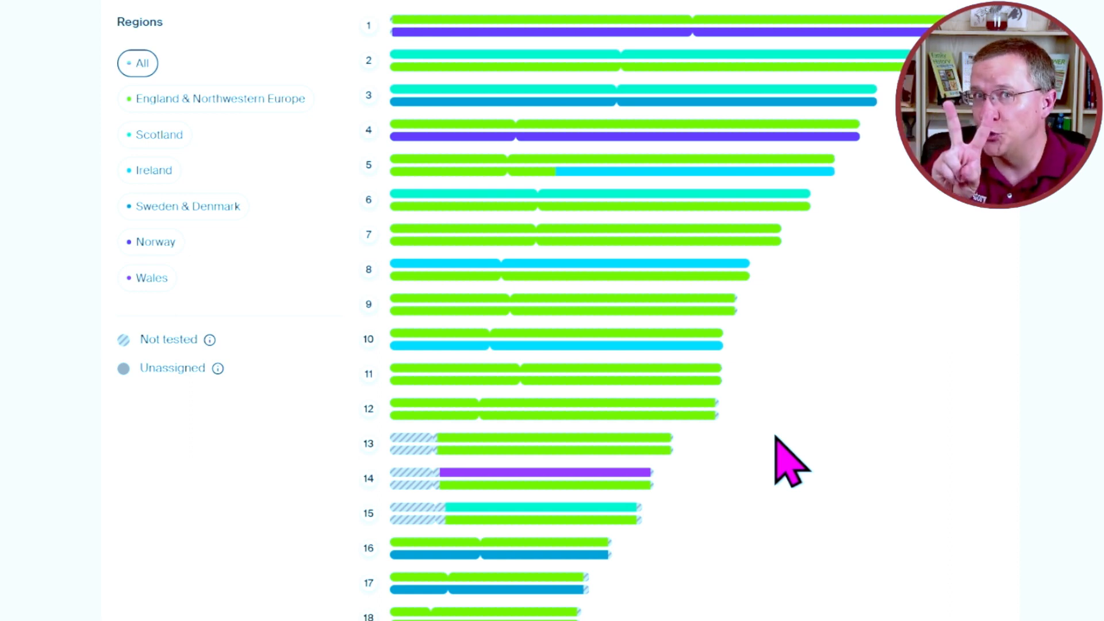
mouse_move(571, 204)
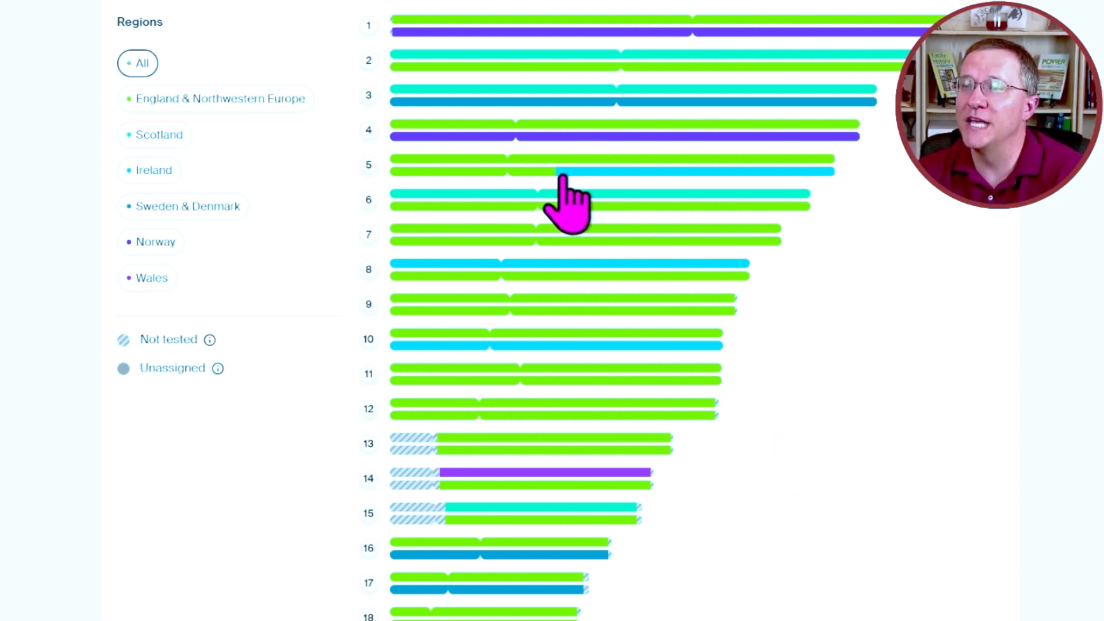
mouse_move(545, 191)
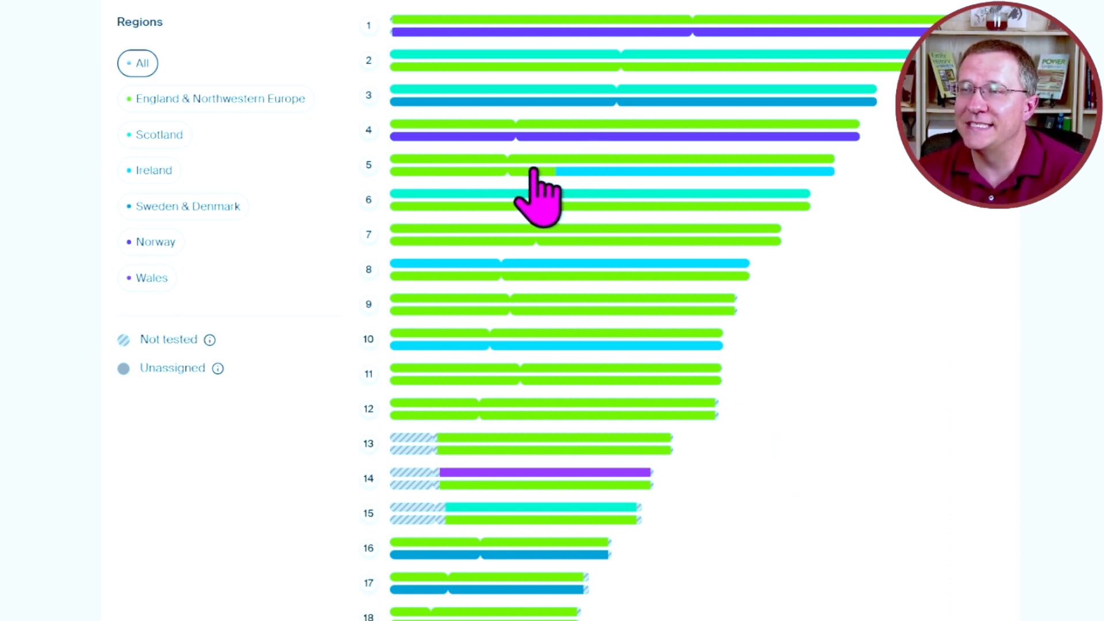
mouse_move(592, 197)
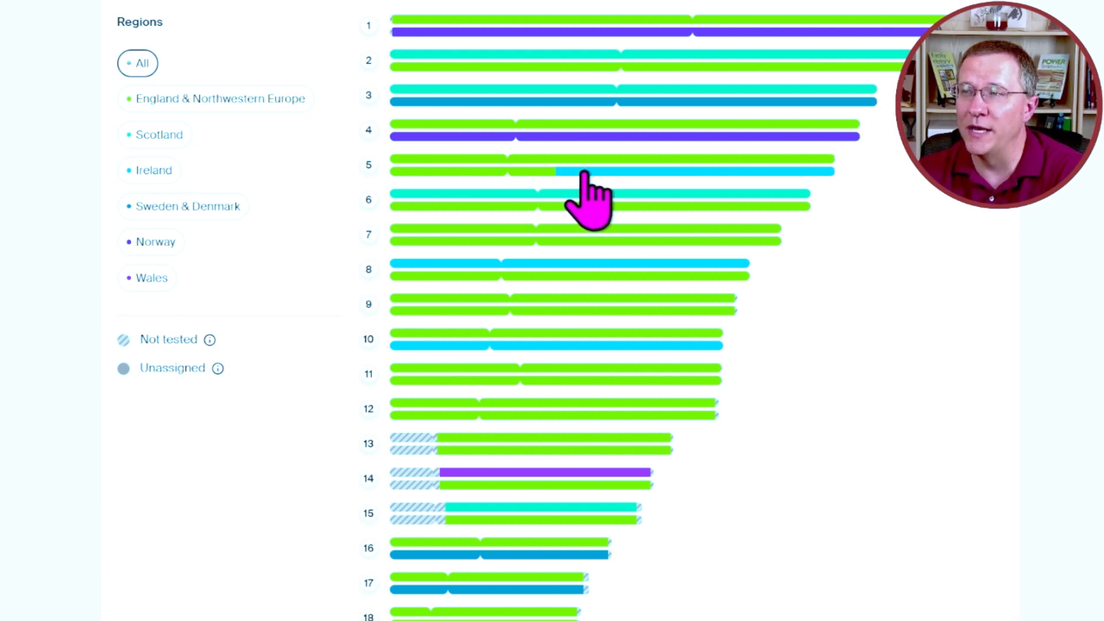
mouse_move(493, 201)
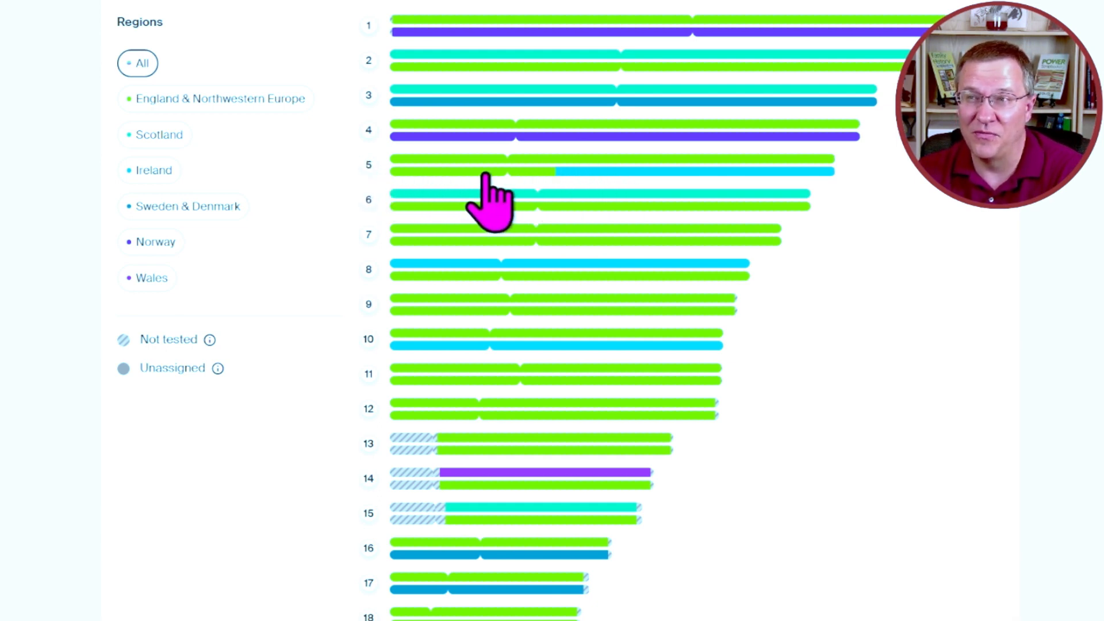
mouse_move(455, 198)
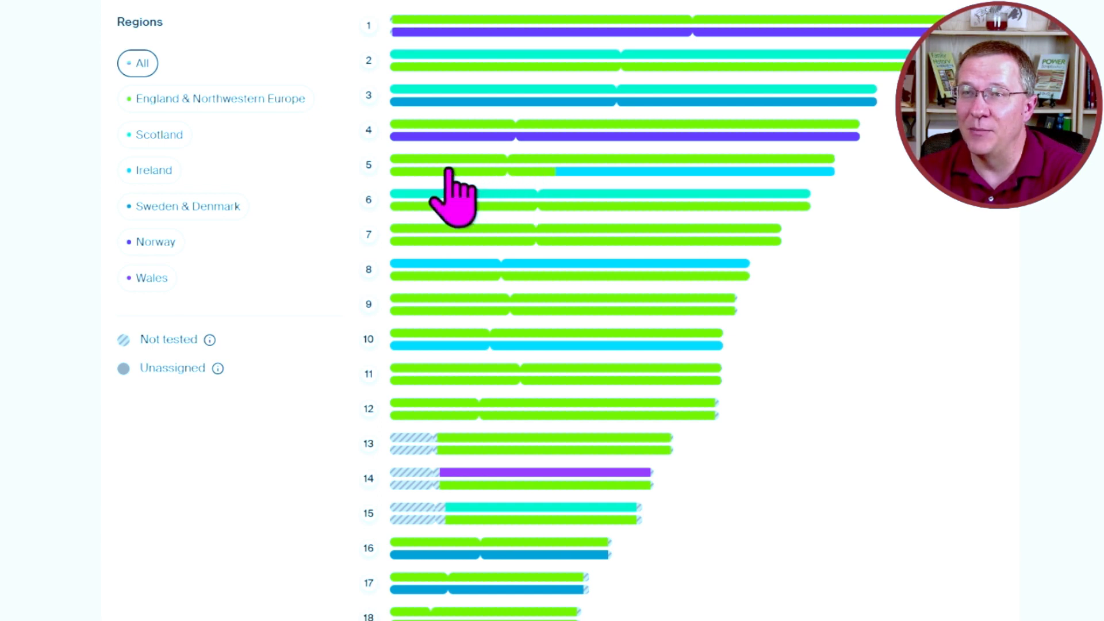
mouse_move(602, 204)
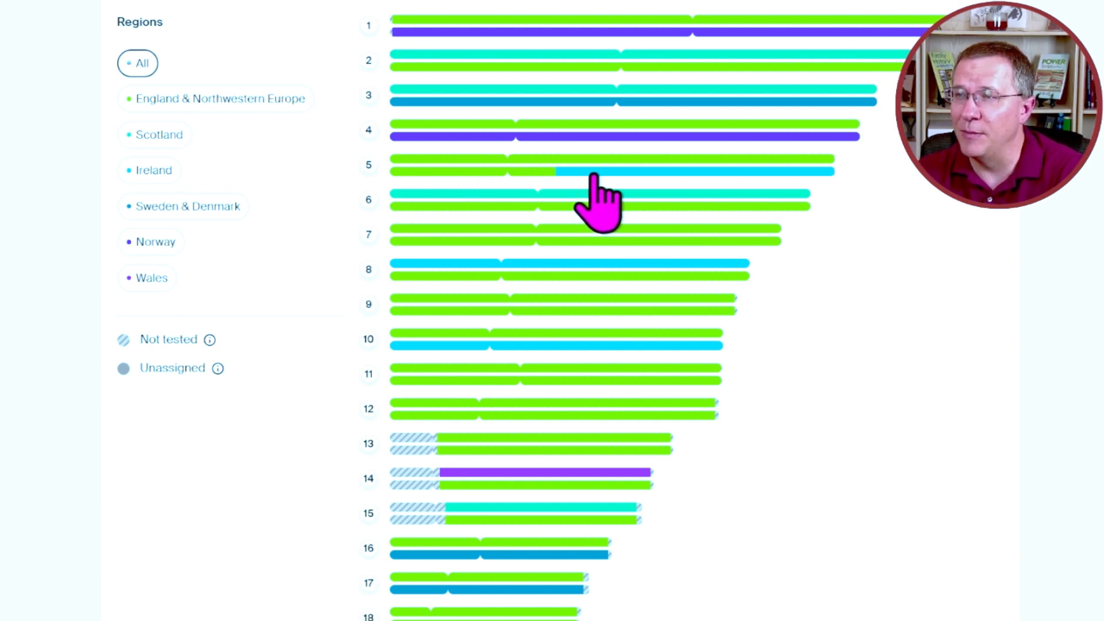
mouse_move(877, 288)
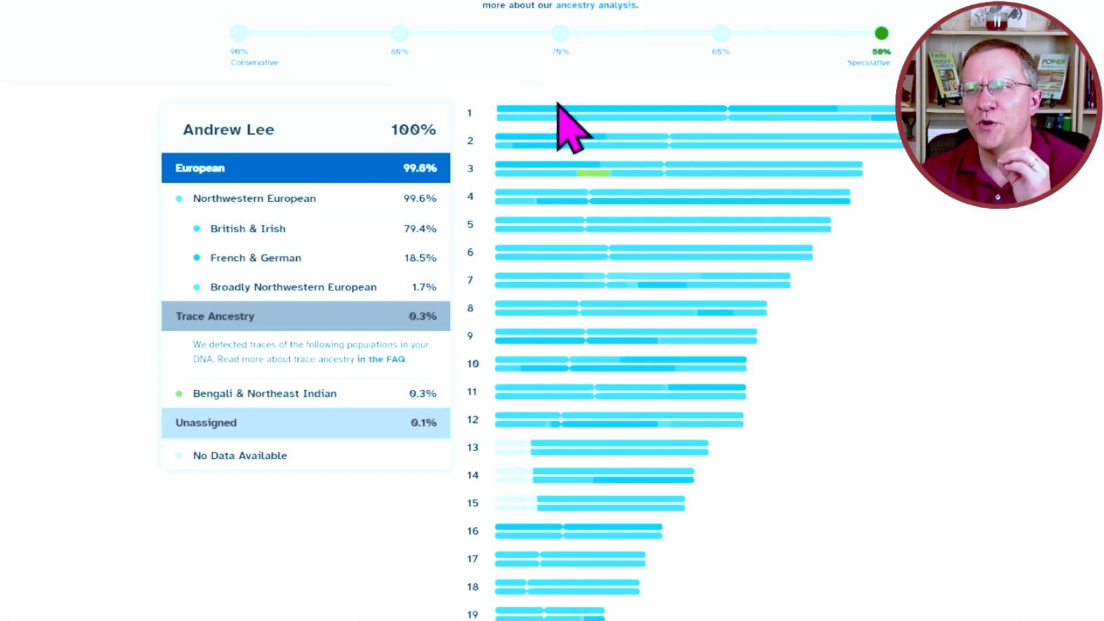
mouse_move(958, 250)
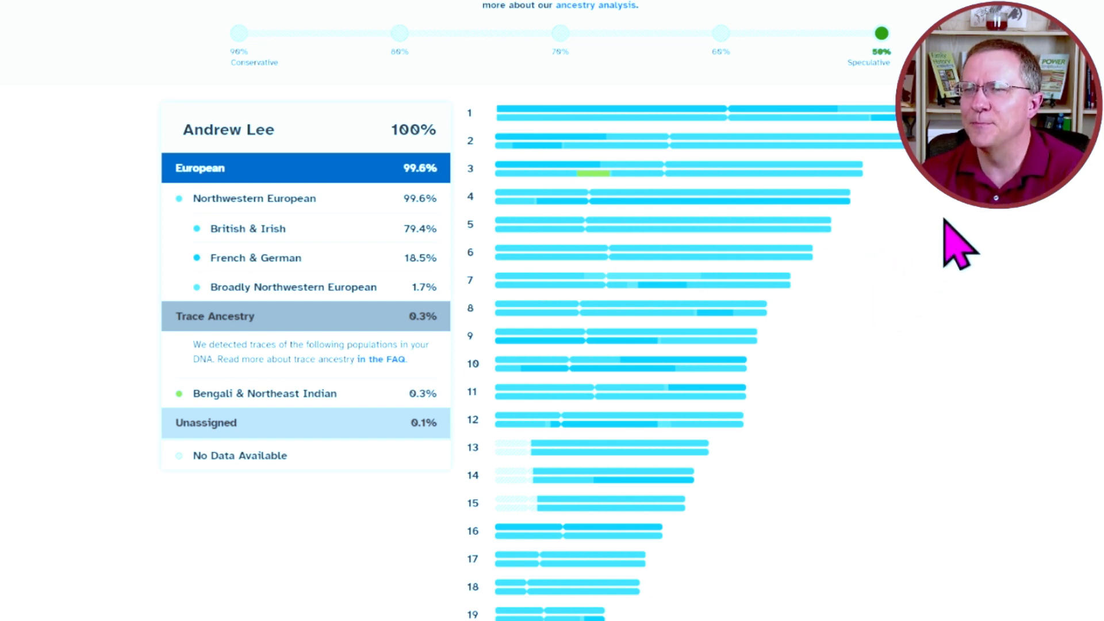
mouse_move(942, 314)
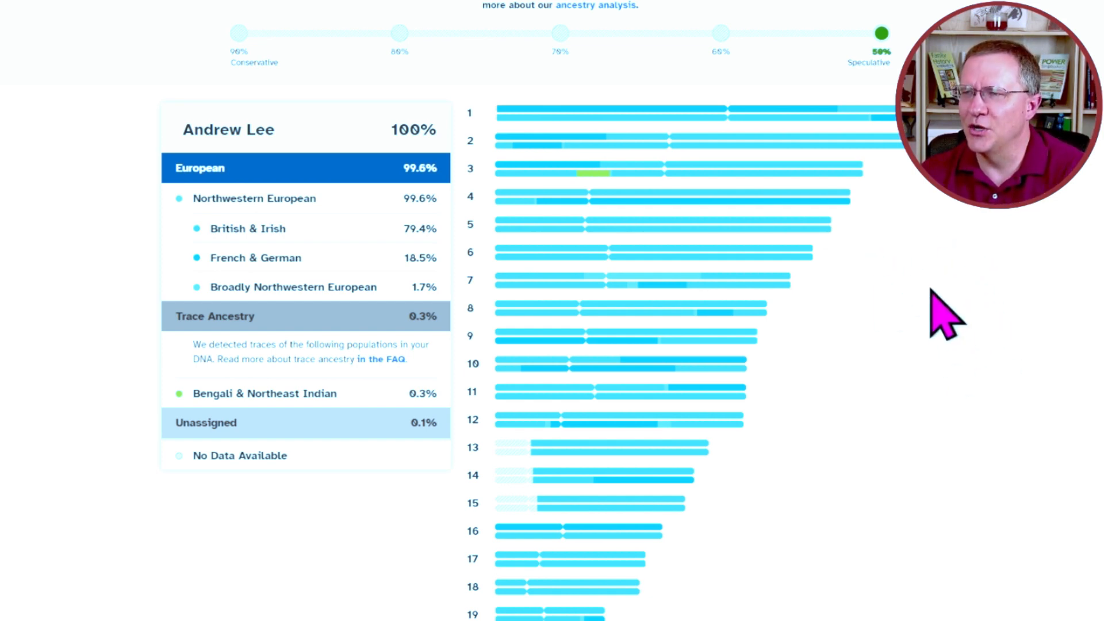
scroll(down, 3)
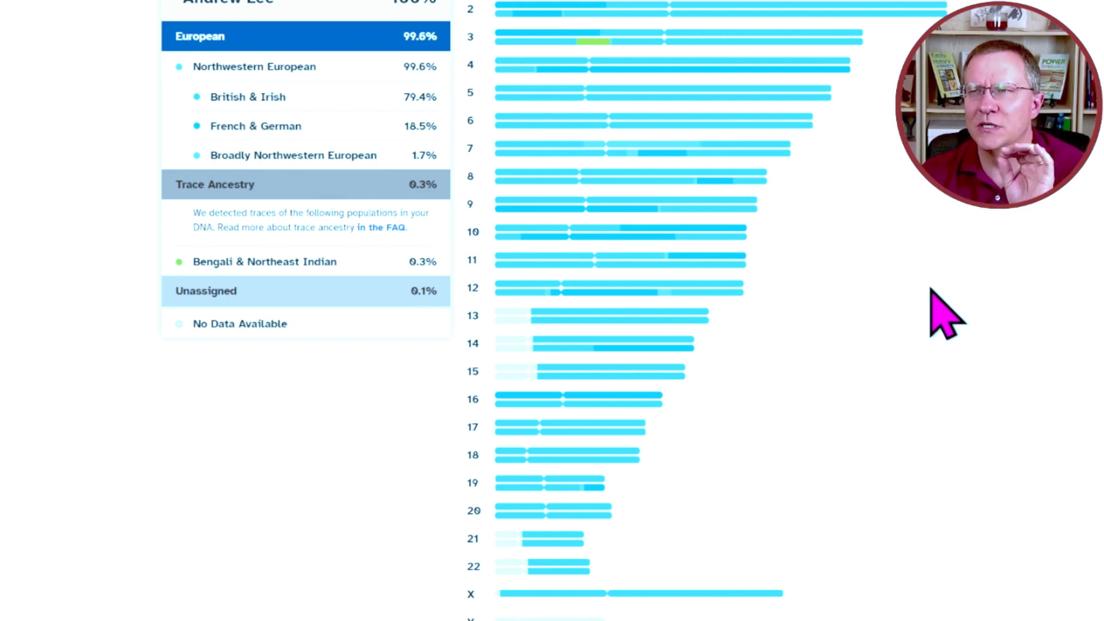
scroll(up, 3)
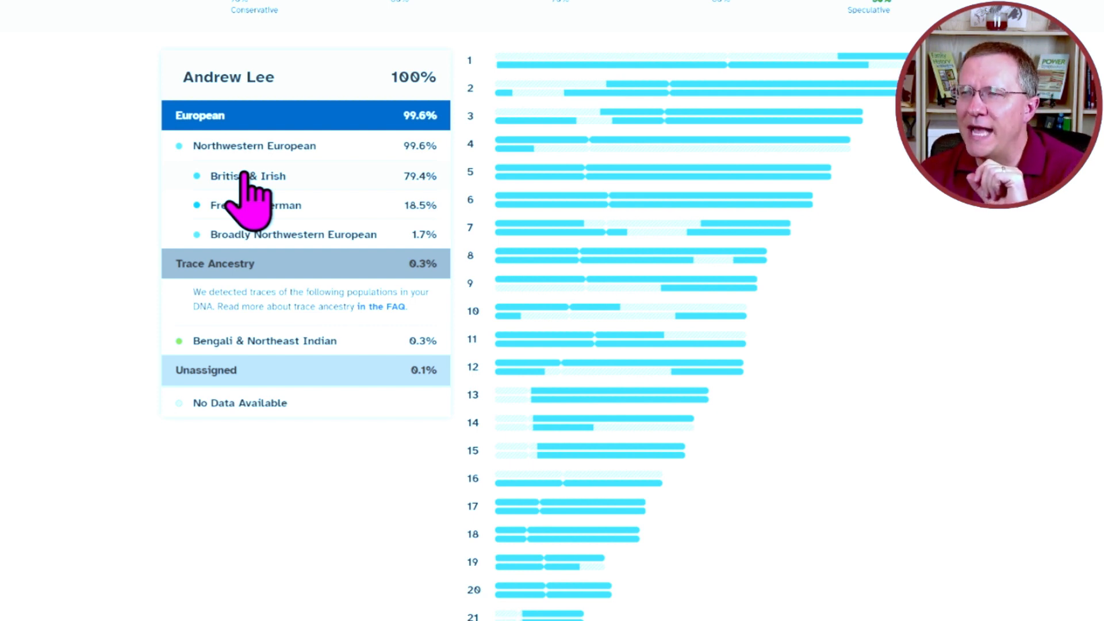
mouse_move(760, 176)
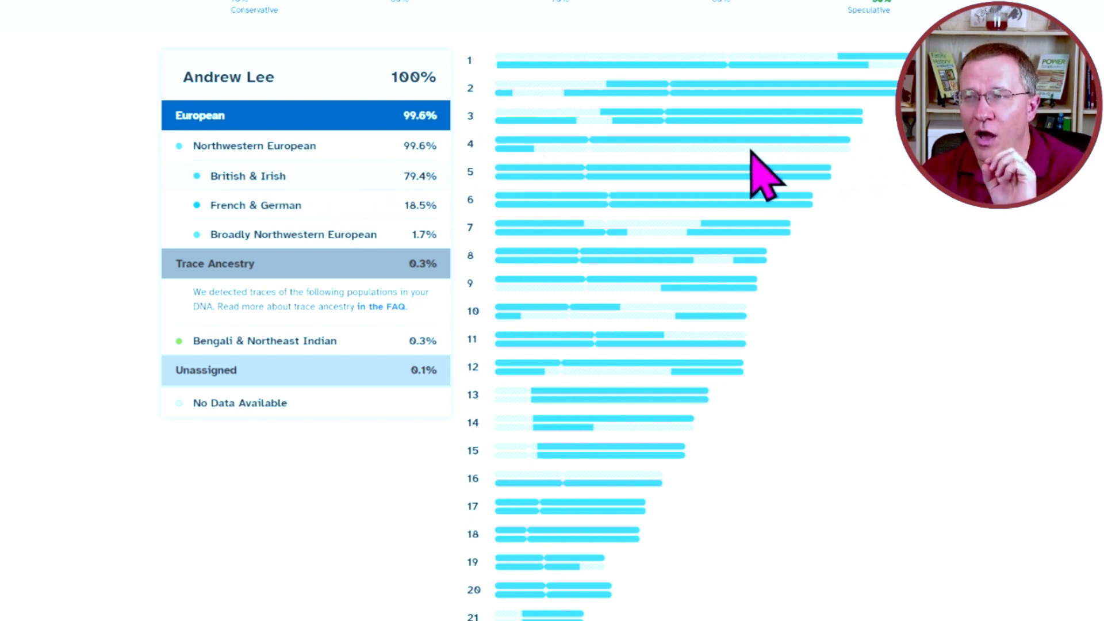
mouse_move(648, 218)
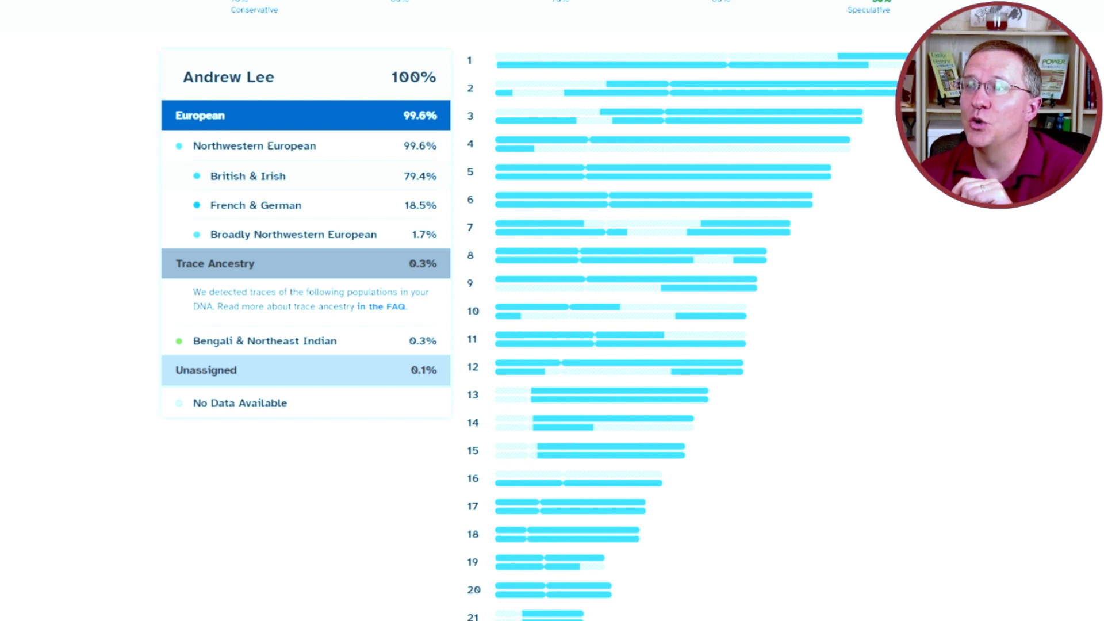
mouse_move(662, 140)
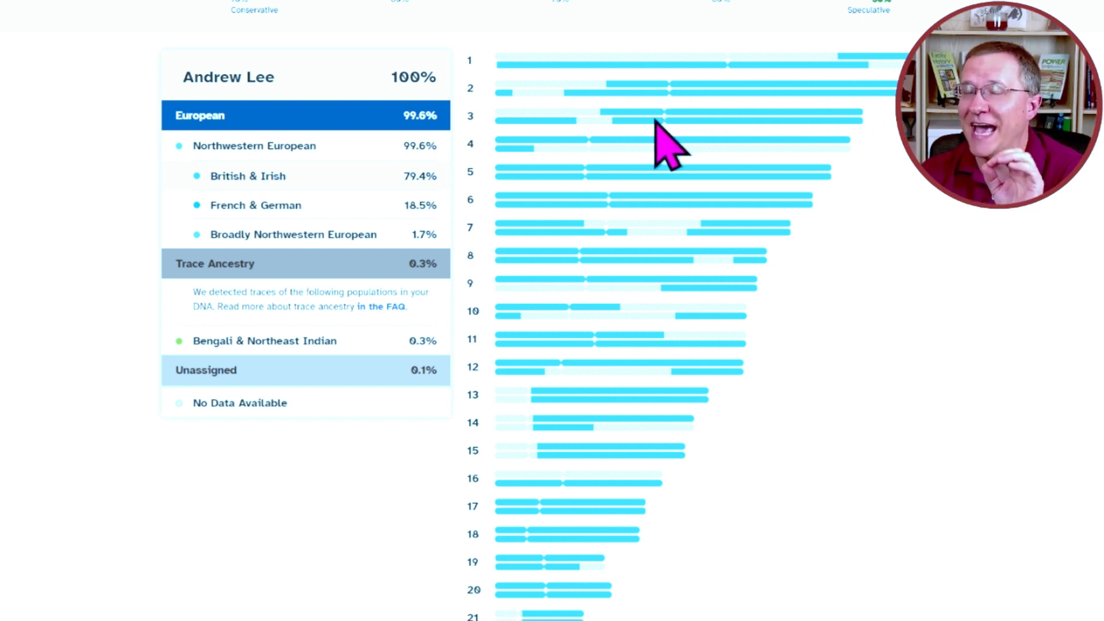
mouse_move(764, 320)
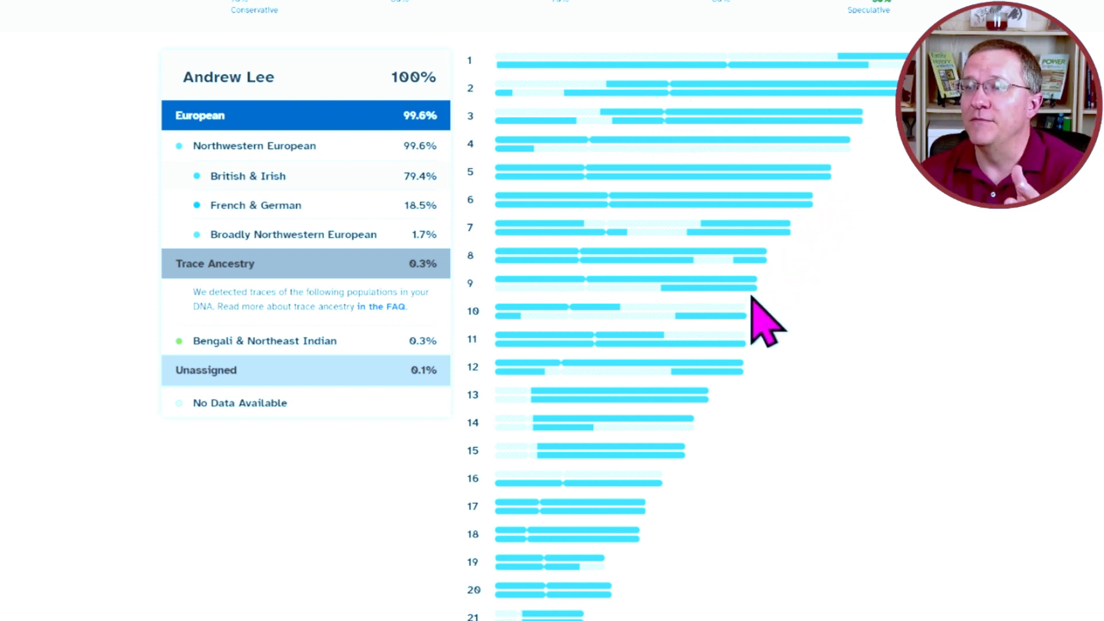
mouse_move(704, 514)
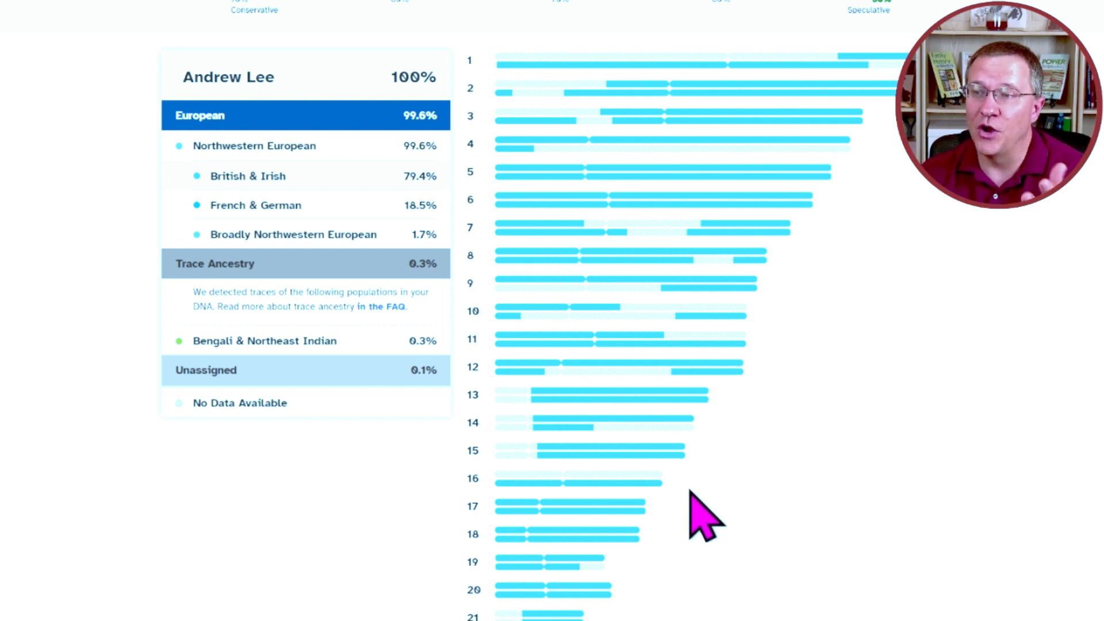
mouse_move(806, 320)
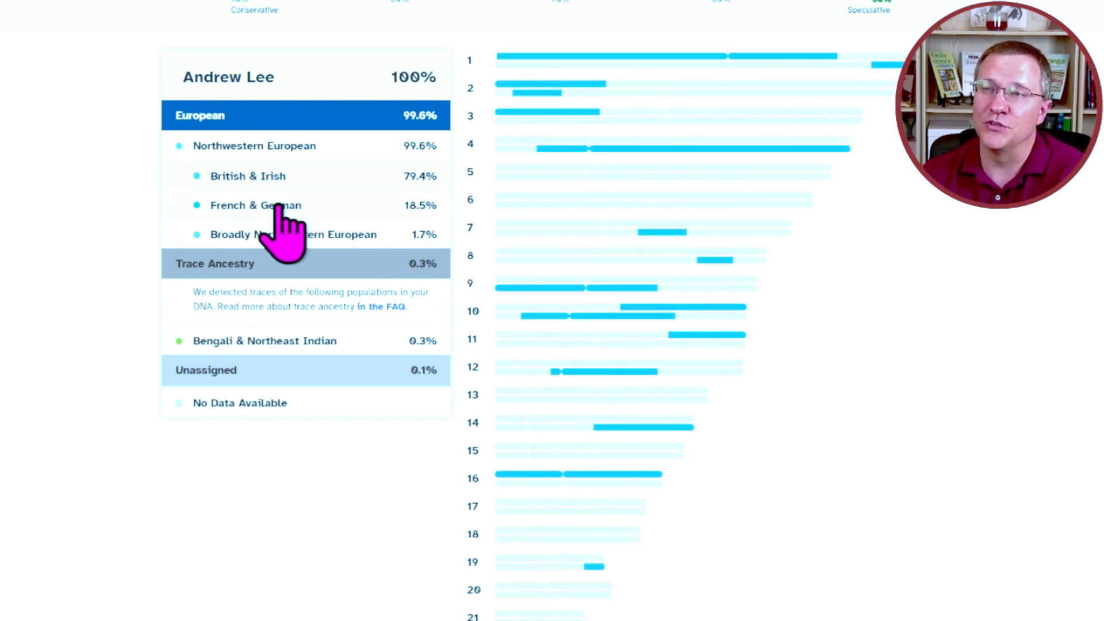
mouse_move(672, 91)
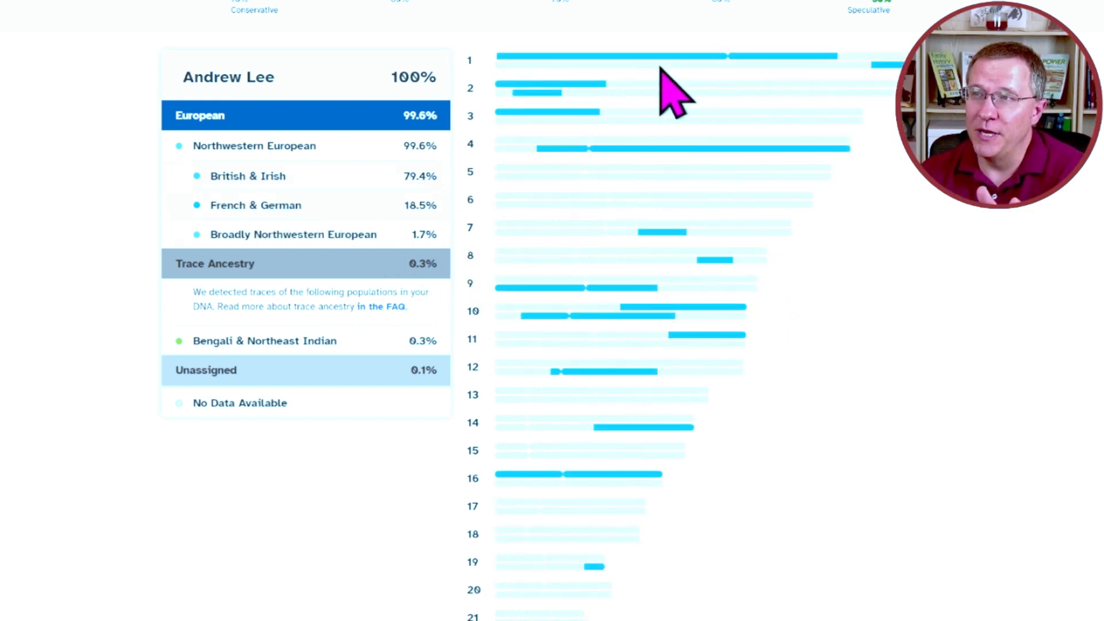
mouse_move(699, 360)
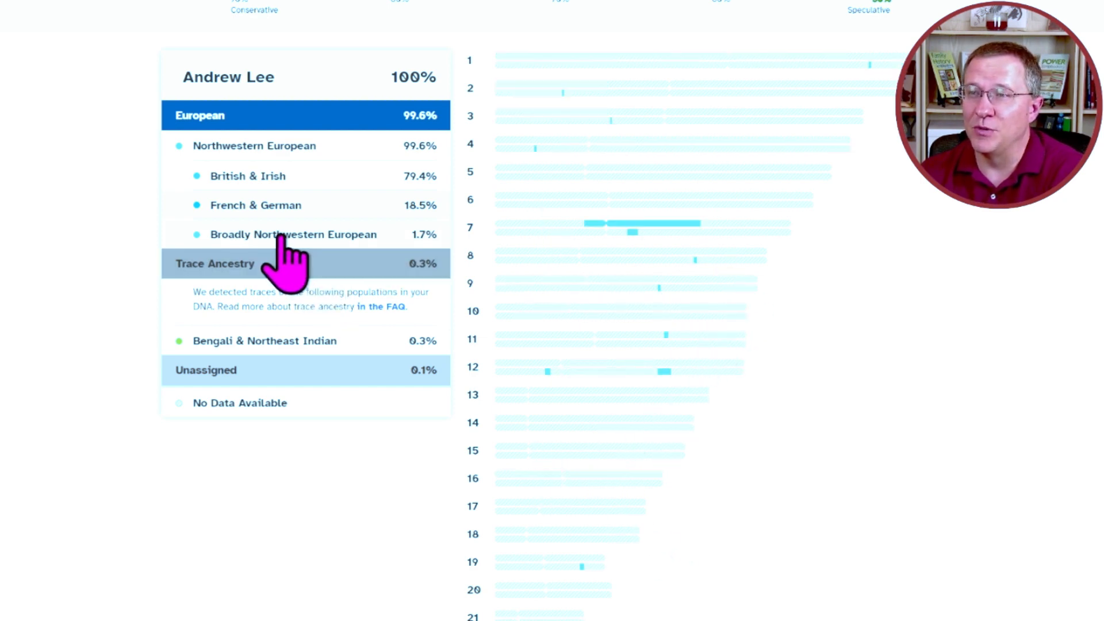
mouse_move(774, 296)
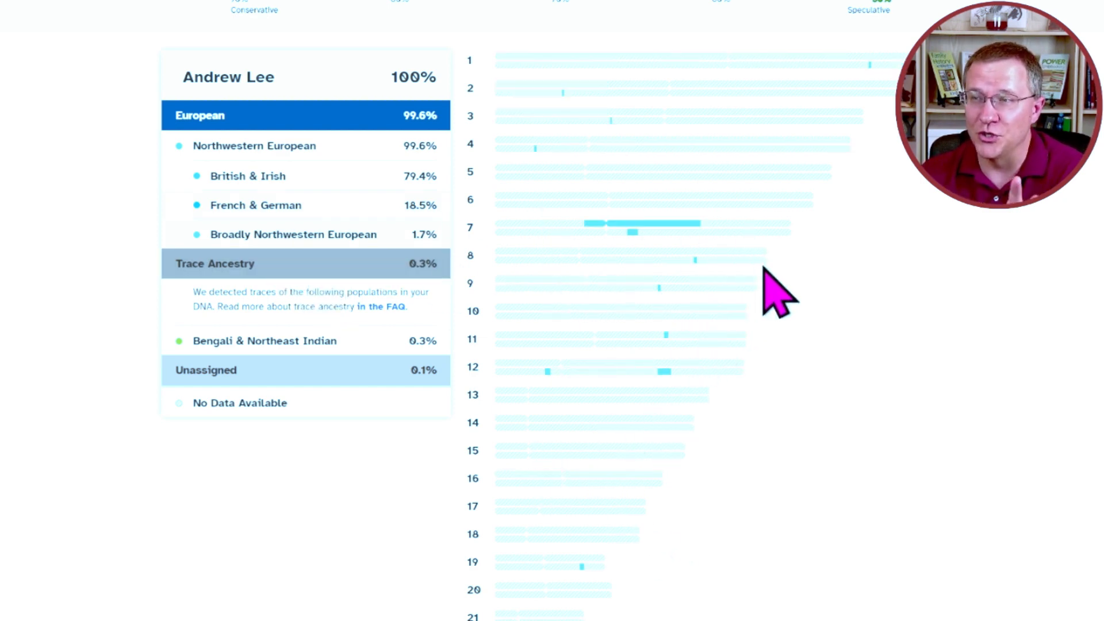
- Scroll the Broadly Northwestern European painting, mostly a chromosome 7 stretch plus small pieces
scroll(down, 3)
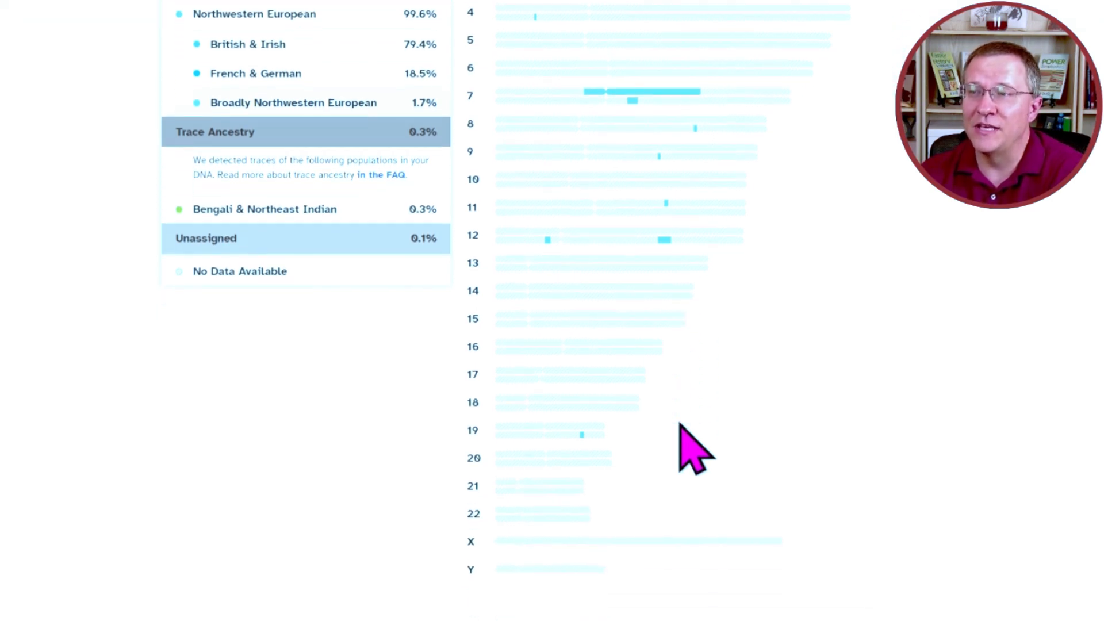
mouse_move(655, 102)
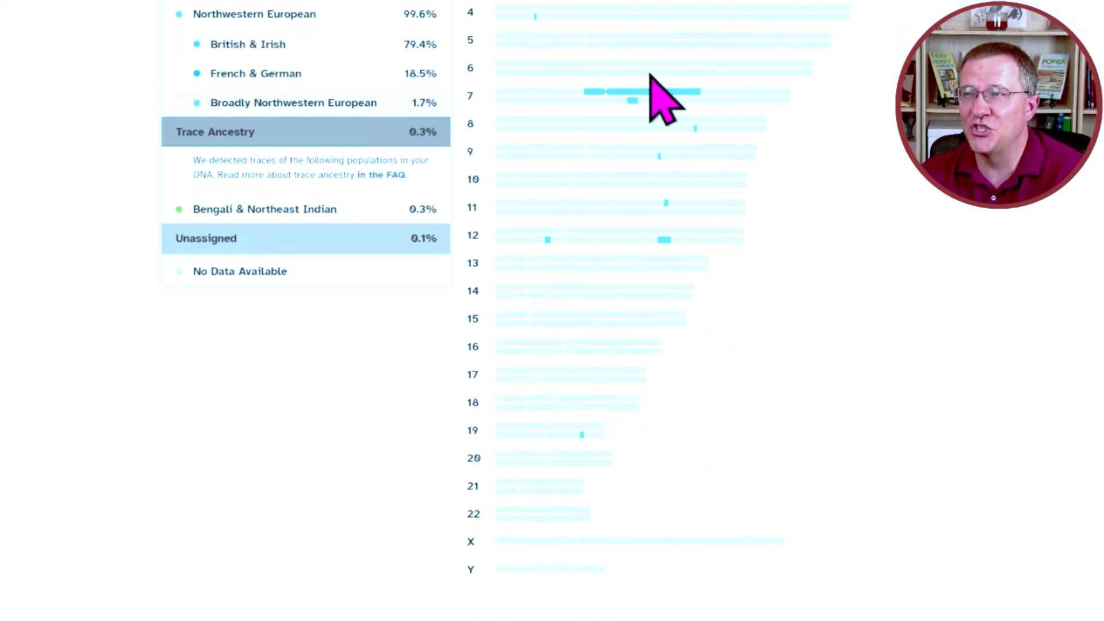
mouse_move(700, 232)
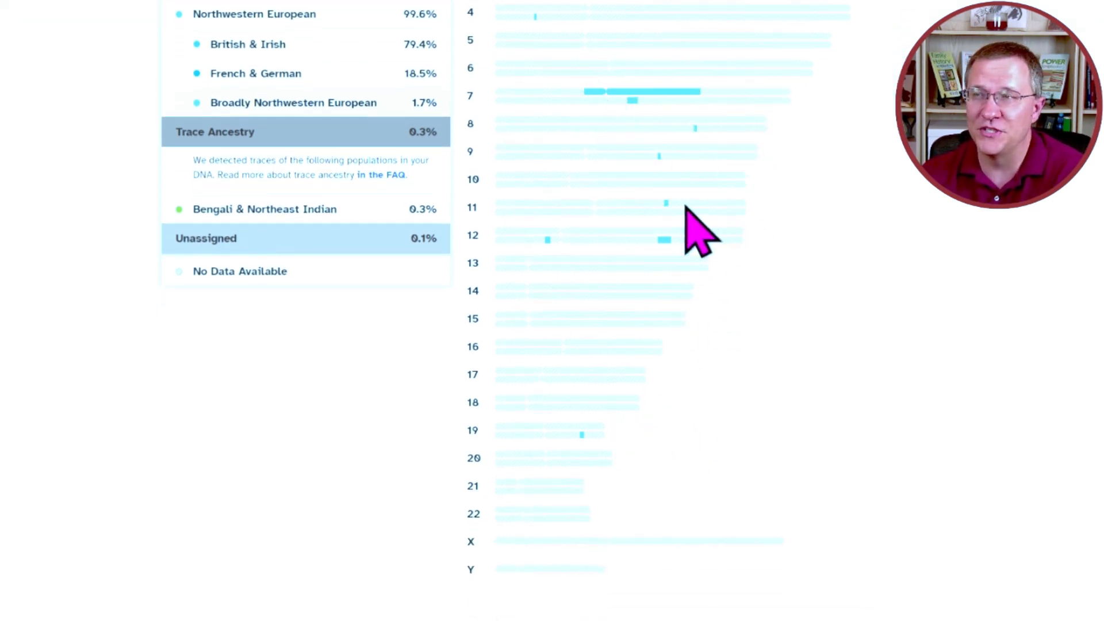
scroll(up, 3)
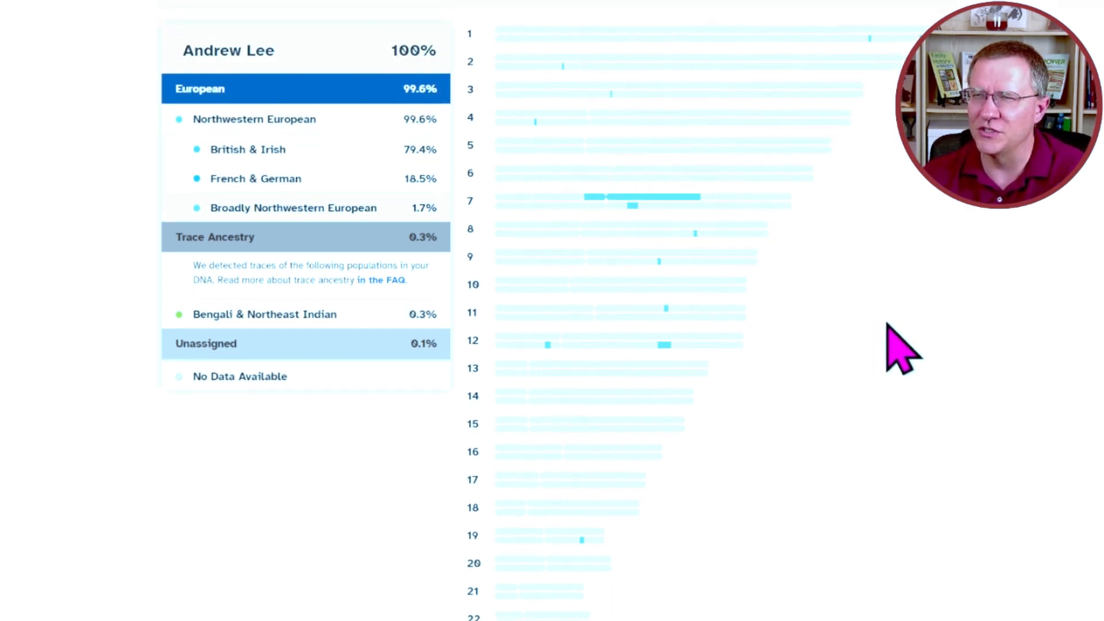
mouse_move(769, 398)
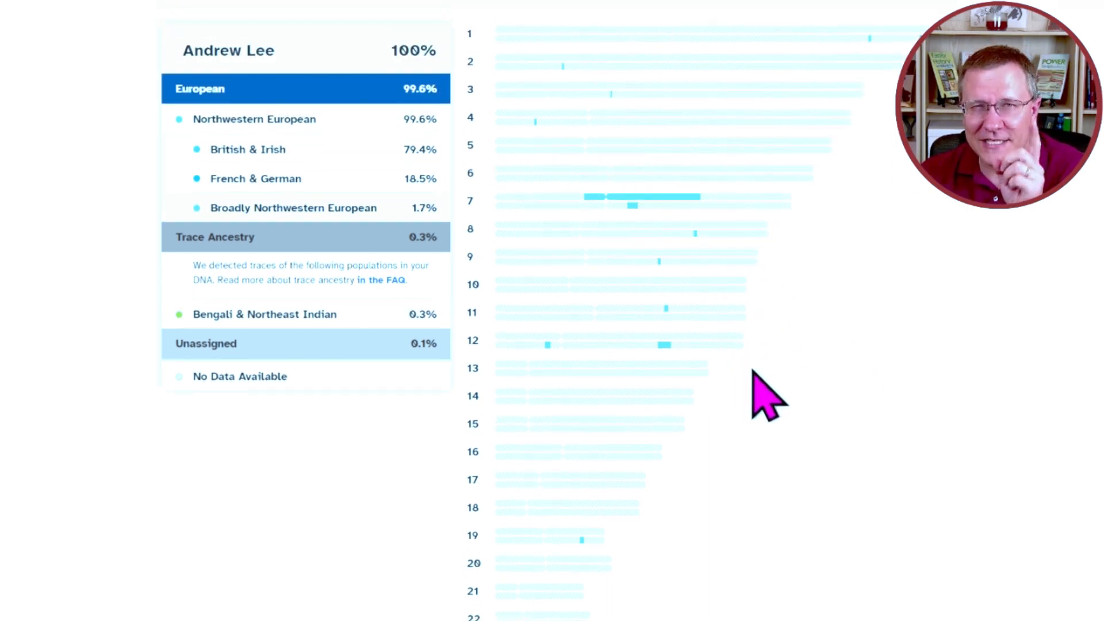
mouse_move(525, 4)
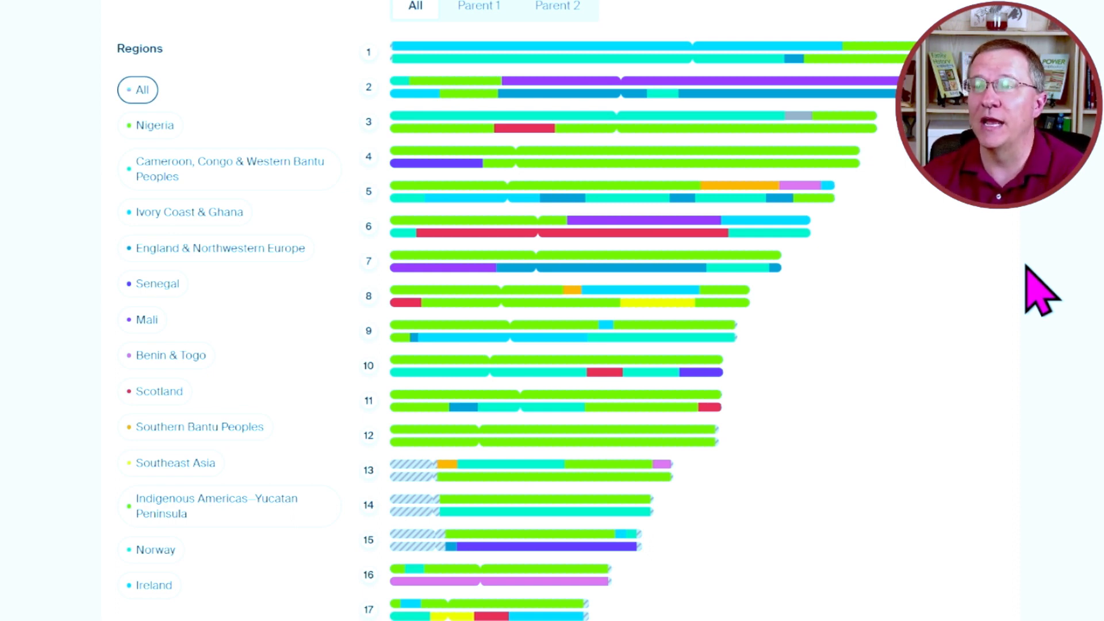
mouse_move(915, 339)
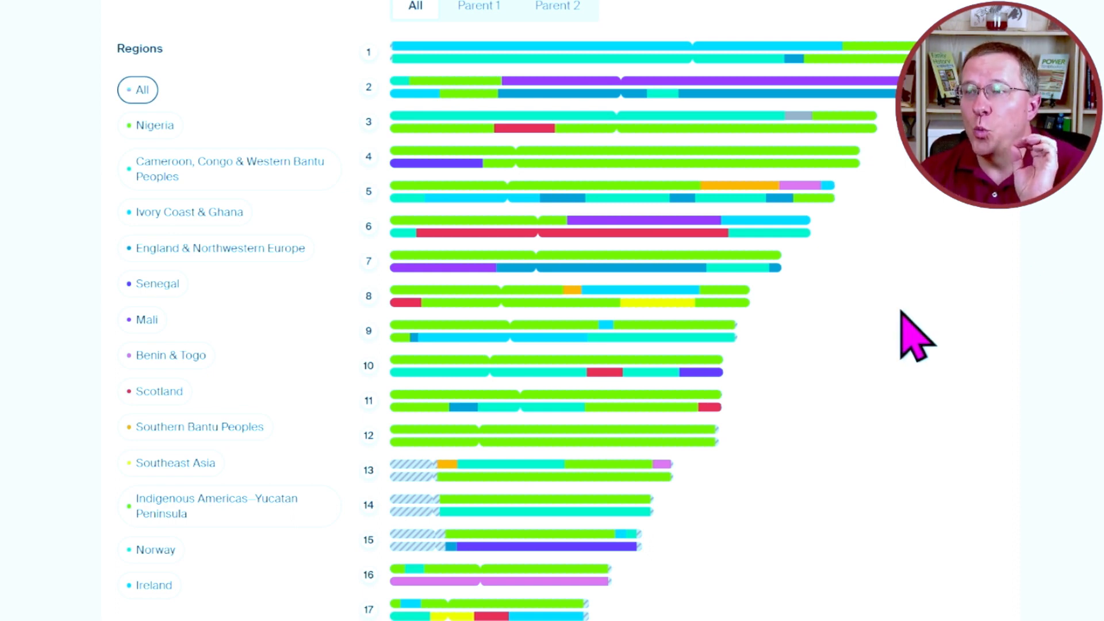
mouse_move(943, 345)
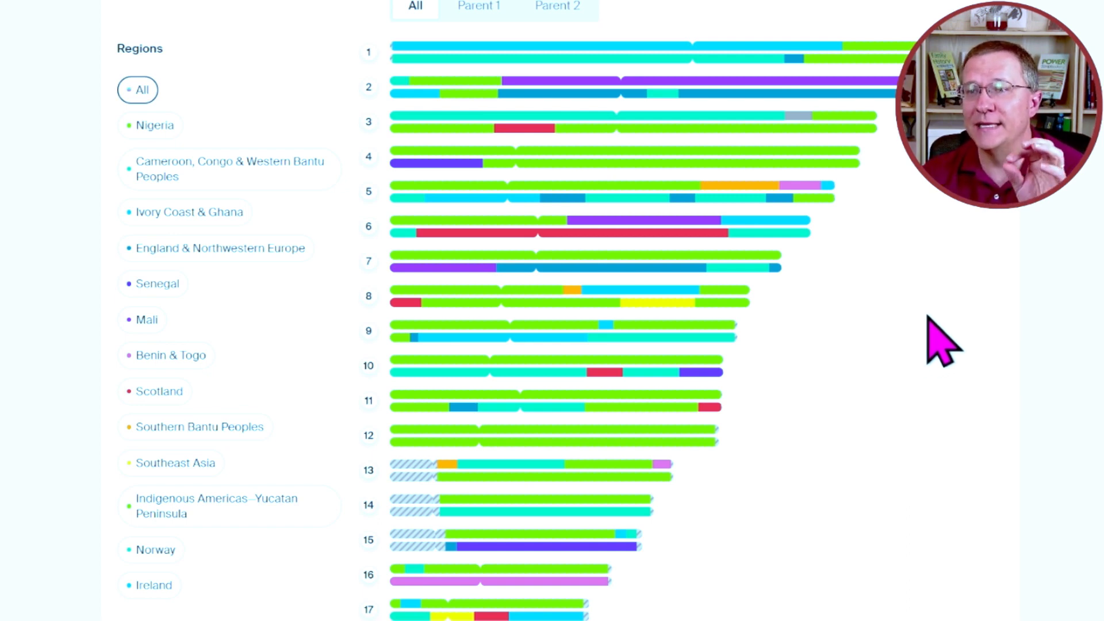
scroll(down, 3)
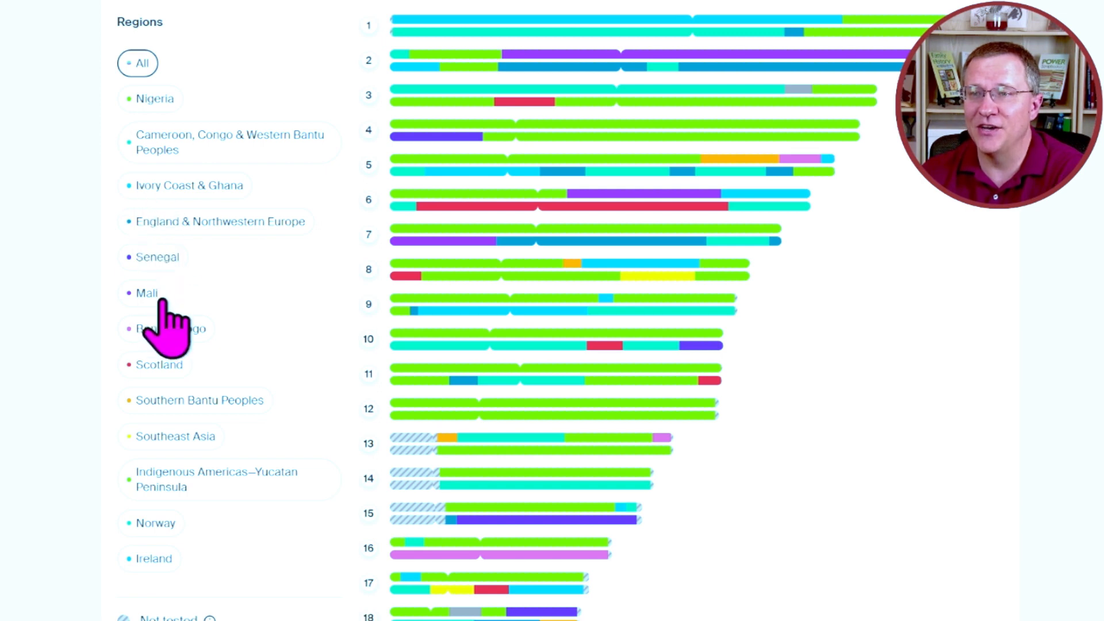
click(154, 98)
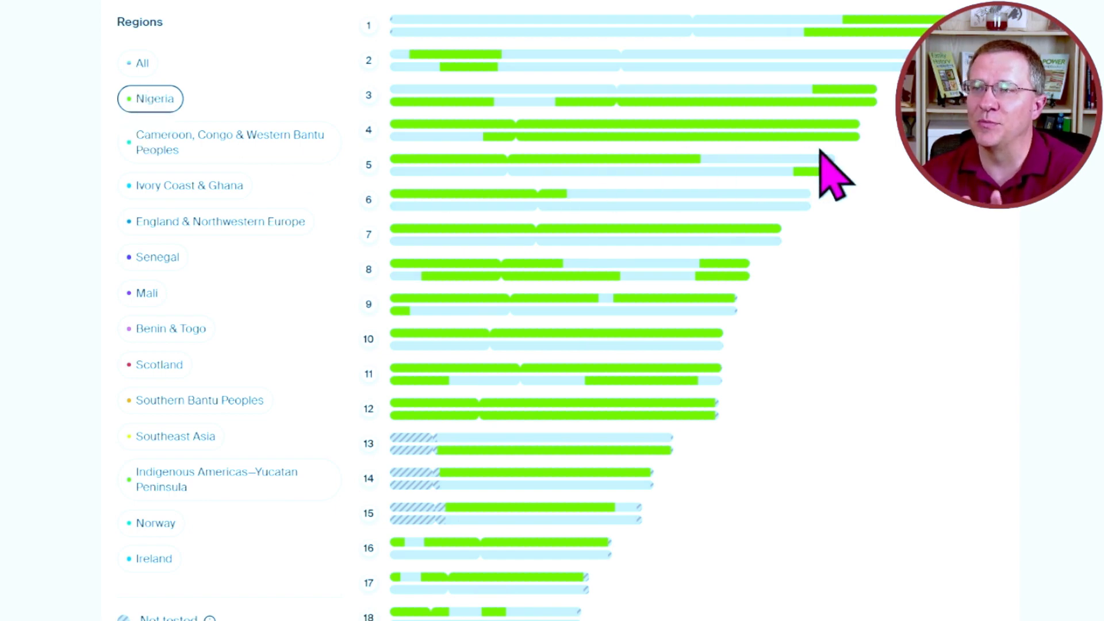
mouse_move(969, 218)
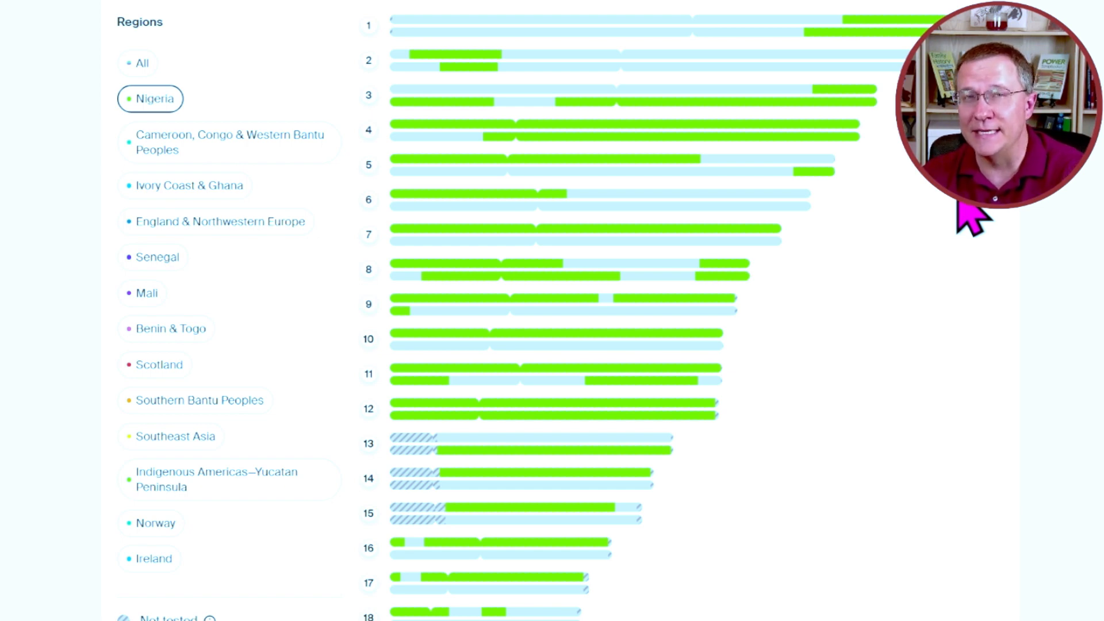
mouse_move(909, 190)
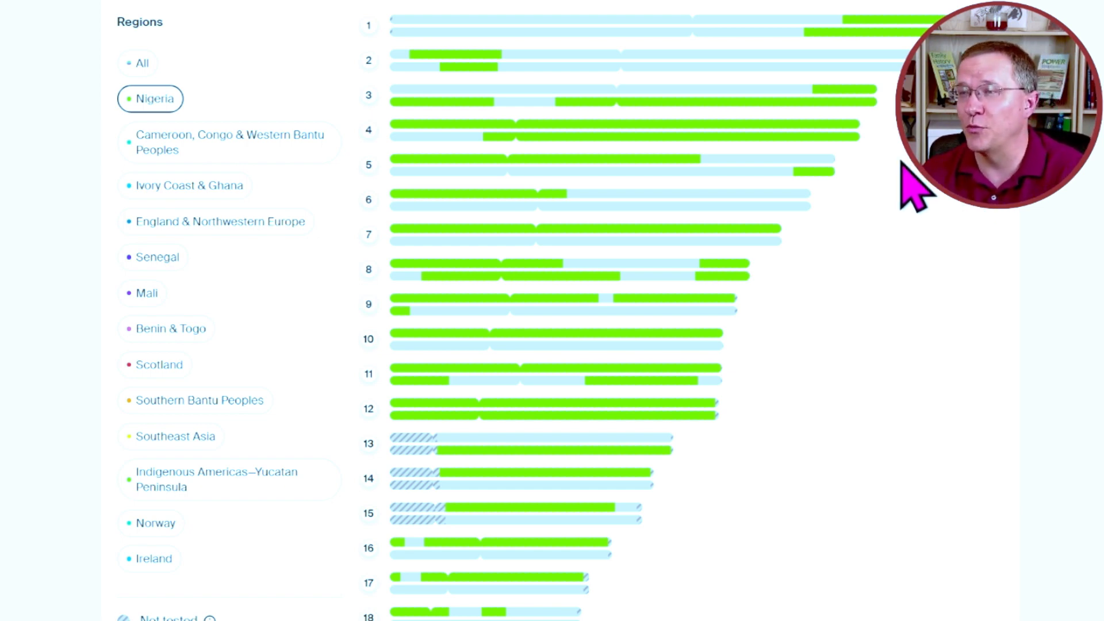
mouse_move(718, 461)
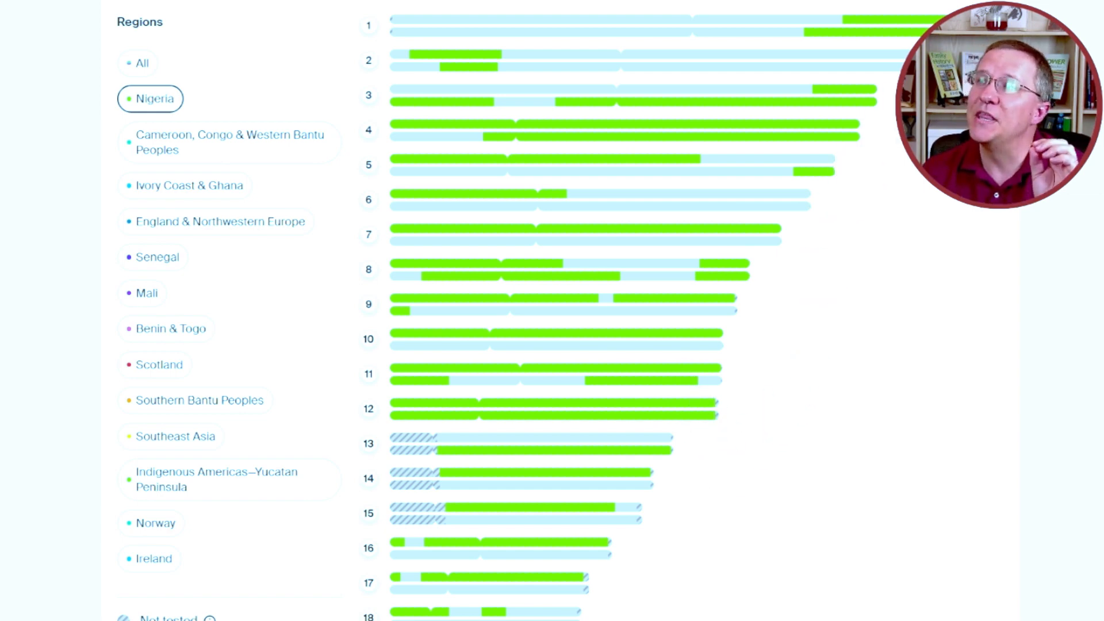
mouse_move(764, 419)
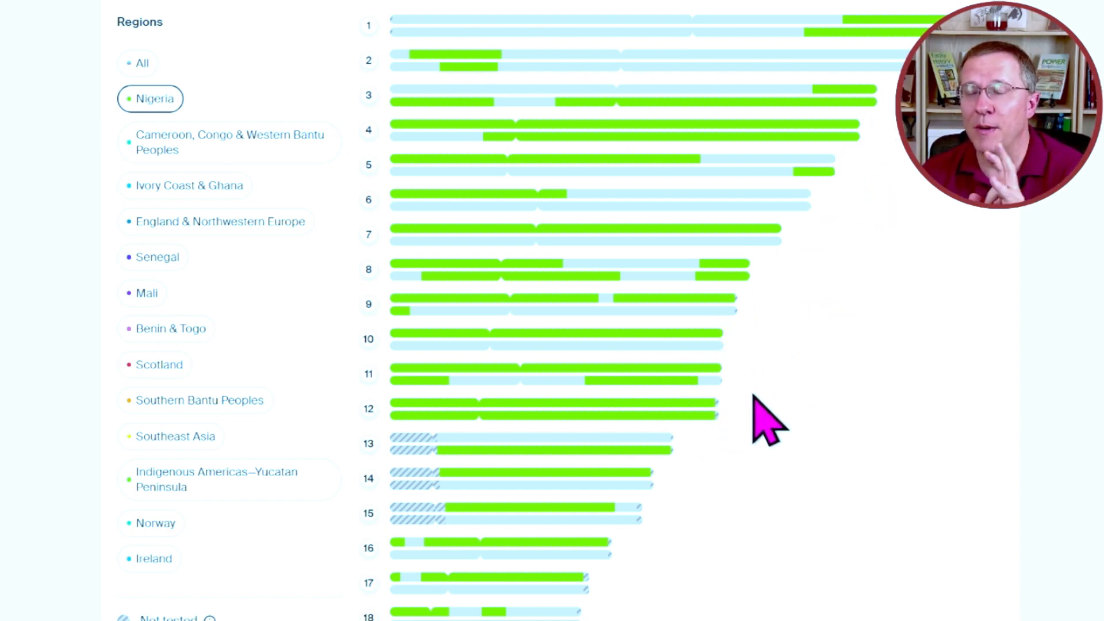
click(229, 142)
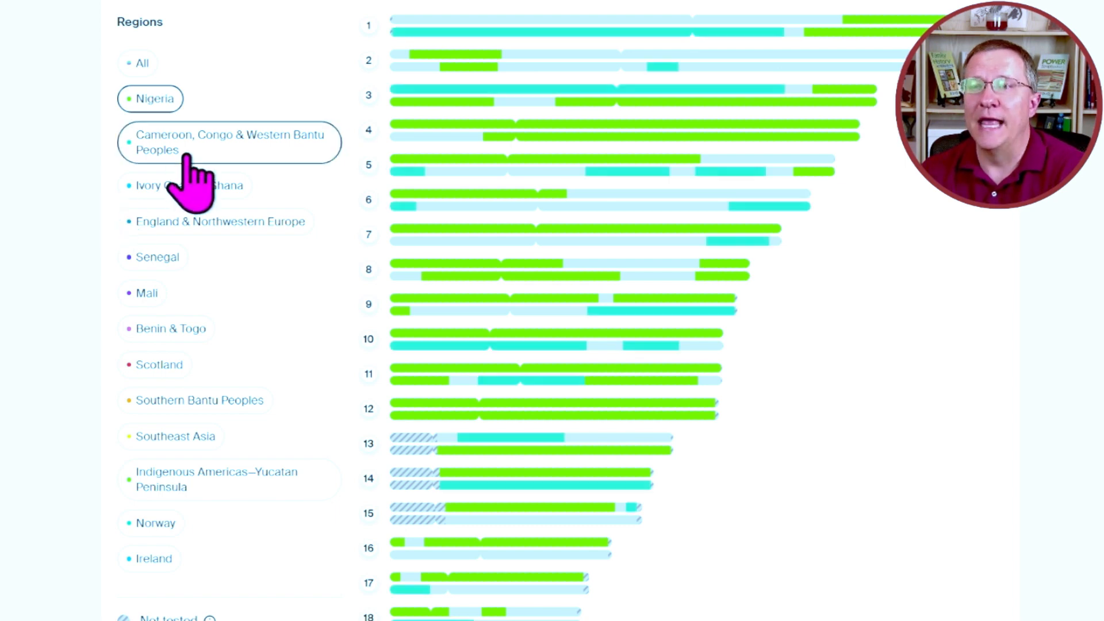
click(151, 98)
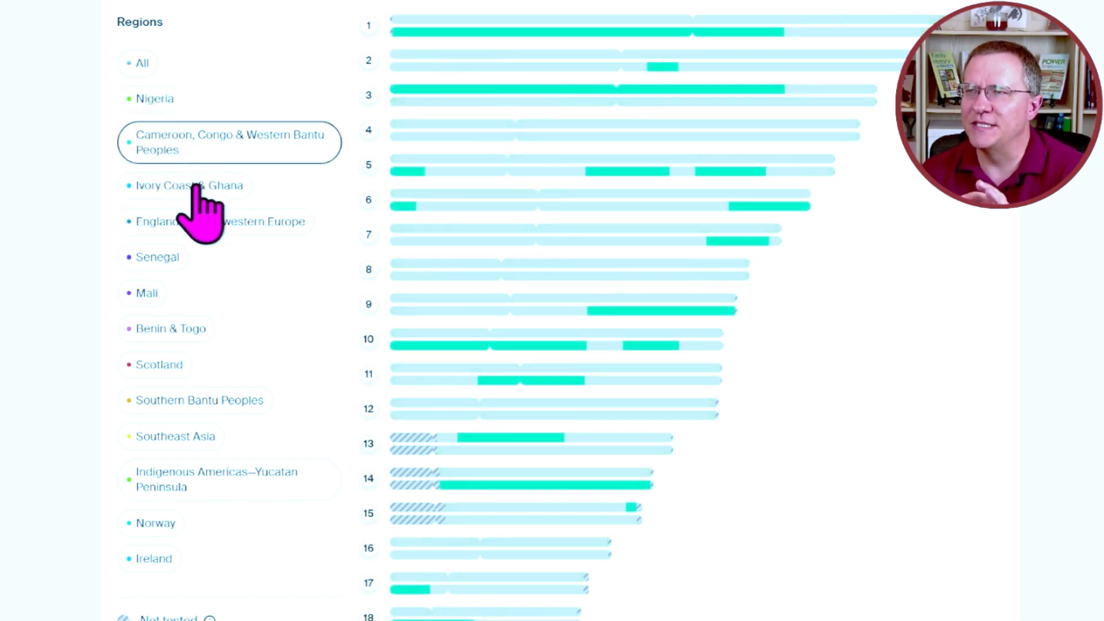
mouse_move(211, 226)
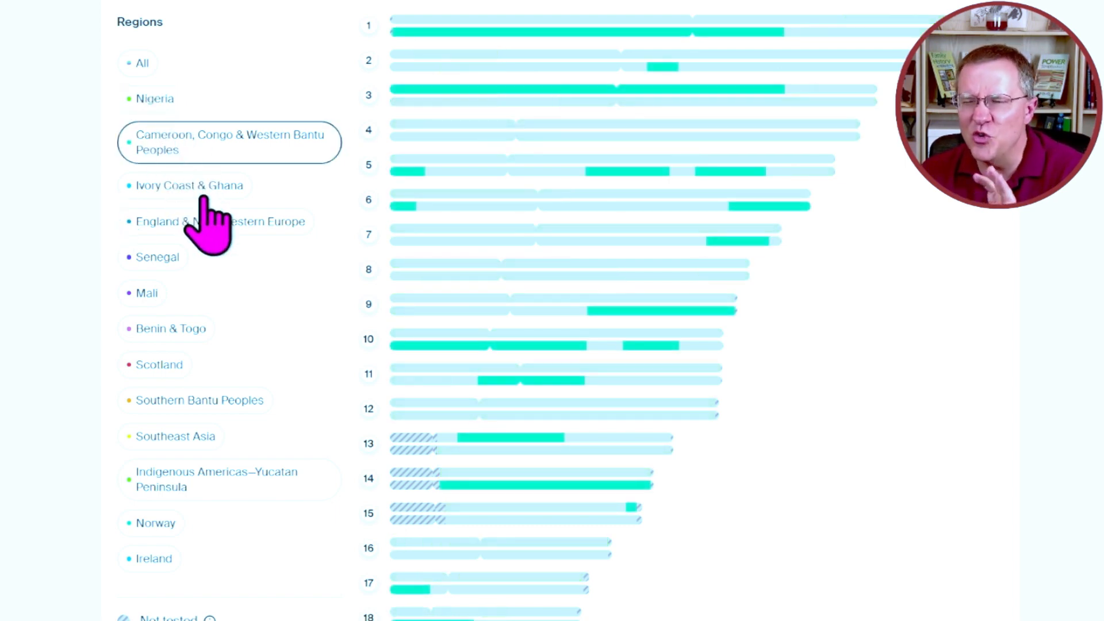
click(188, 185)
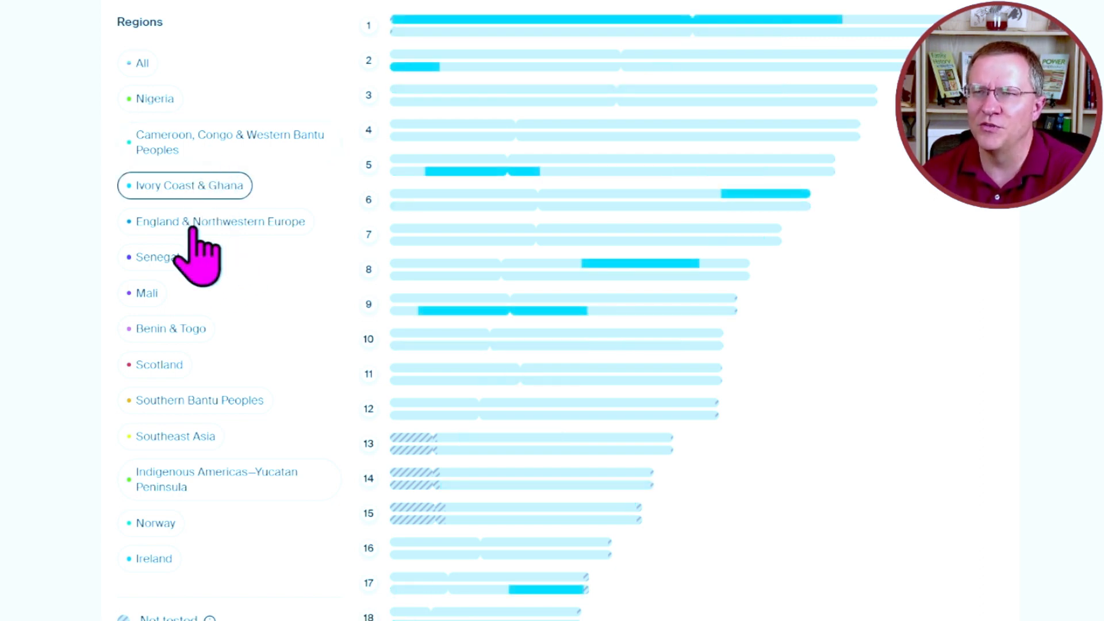
click(219, 221)
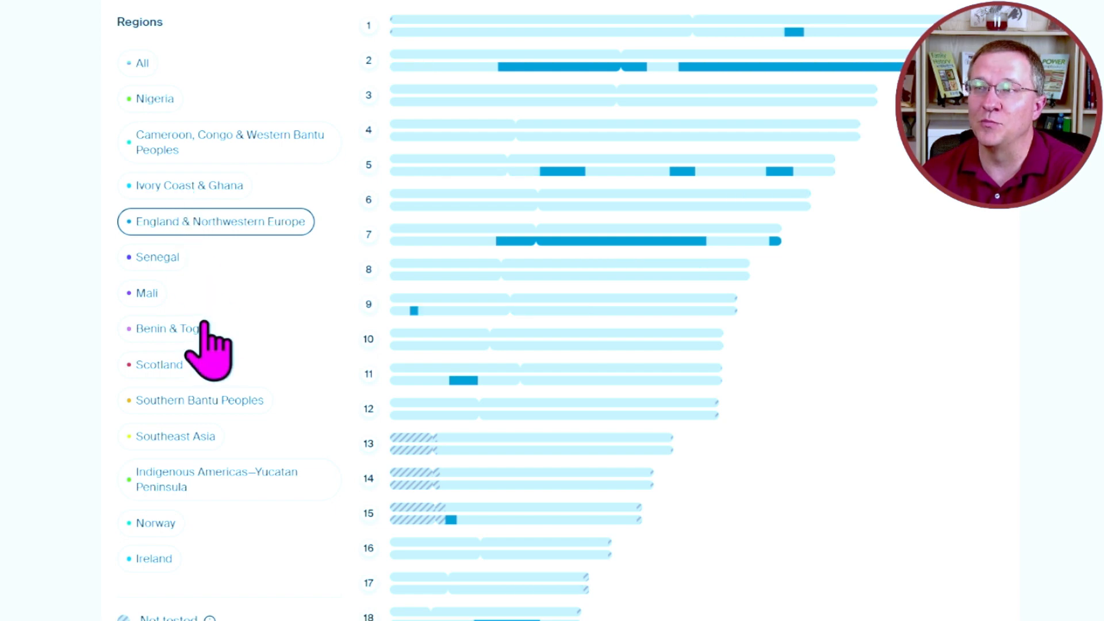
mouse_move(211, 331)
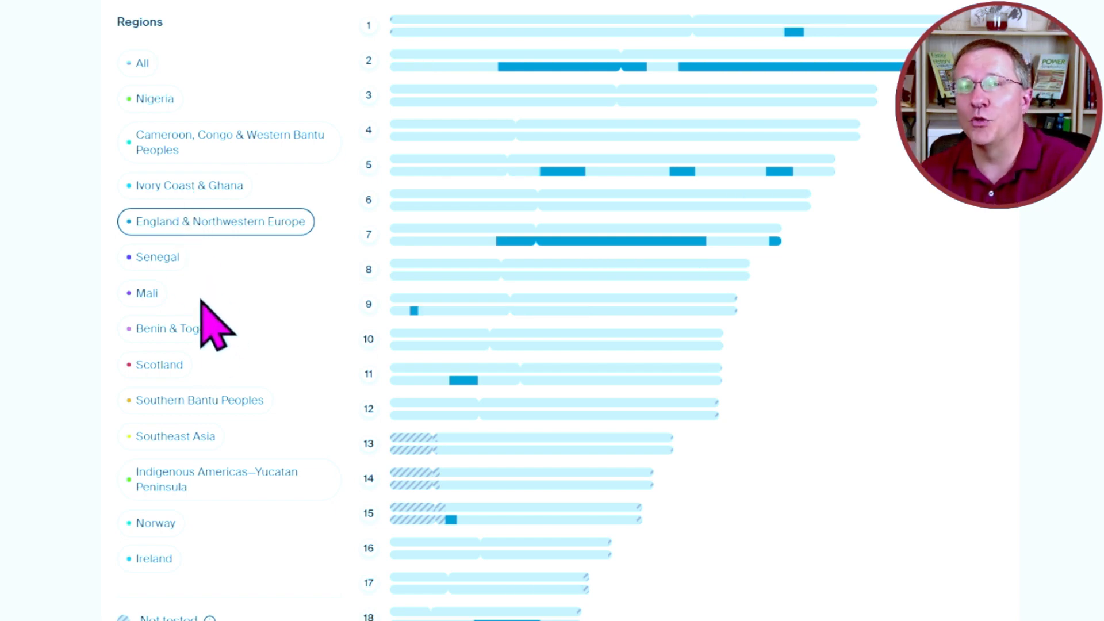
click(142, 63)
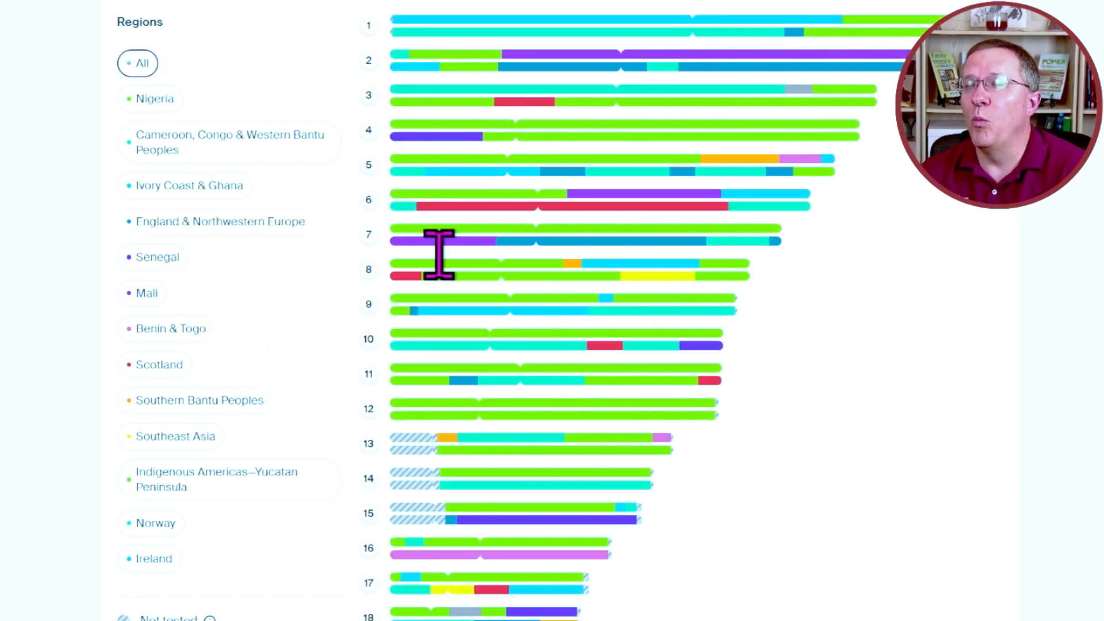
mouse_move(969, 335)
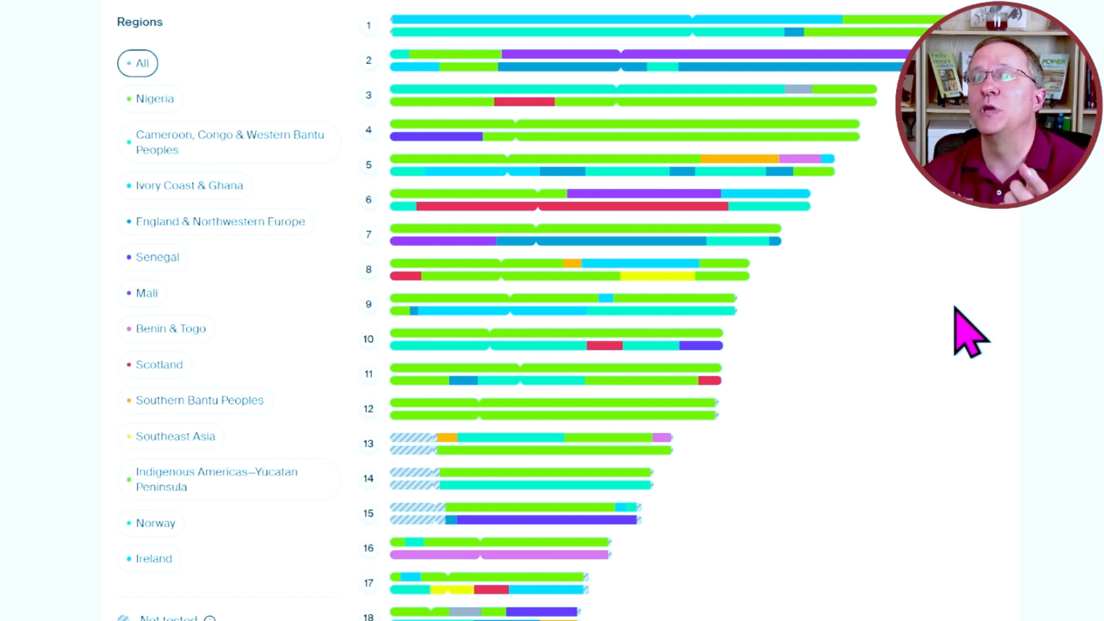
mouse_move(205, 162)
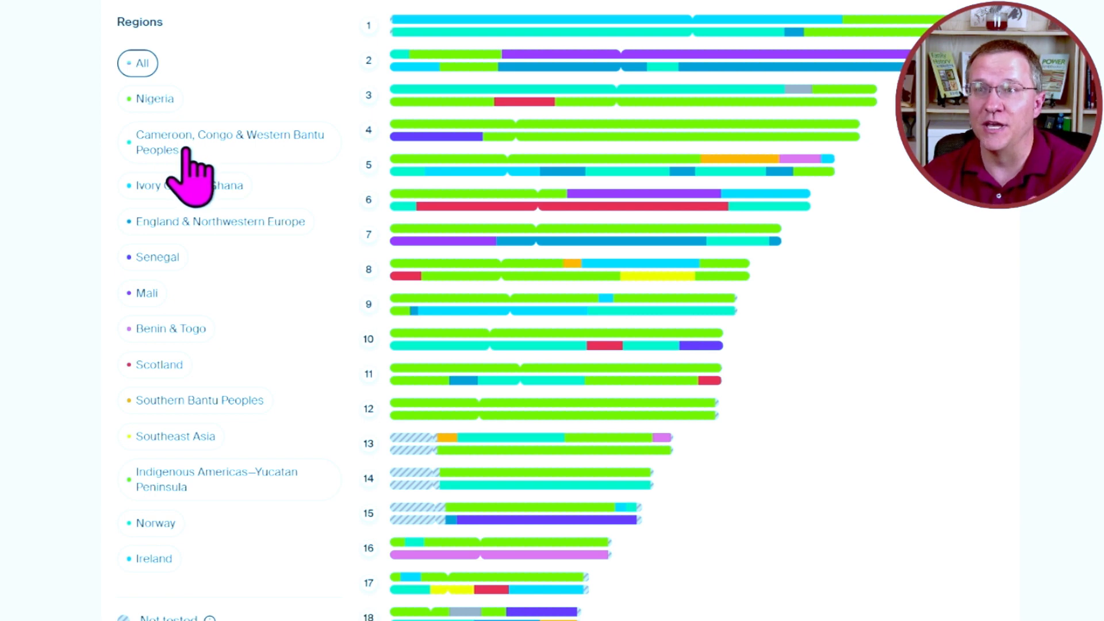
mouse_move(172, 430)
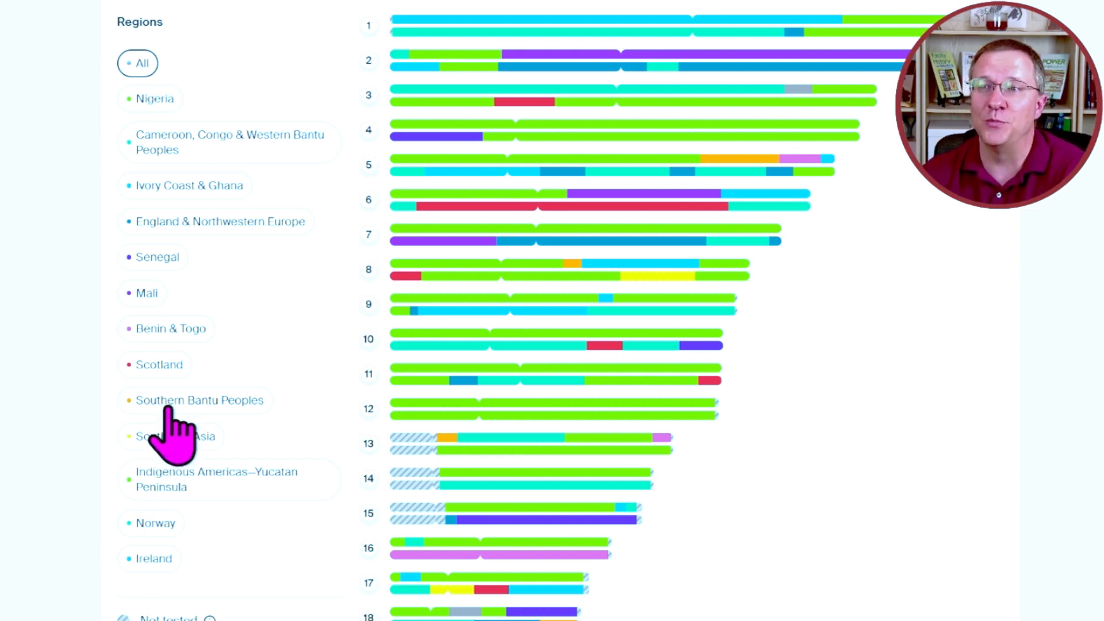
mouse_move(204, 204)
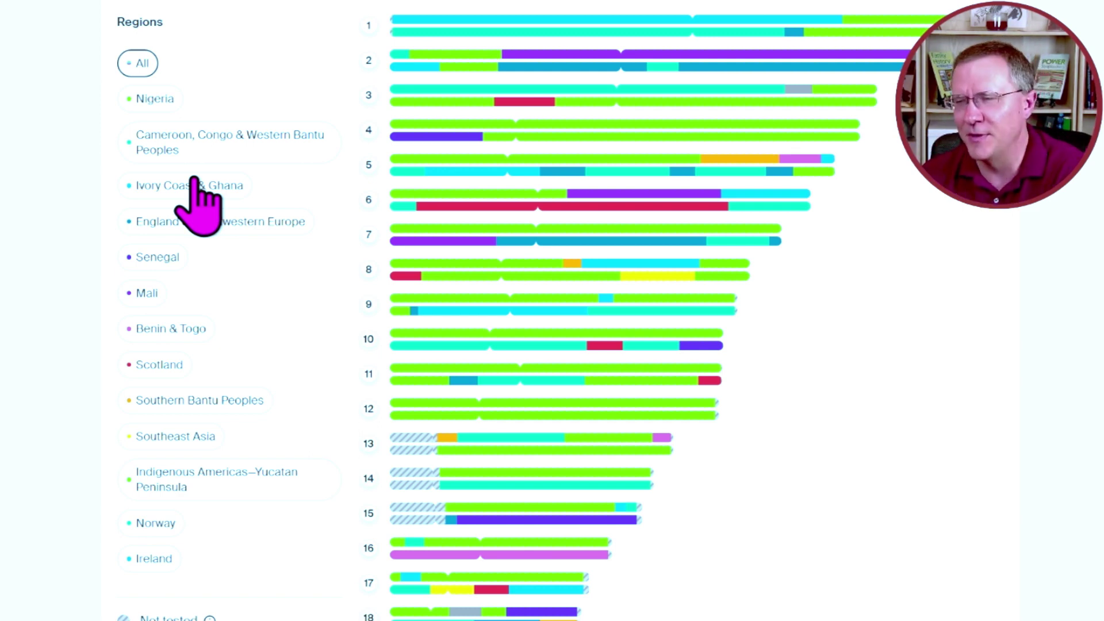
mouse_move(753, 429)
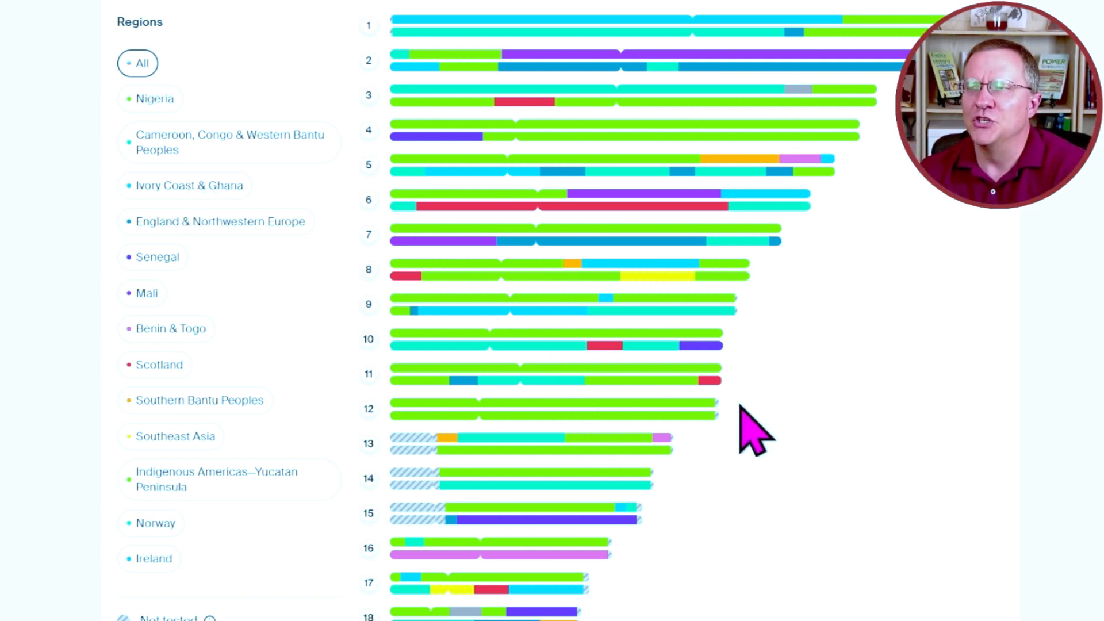
mouse_move(838, 405)
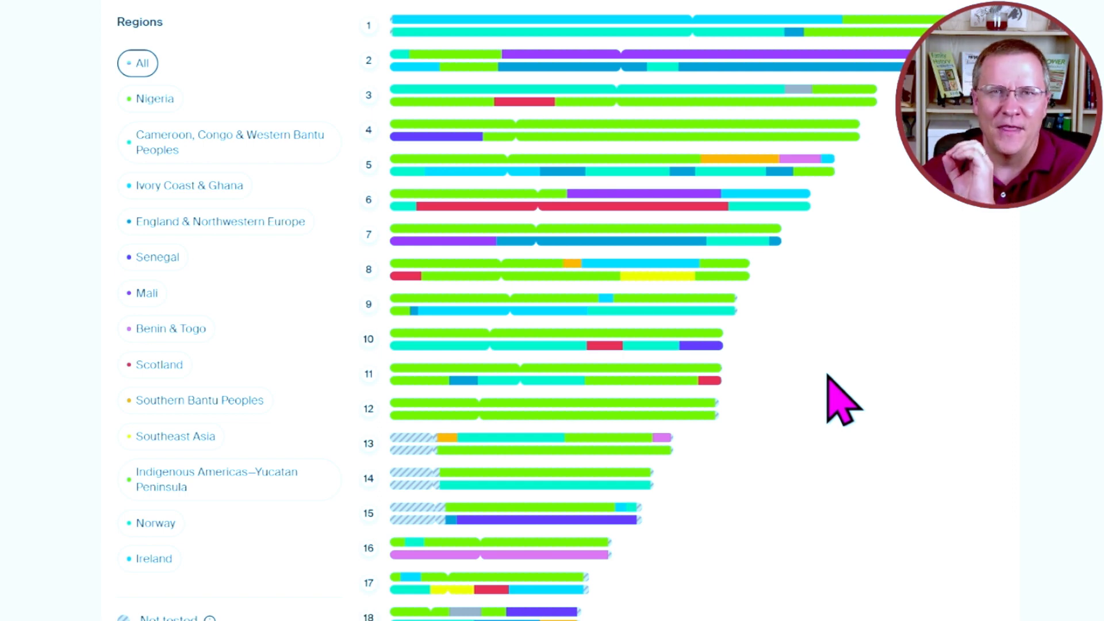
mouse_move(838, 422)
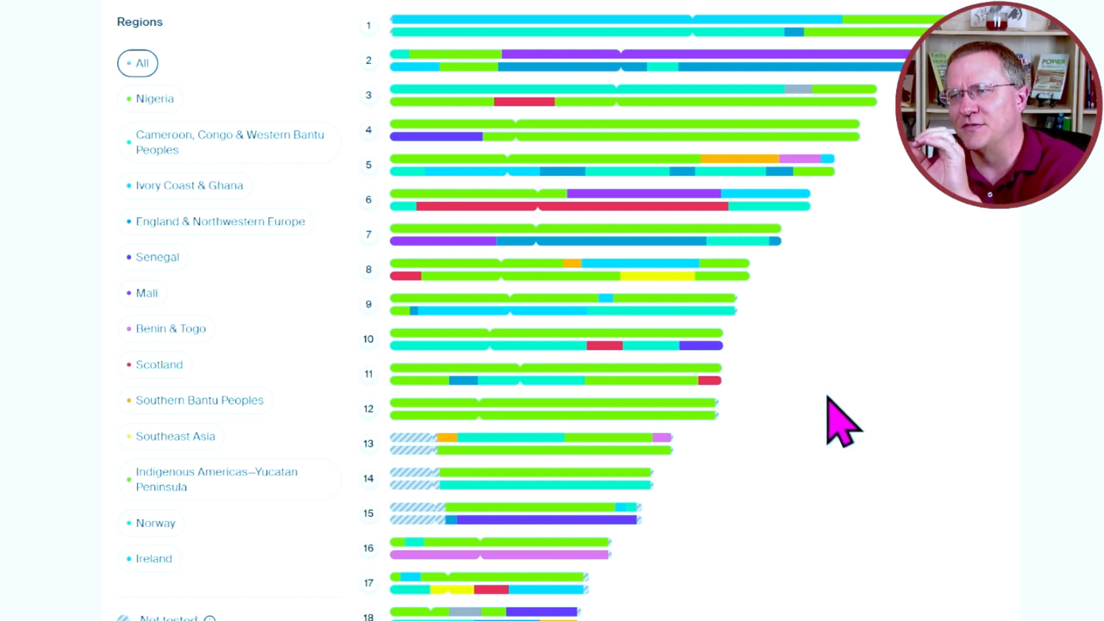
mouse_move(824, 464)
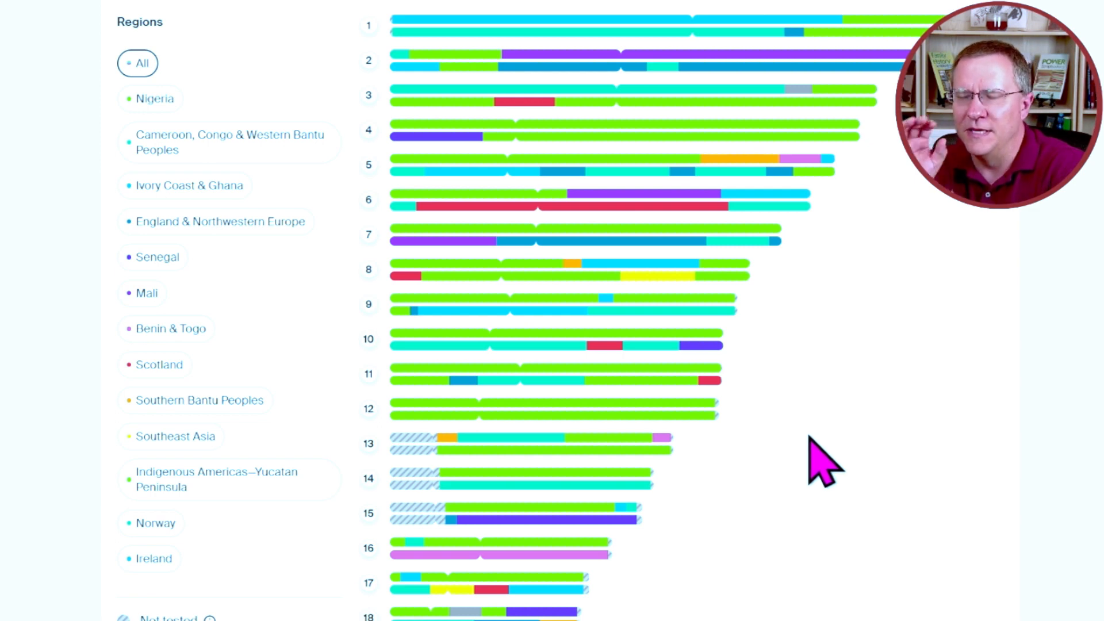
mouse_move(908, 436)
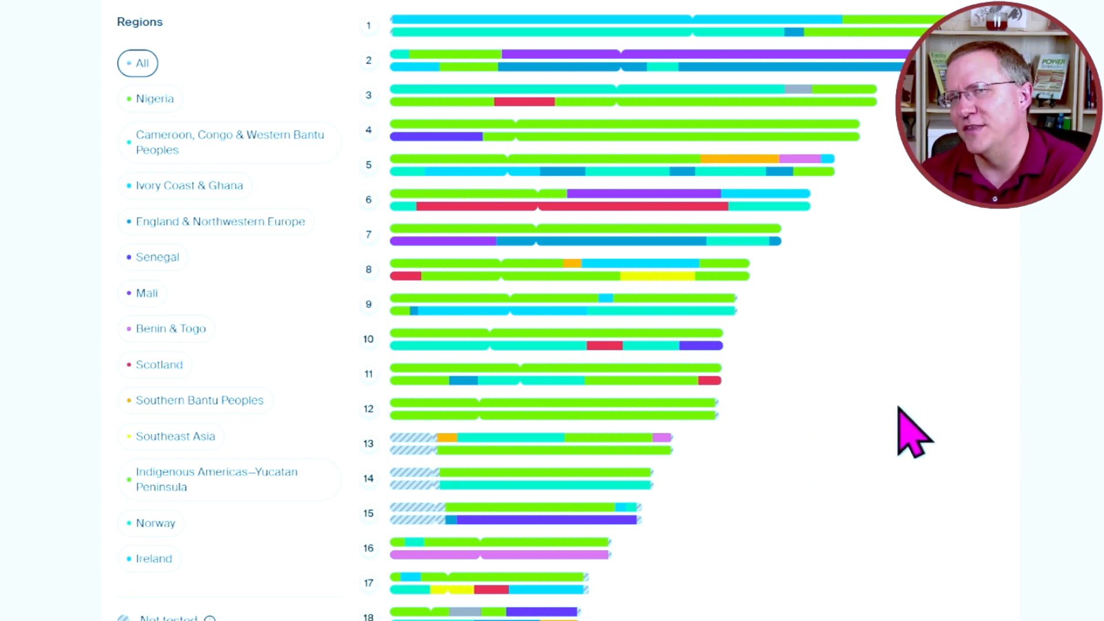
mouse_move(860, 380)
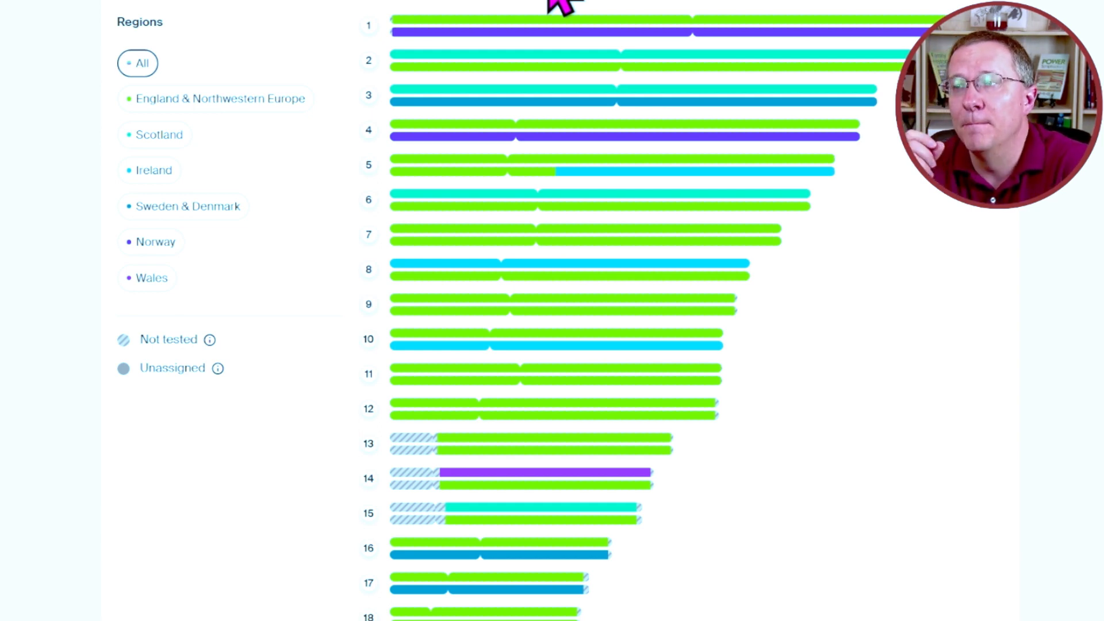
mouse_move(391, 180)
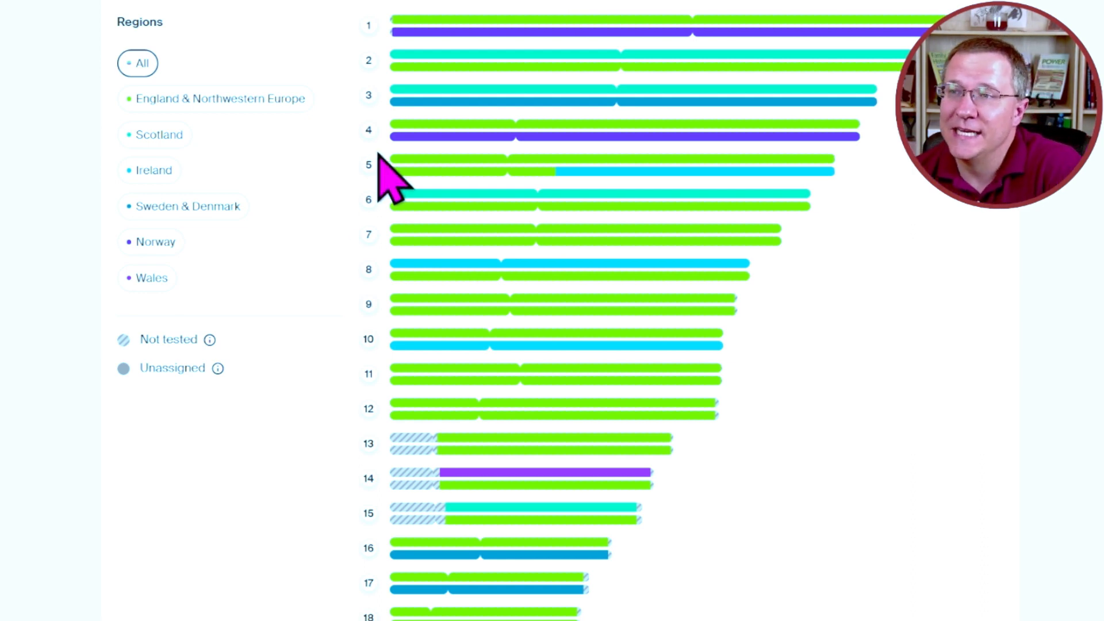
mouse_move(862, 159)
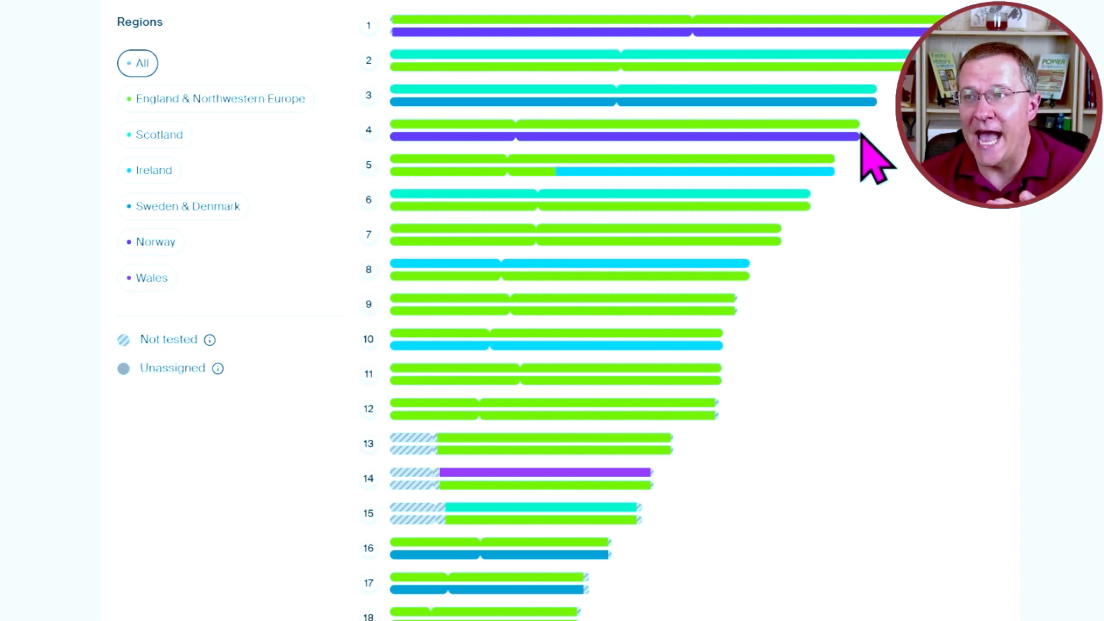
mouse_move(598, 162)
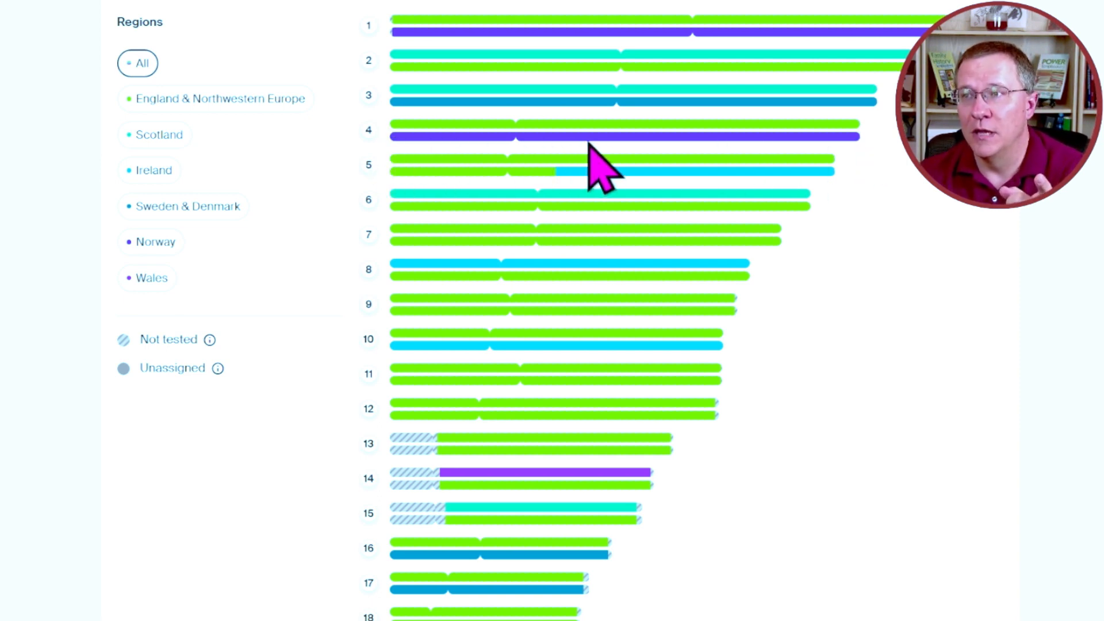
mouse_move(518, 151)
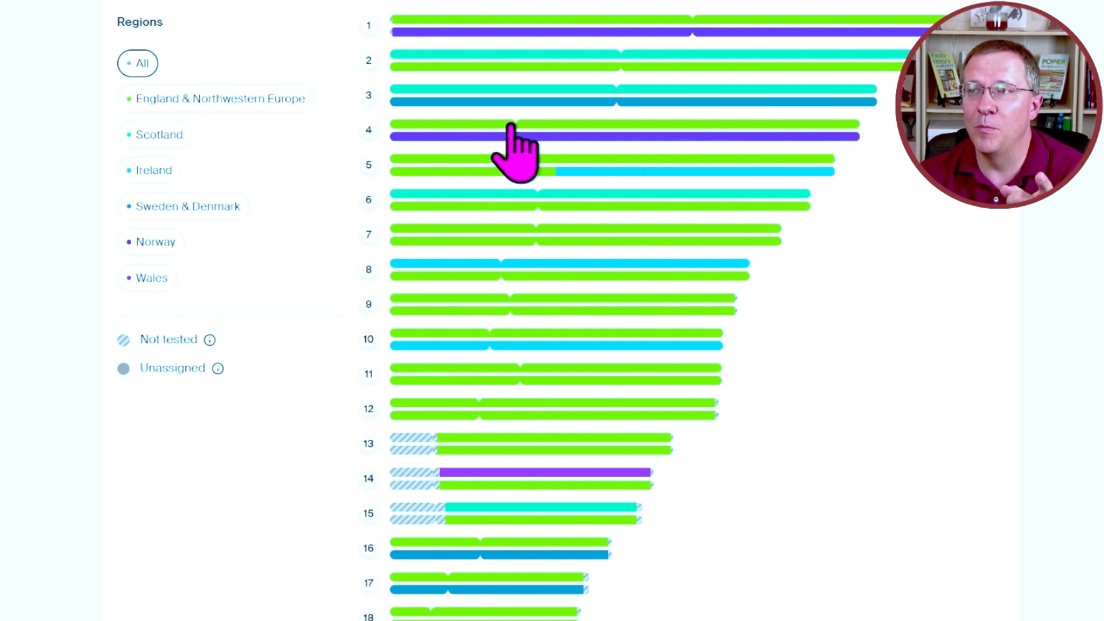
mouse_move(545, 151)
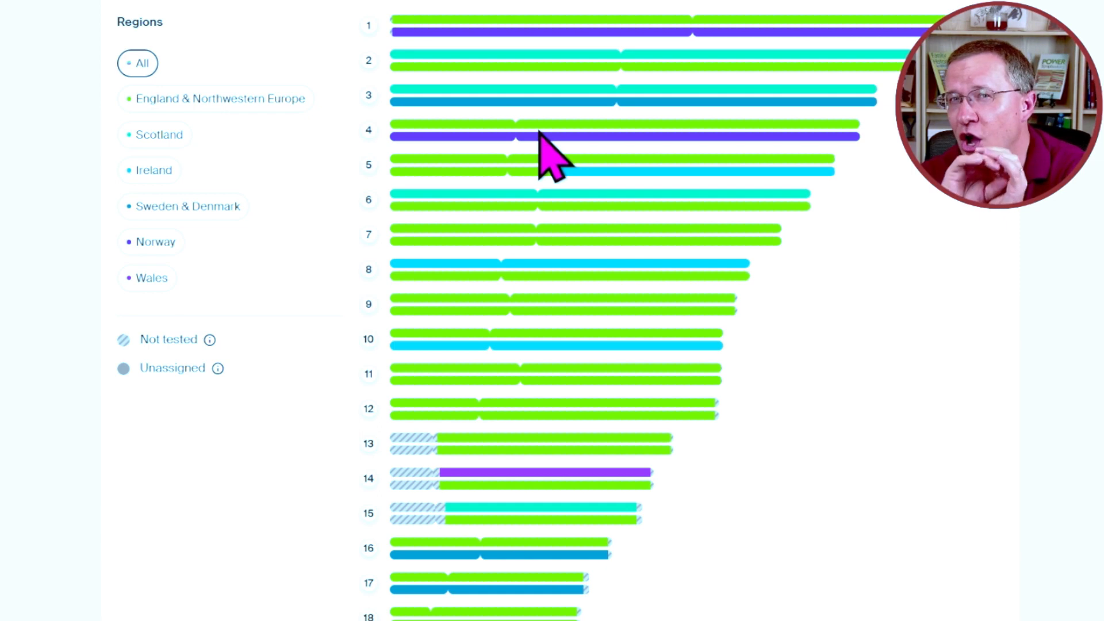
mouse_move(686, 4)
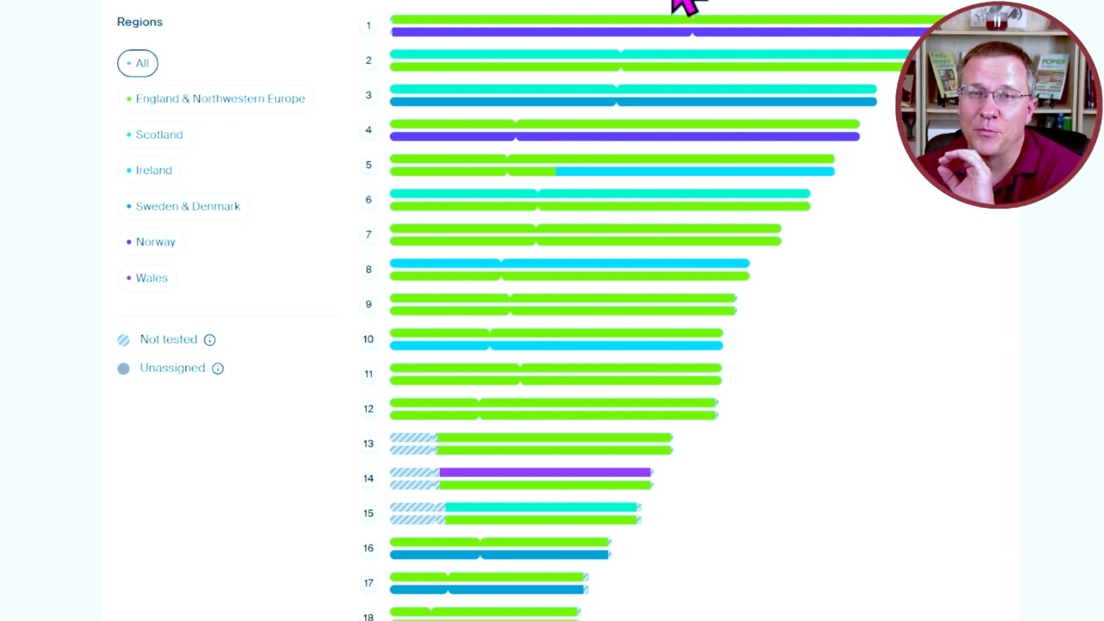
mouse_move(564, 9)
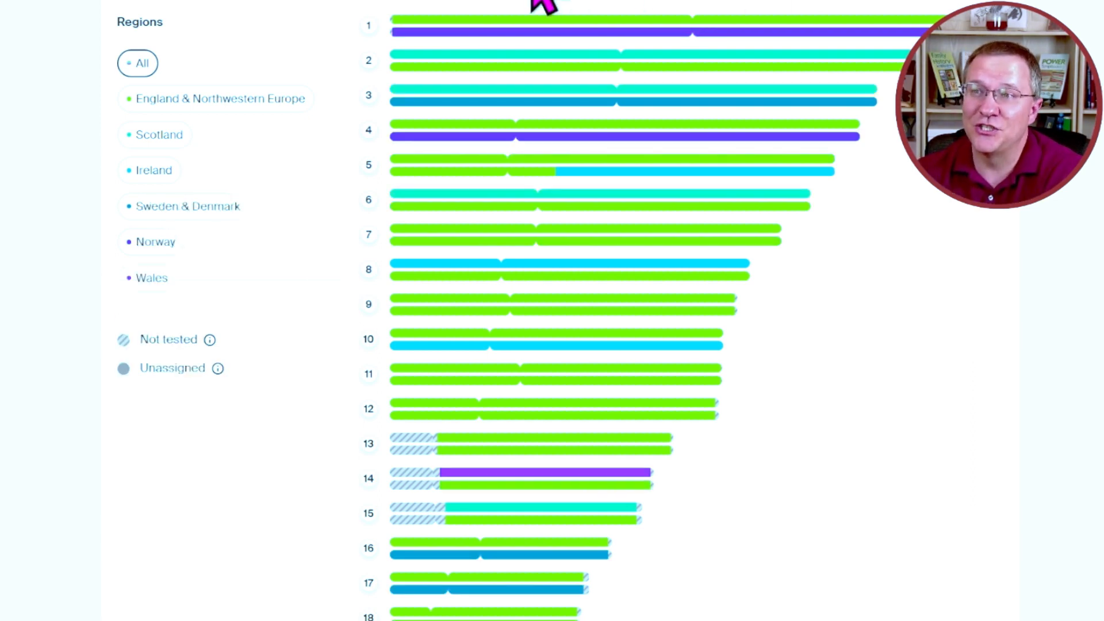
mouse_move(543, 13)
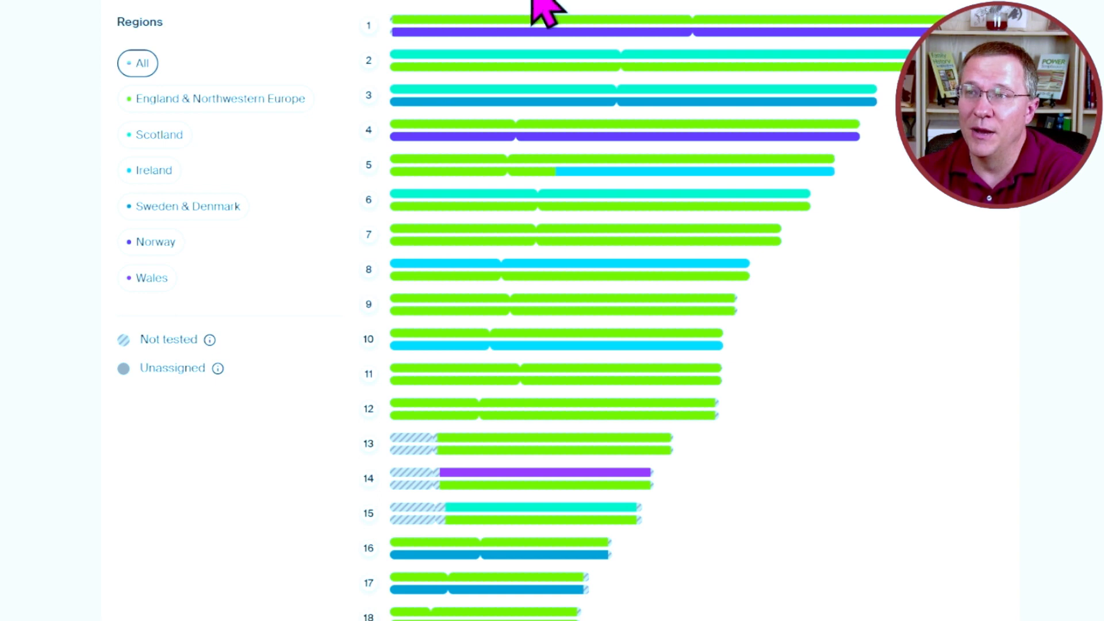
mouse_move(734, 198)
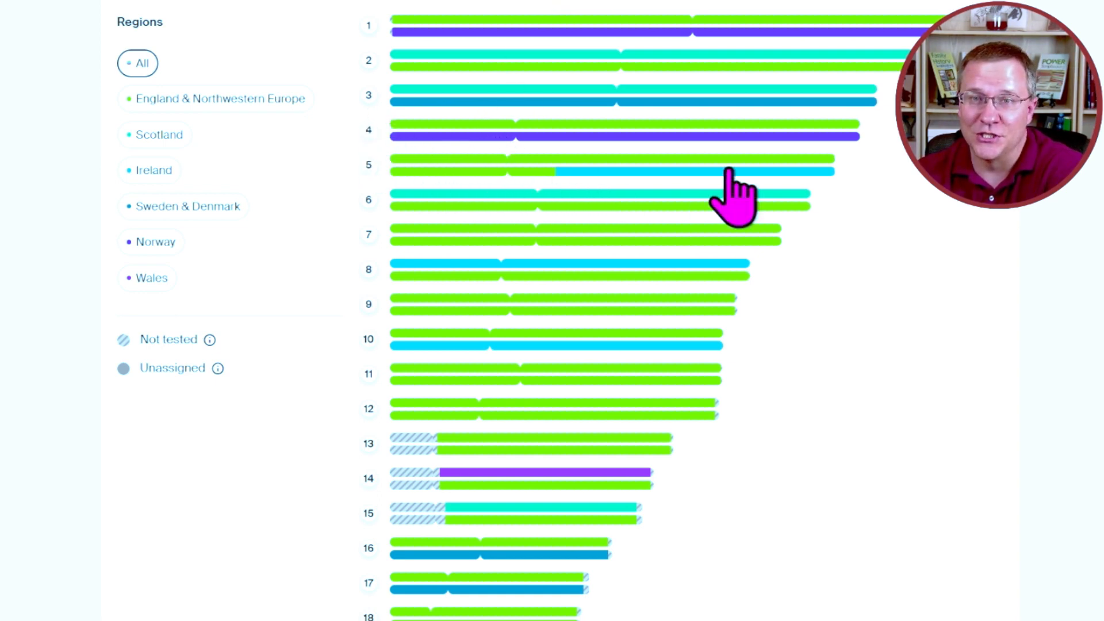
mouse_move(401, 162)
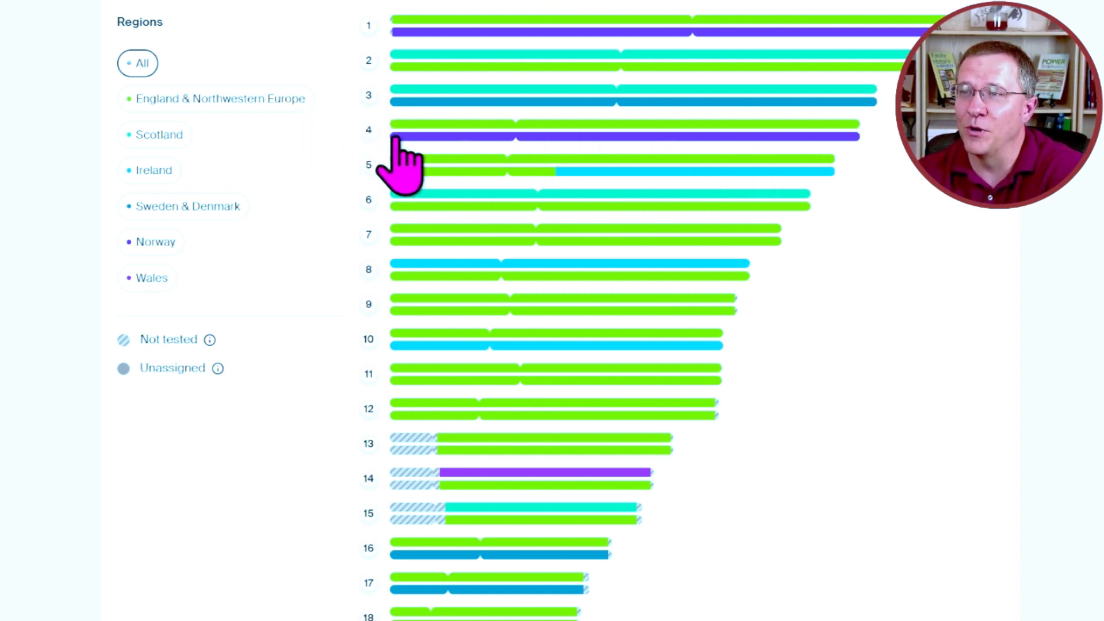
- Isolate England & Northwestern Europe, then Norway segments, restoring all regions after each
click(214, 99)
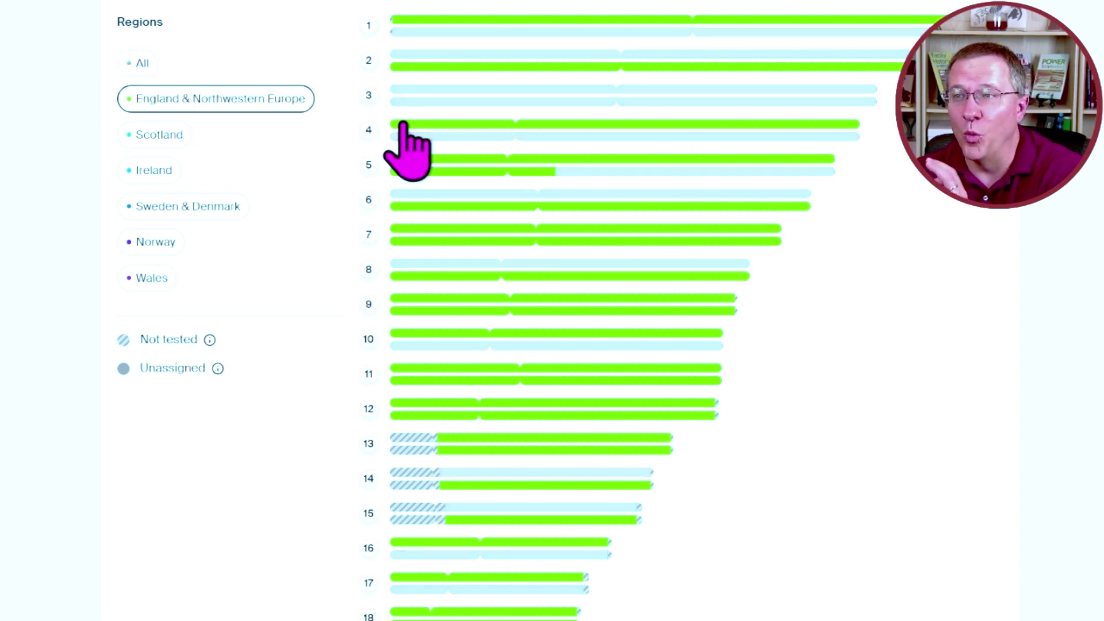
click(143, 63)
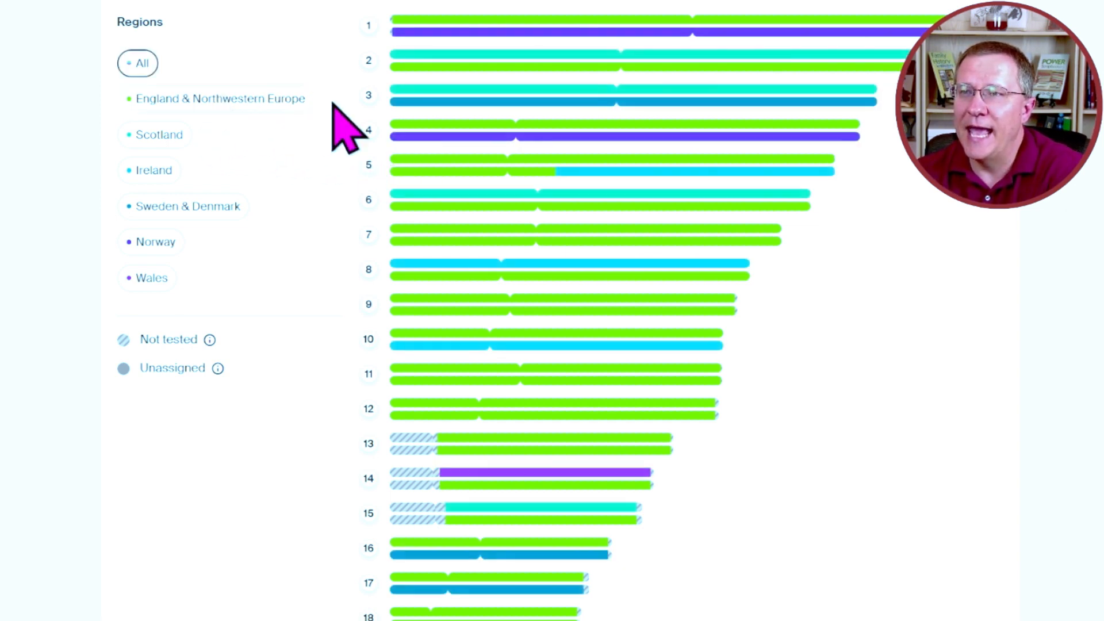
click(150, 242)
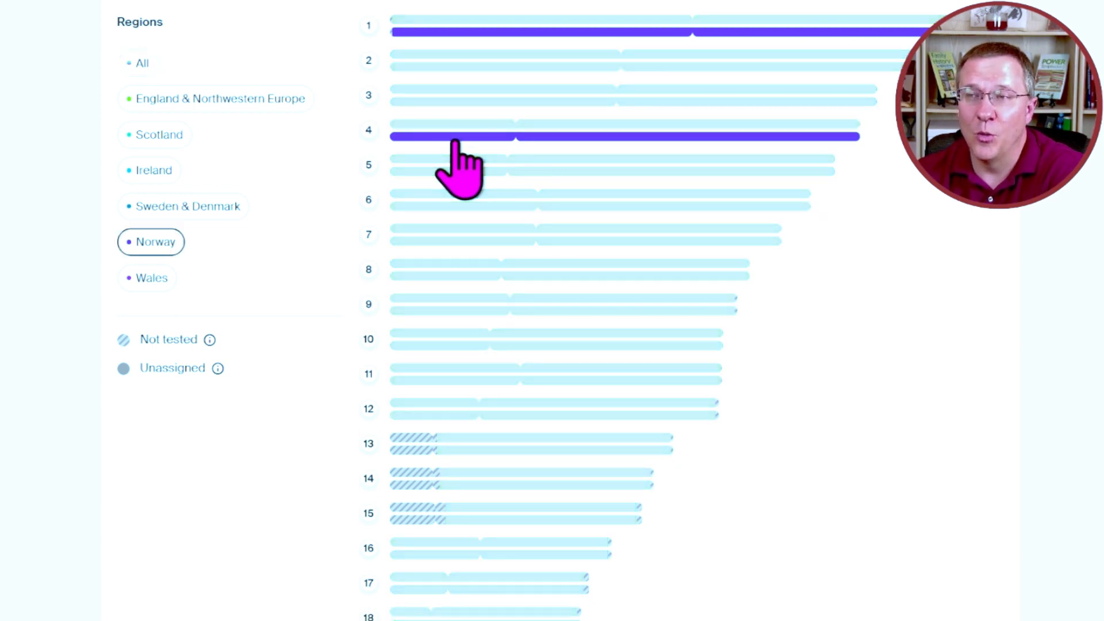
click(142, 62)
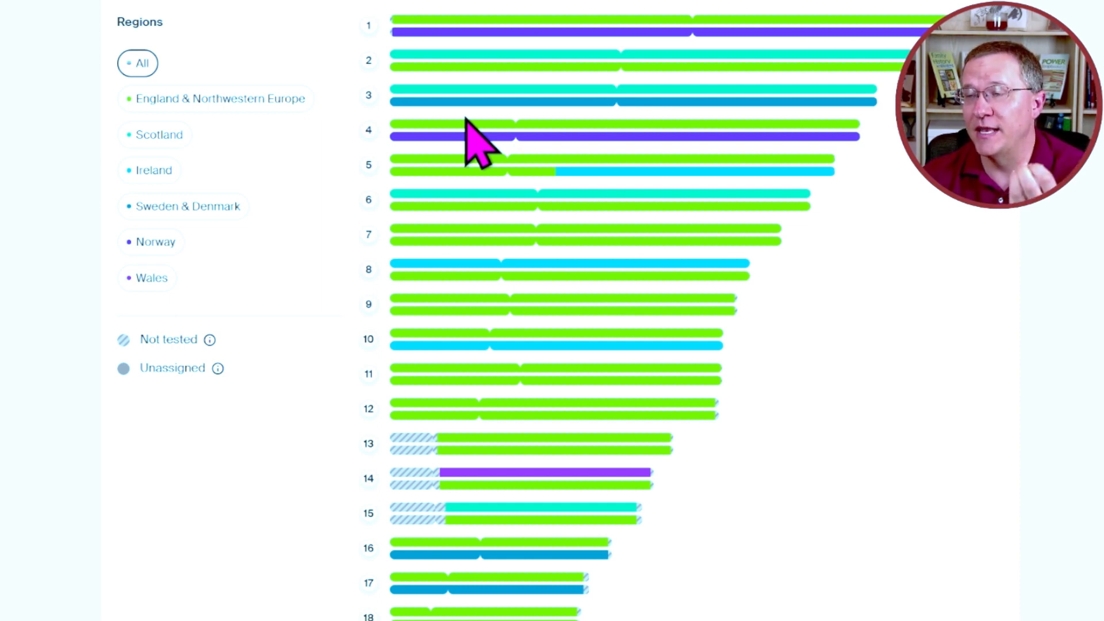
mouse_move(694, 4)
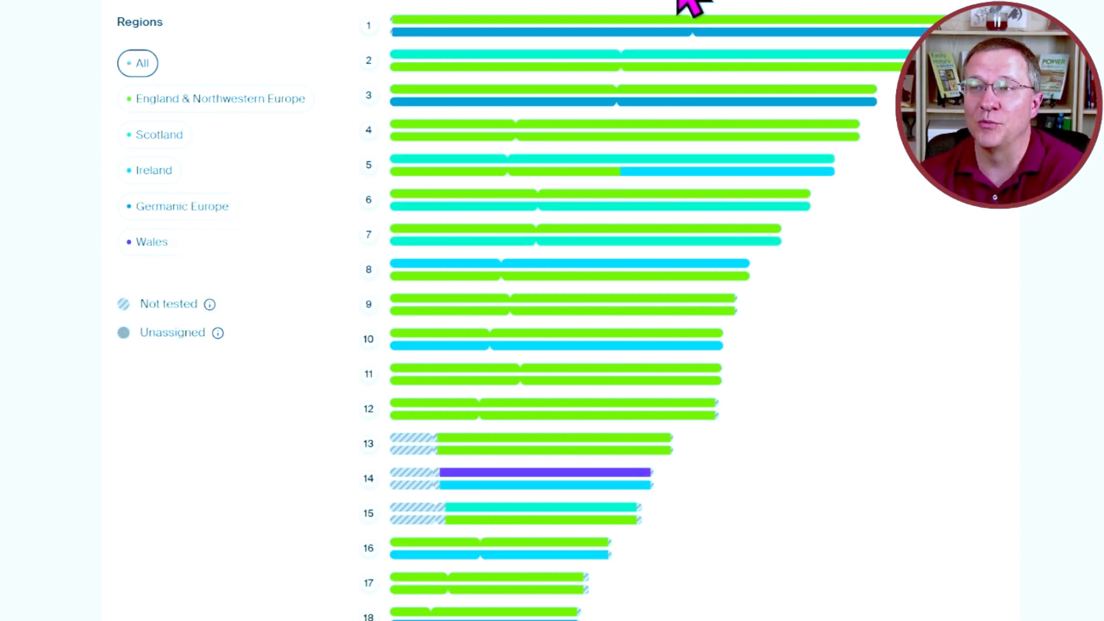
mouse_move(373, 152)
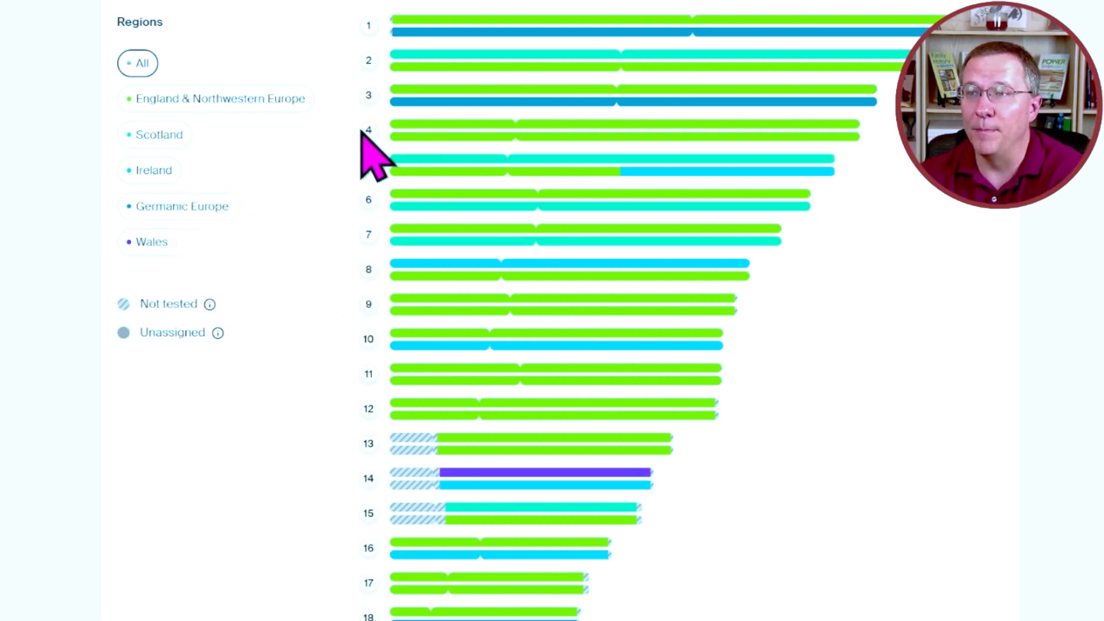
- Filter the Germanic Europe painting to England & Northwestern Europe segments only
click(220, 99)
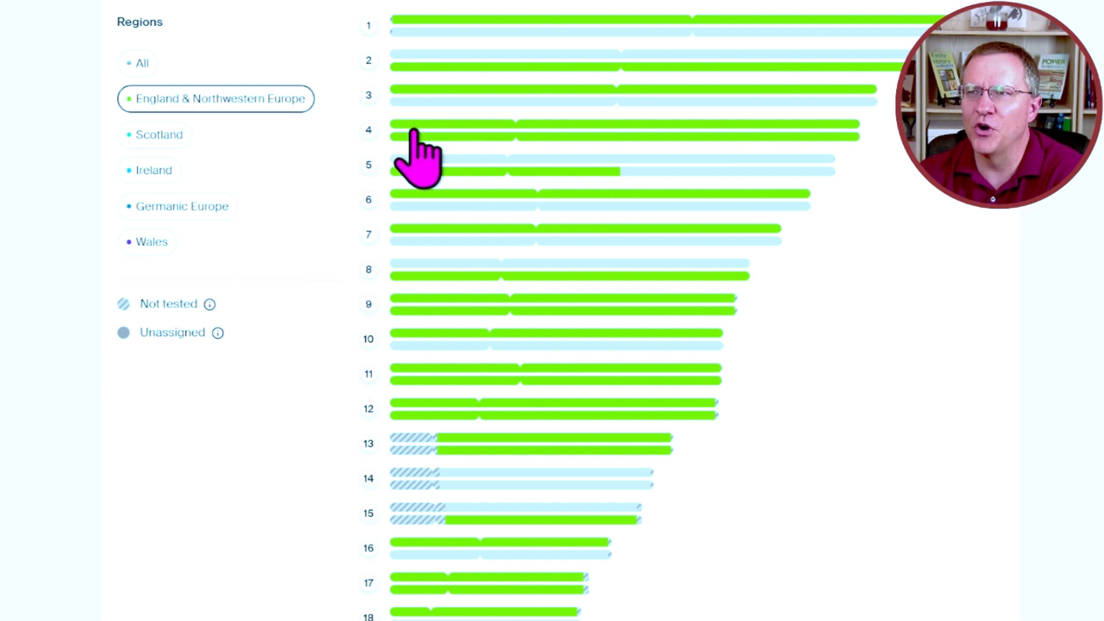
- Restore all regions in colour on the Sweden & Denmark and Norway painting
click(141, 63)
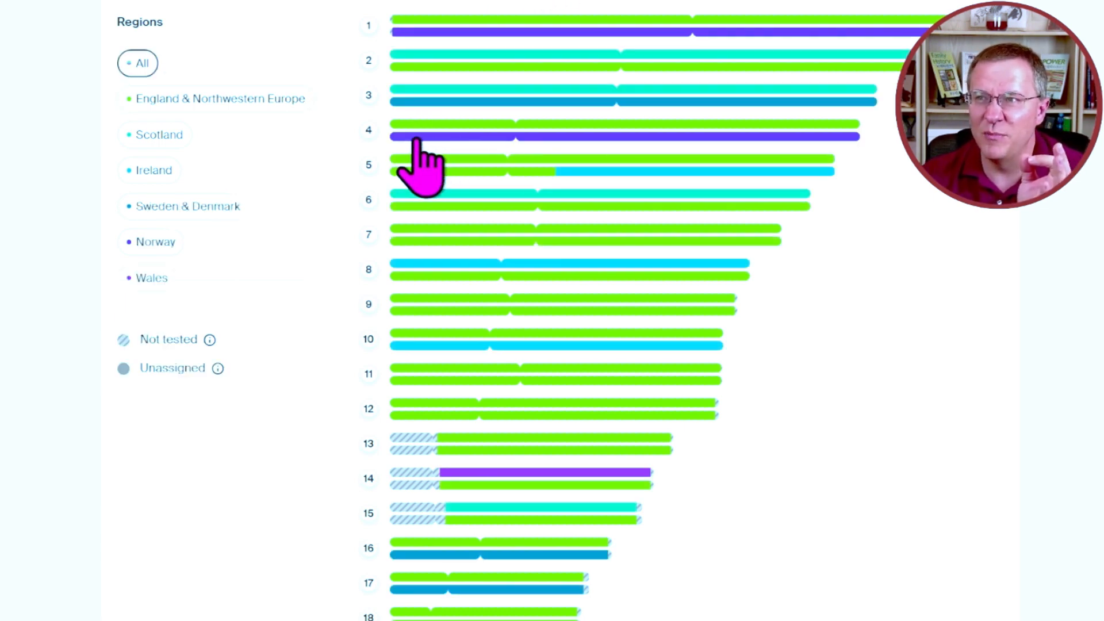
mouse_move(536, 148)
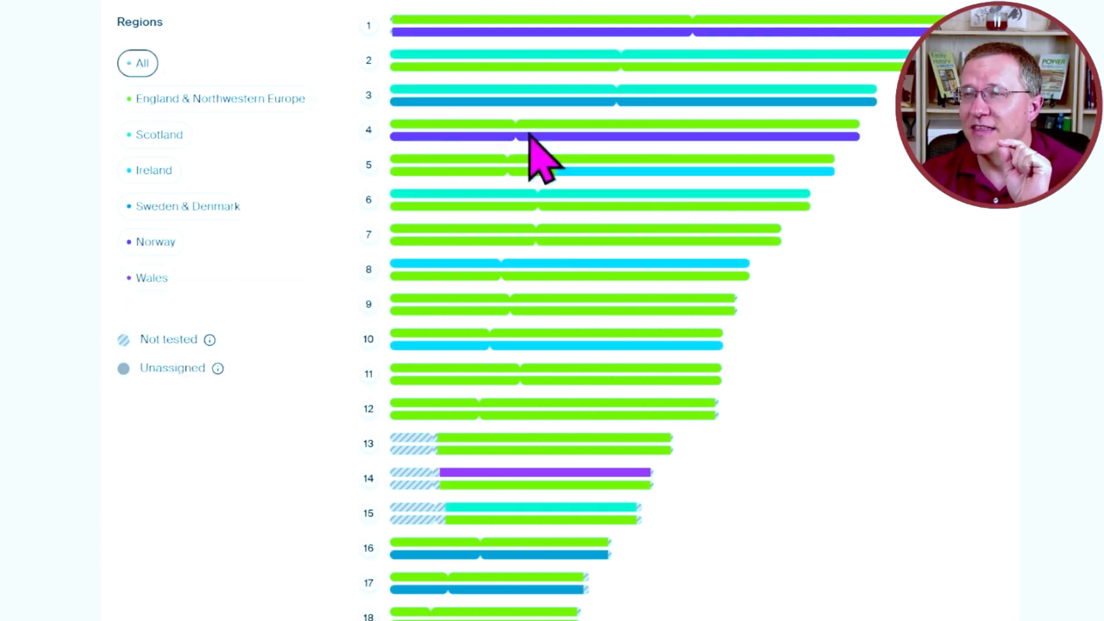
mouse_move(788, 148)
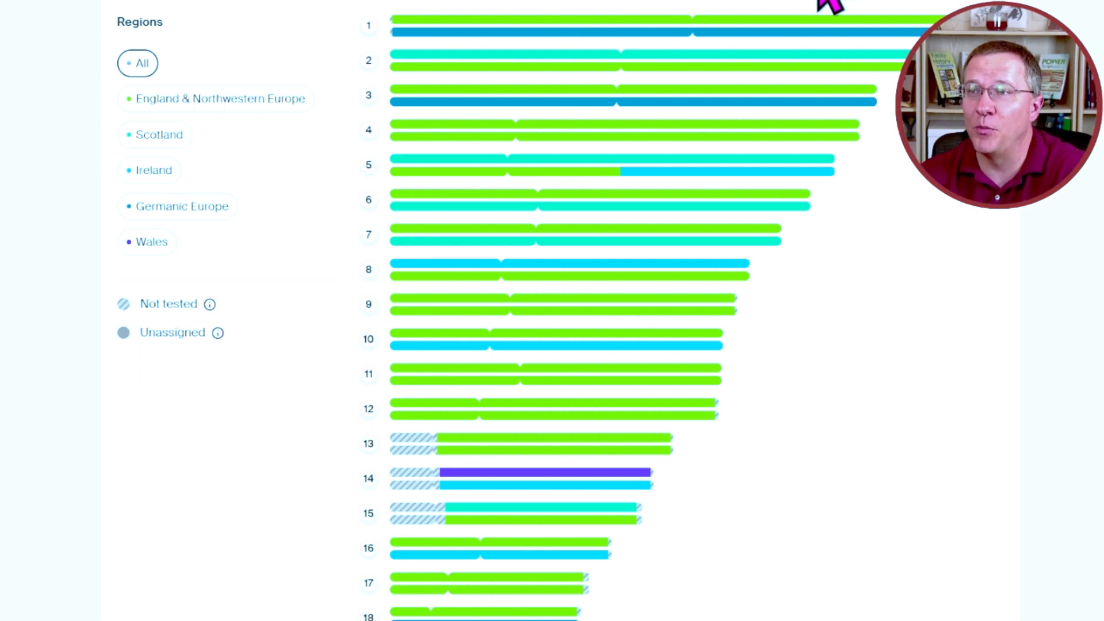
mouse_move(665, 9)
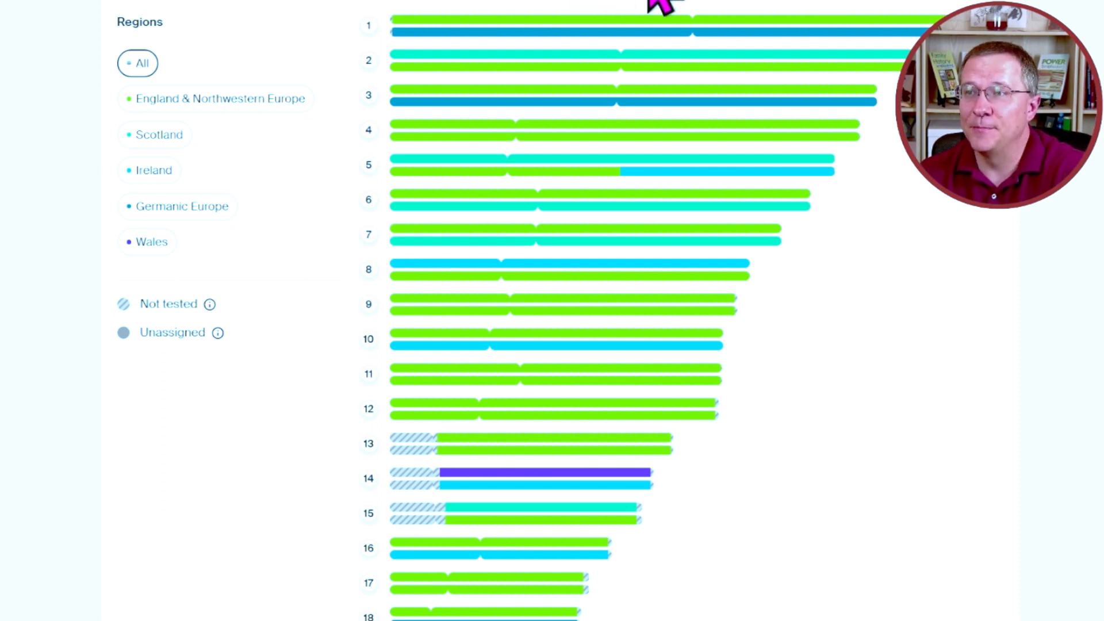
click(220, 98)
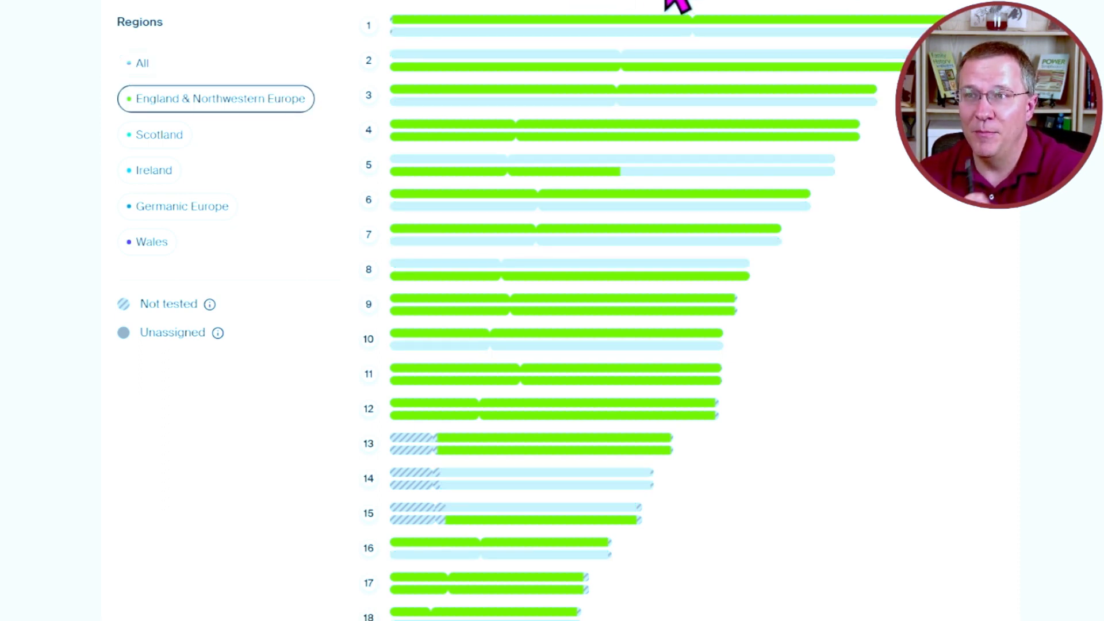
click(143, 63)
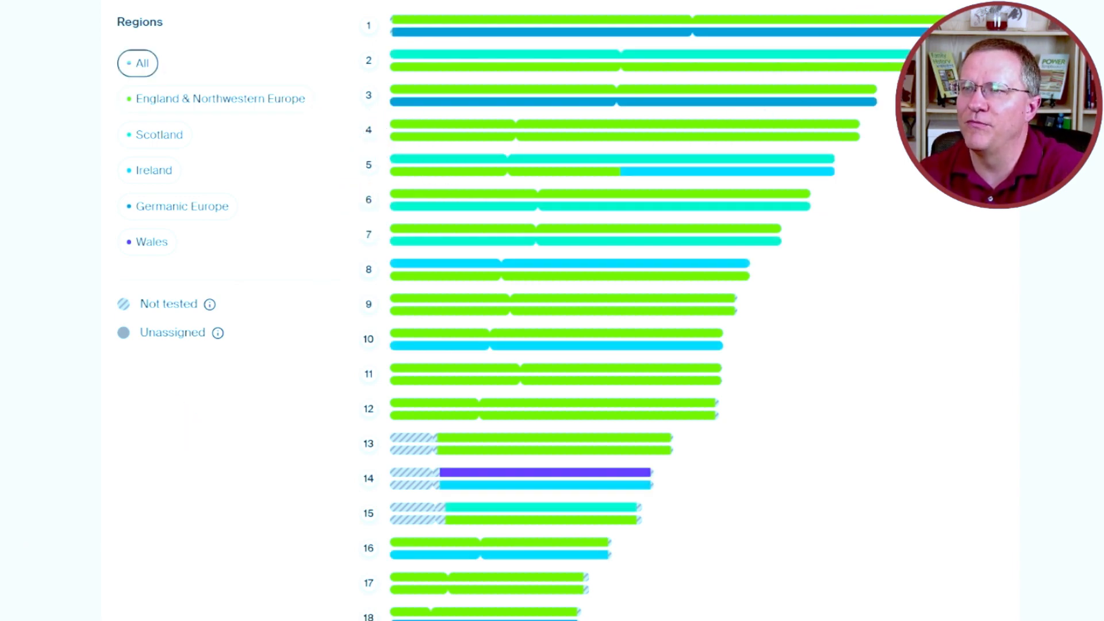
mouse_move(409, 138)
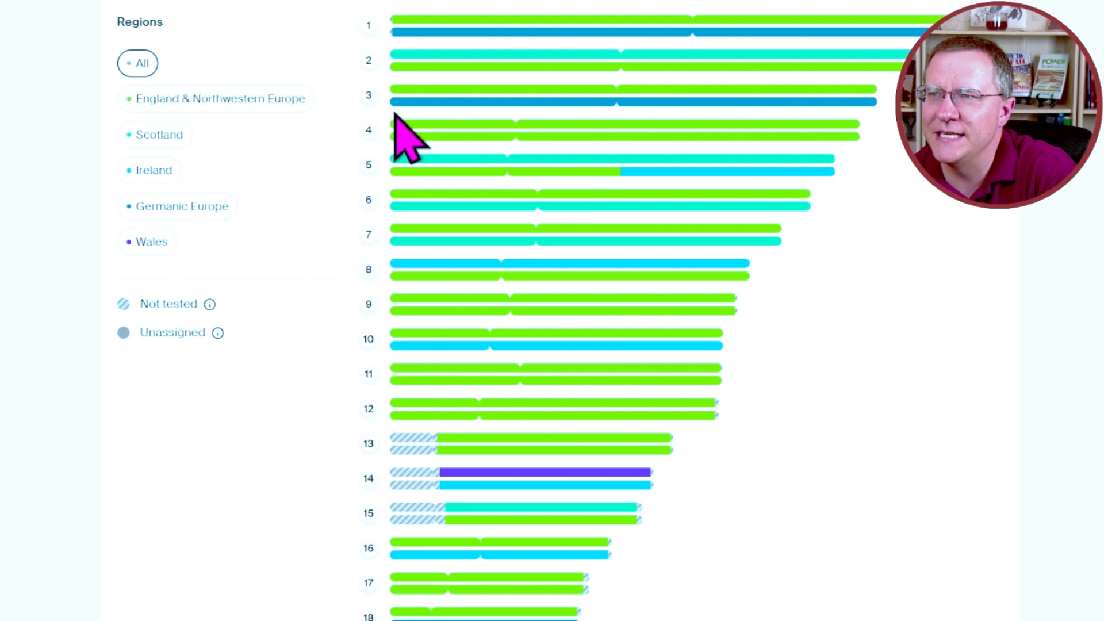
mouse_move(672, 148)
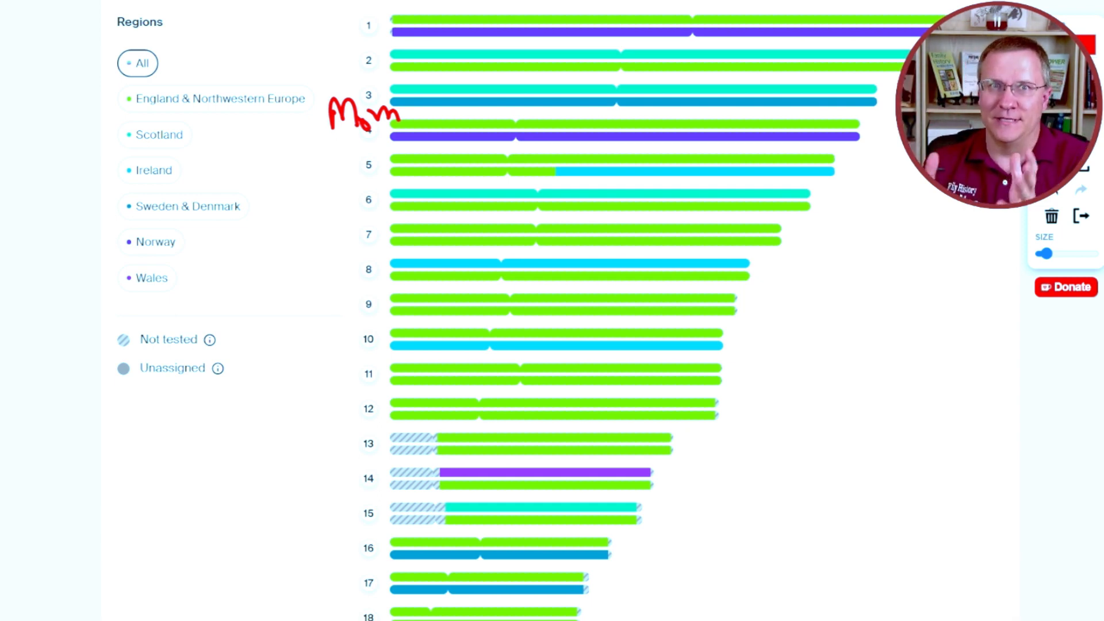
mouse_move(430, 11)
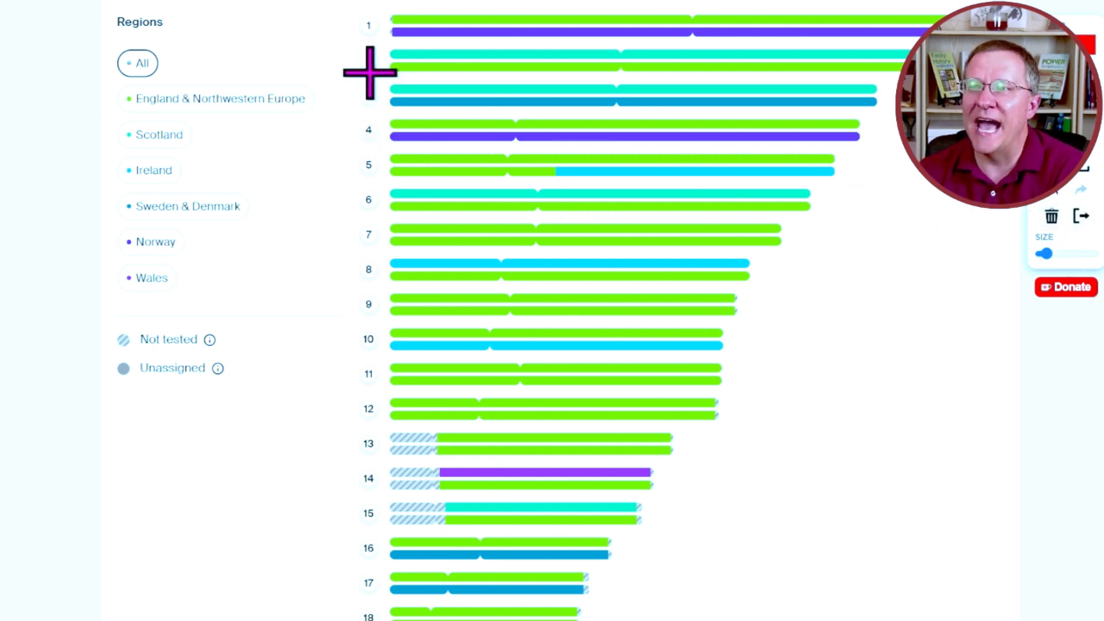
mouse_move(408, 79)
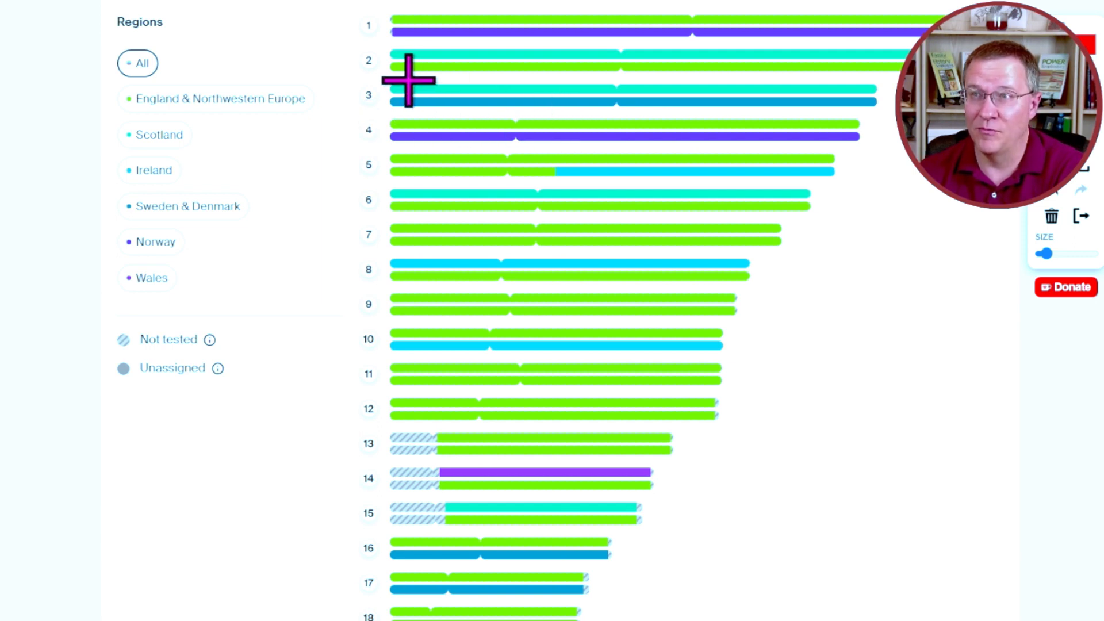
mouse_move(435, 80)
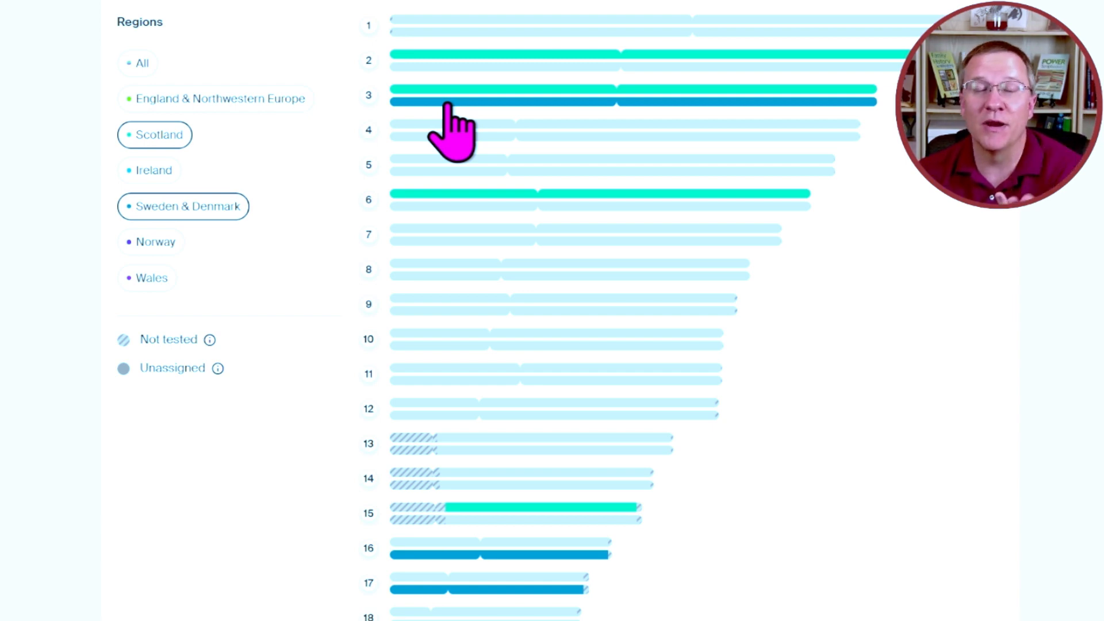
- Grey out everything except the author's England & Northwestern Europe segments
click(221, 99)
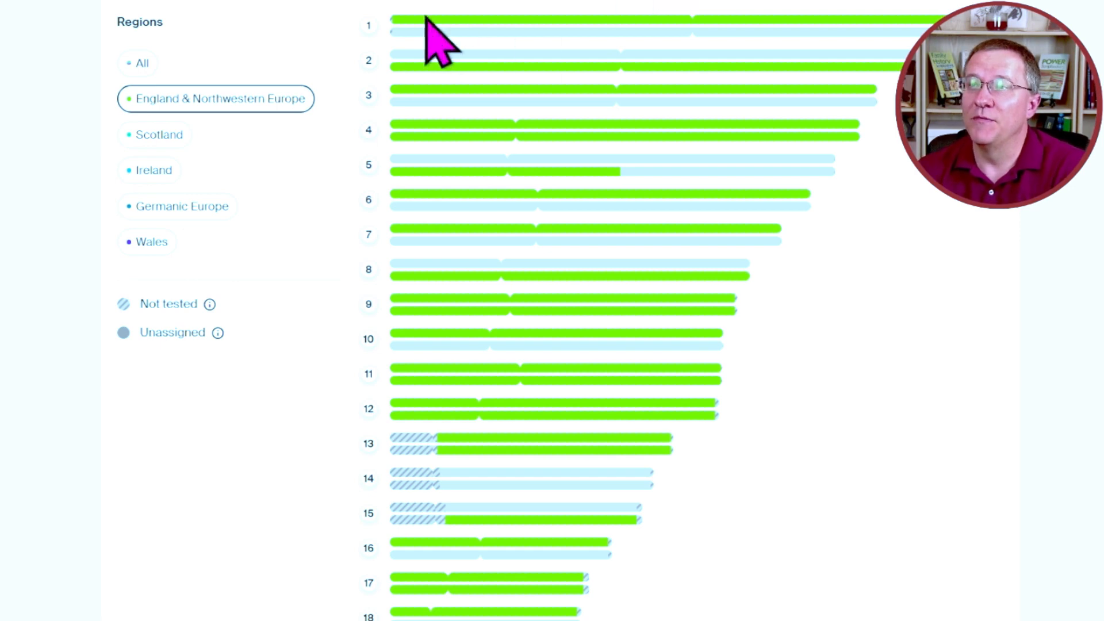
- Reset the author's painting to All regions, then isolate Germanic Europe segments
click(143, 63)
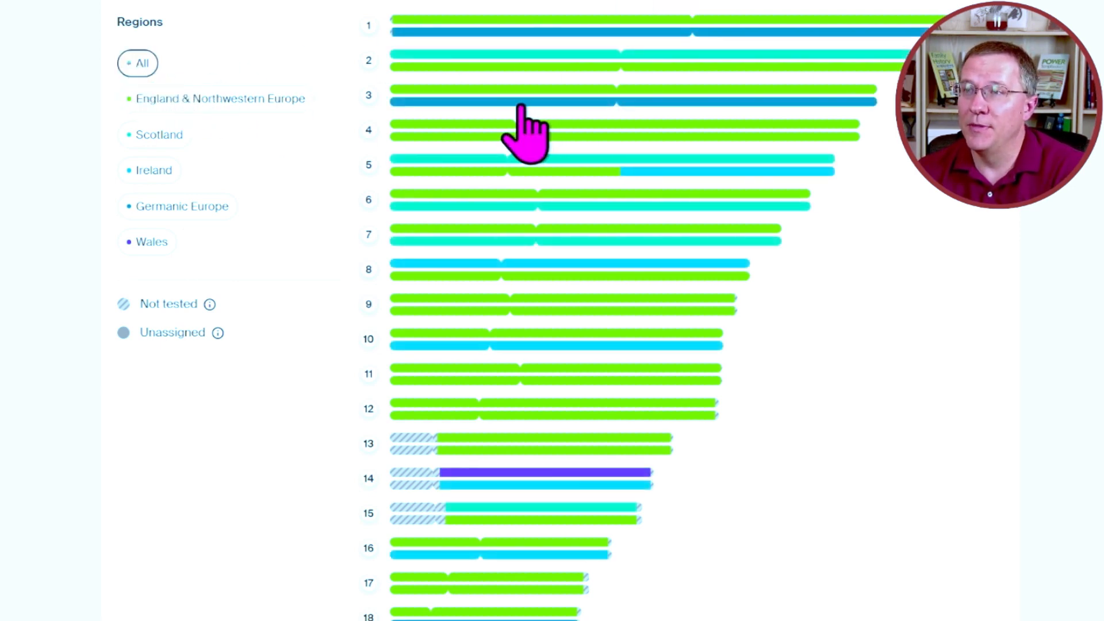
click(182, 206)
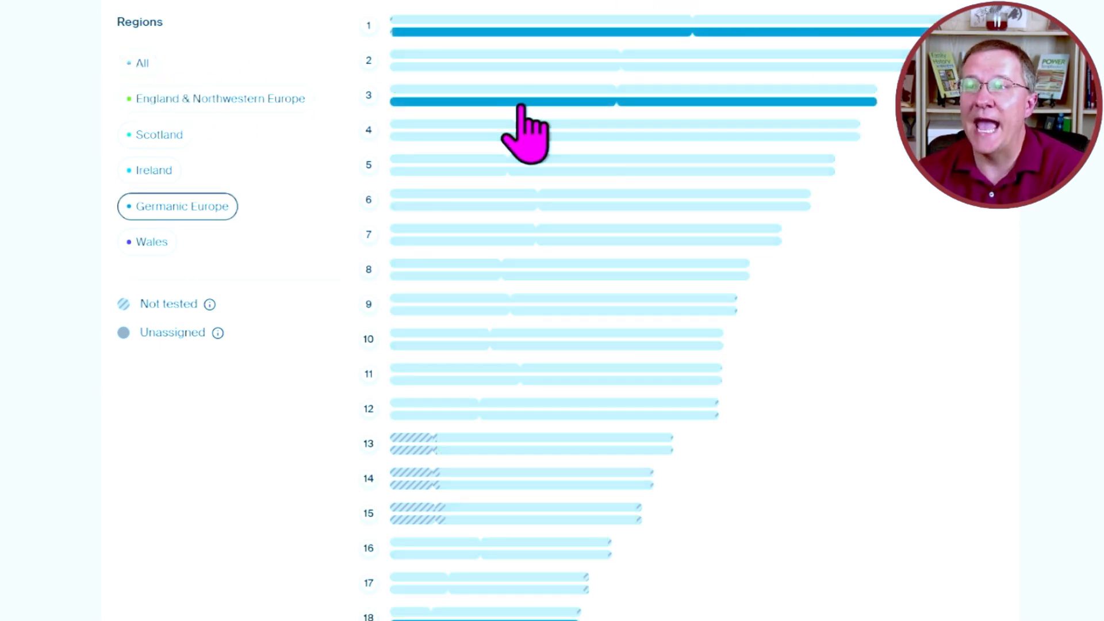
mouse_move(468, 130)
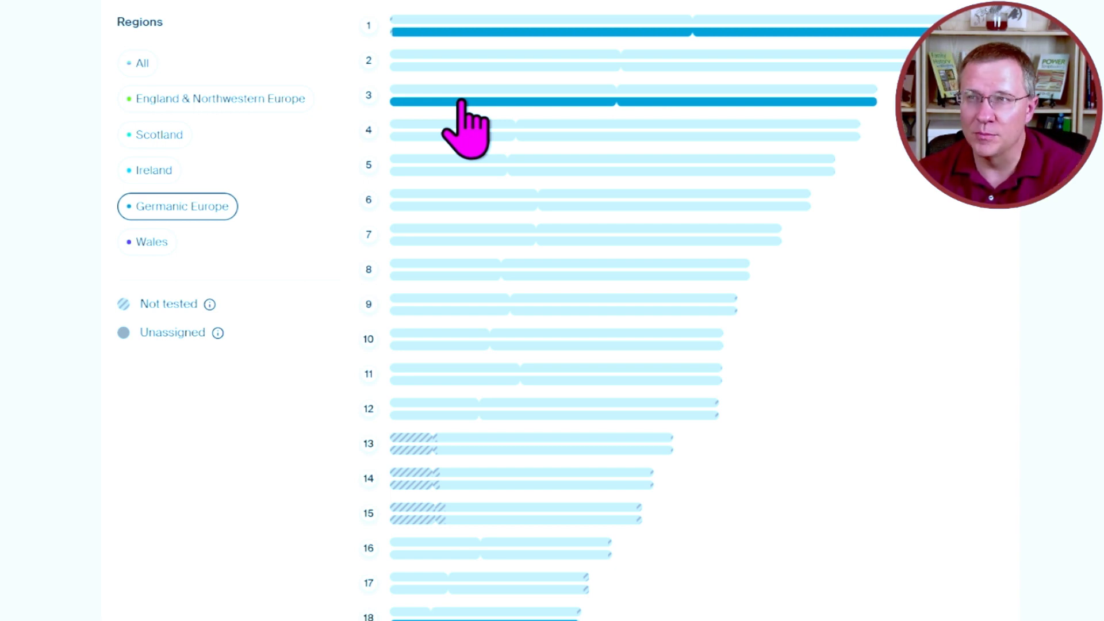
click(178, 207)
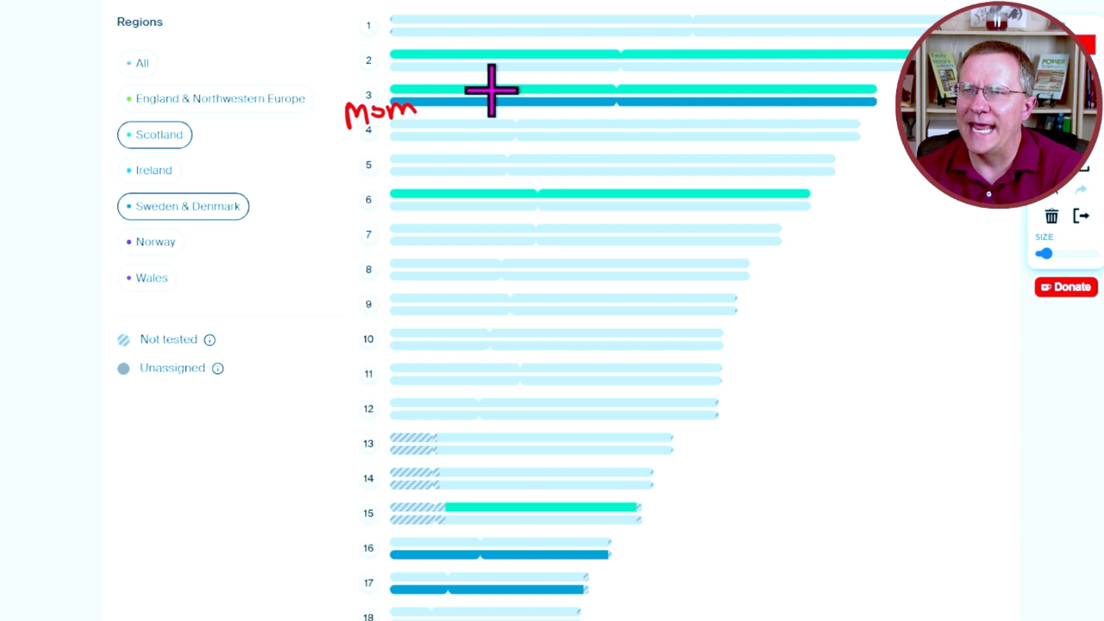
mouse_move(286, 120)
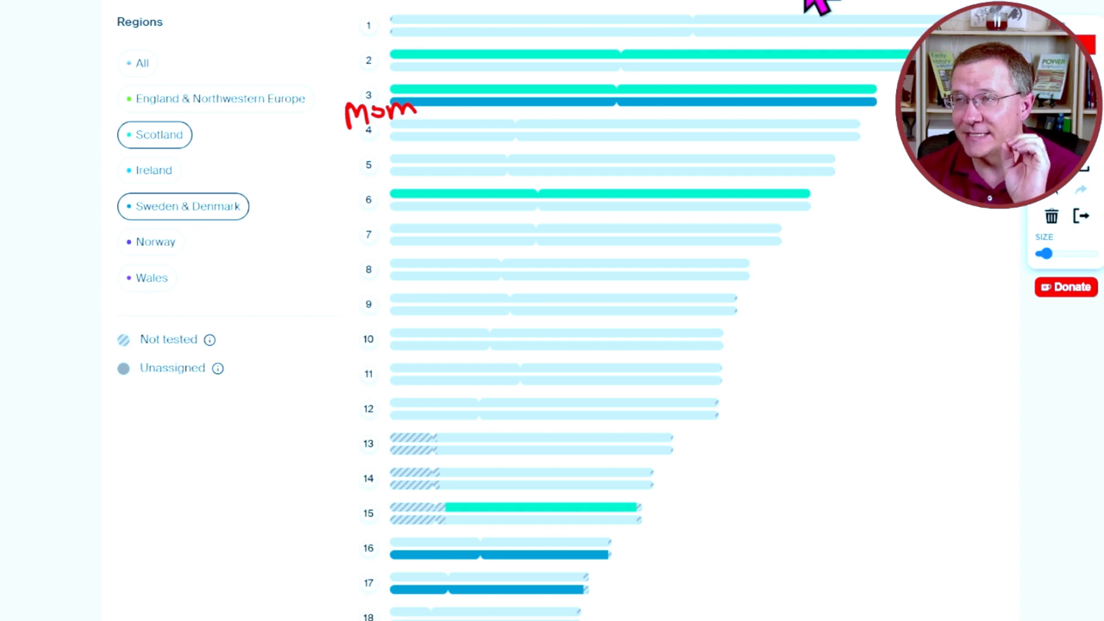
- Return the author's Germanic Europe painting to all regions in colour
click(143, 63)
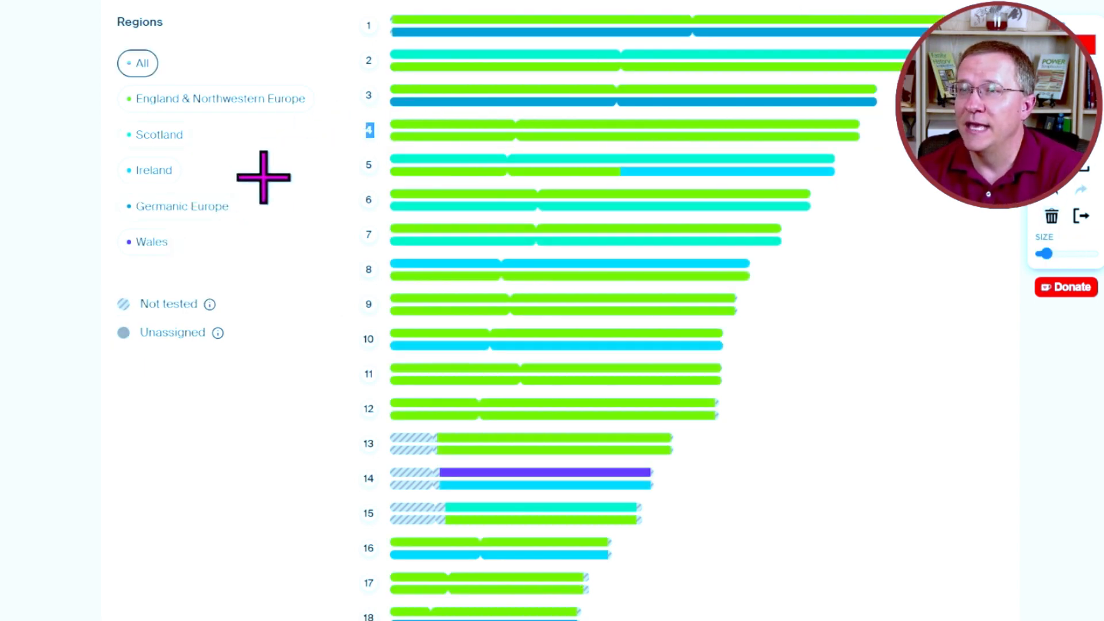
mouse_move(395, 81)
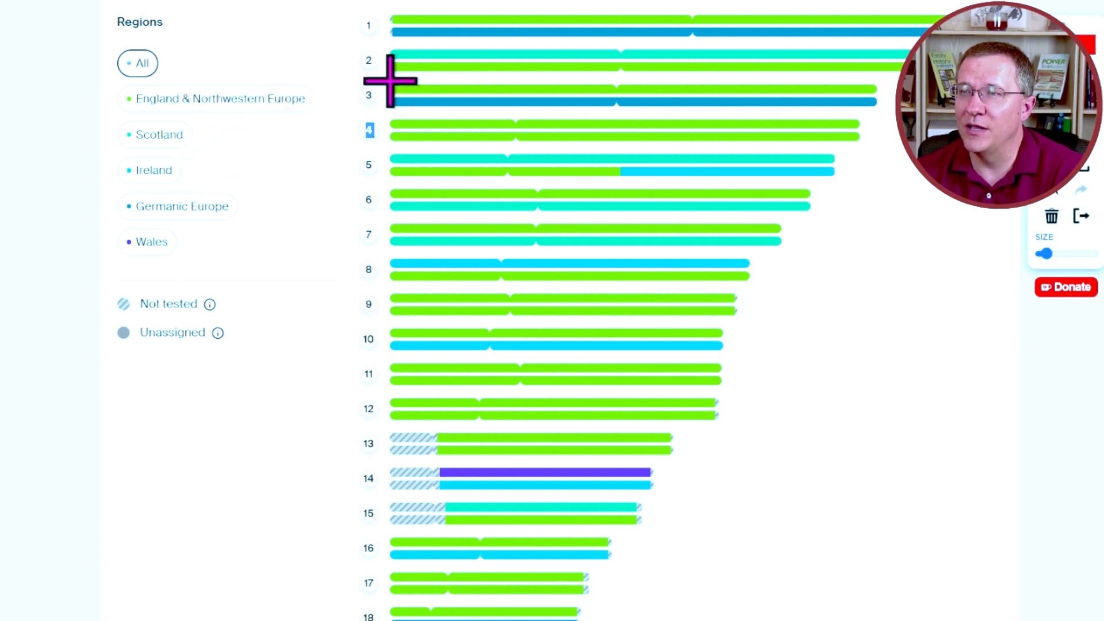
mouse_move(862, 12)
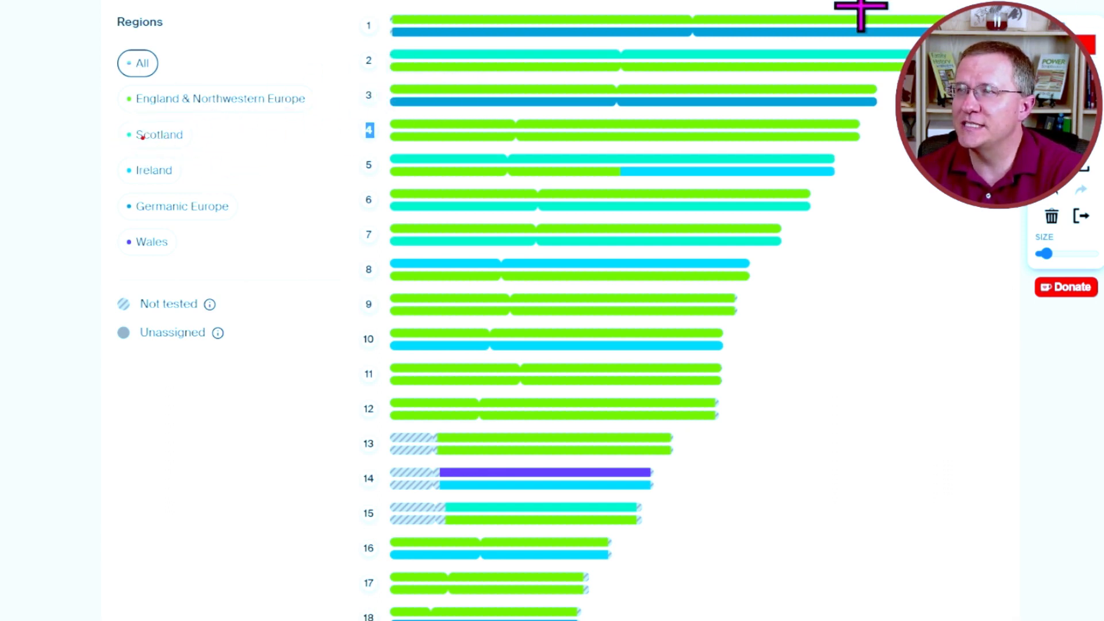
- Isolate the author's Scotland segments on chromosomes 2, 5, 6, 7 and 15
click(159, 135)
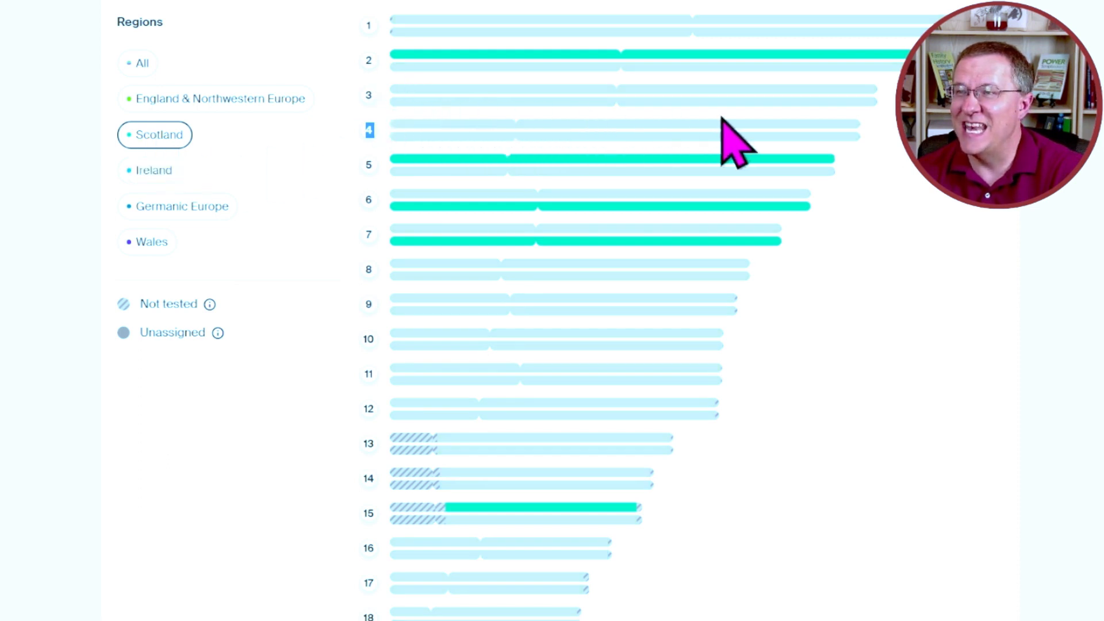
mouse_move(380, 109)
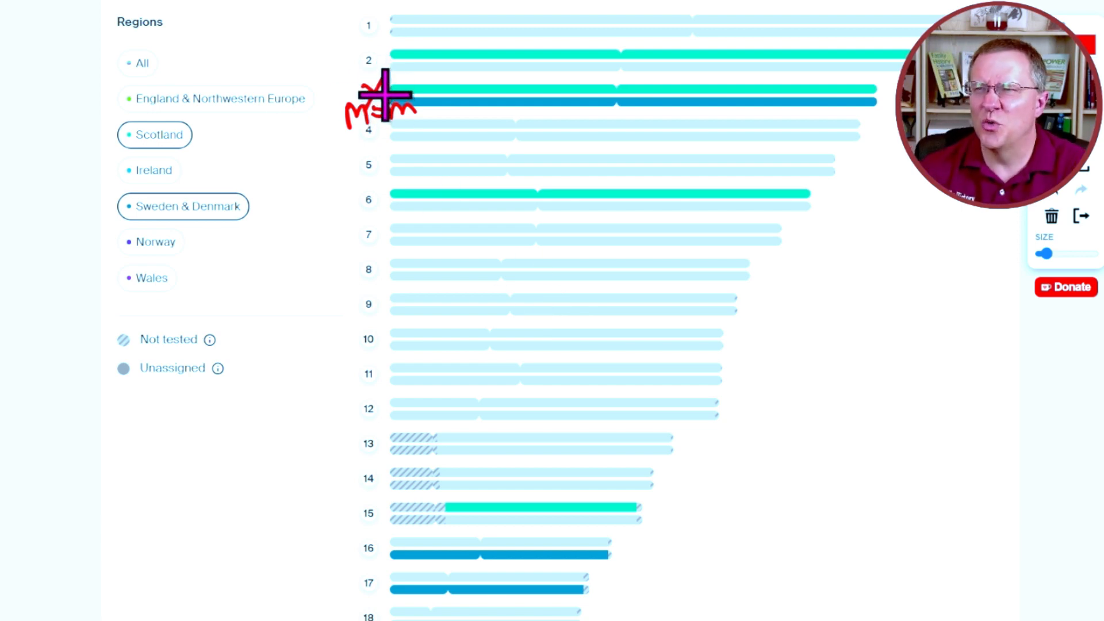
mouse_move(568, 152)
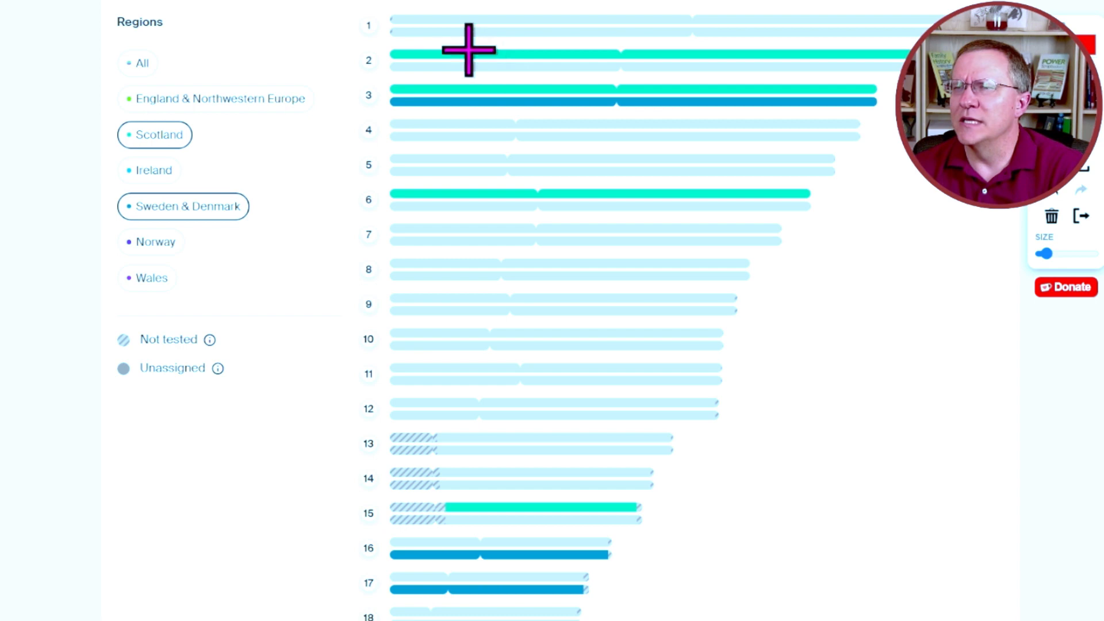
mouse_move(824, 33)
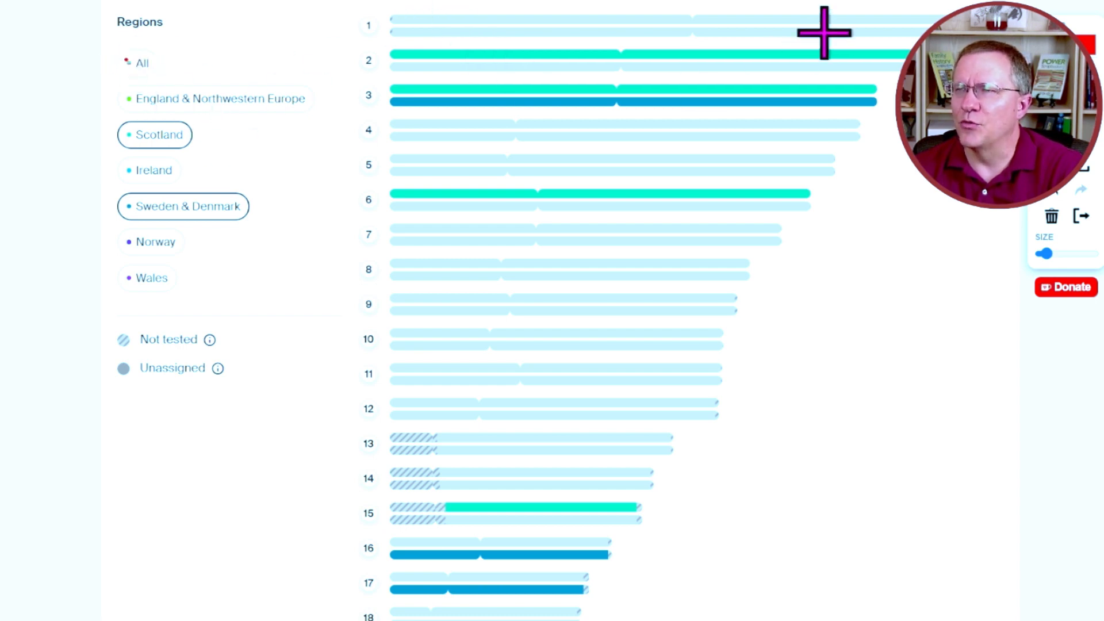
- Show the mother's Sweden & Denmark and Norway painting with all regions coloured
click(143, 63)
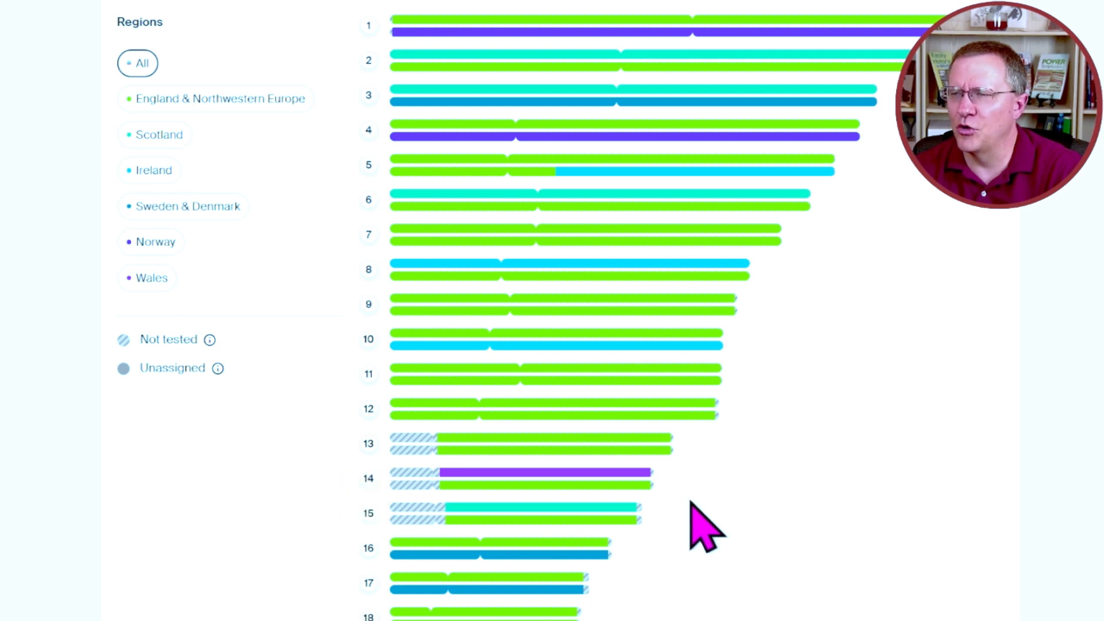
mouse_move(483, 504)
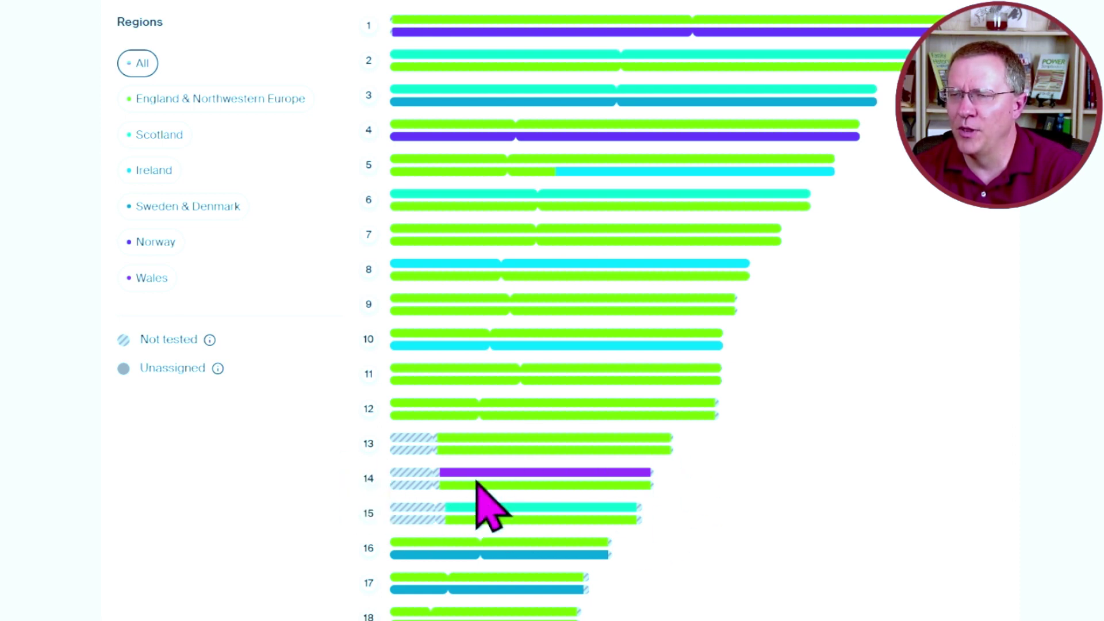
- On Mom's painting, show only Wales, then add England & Northwestern Europe
click(151, 278)
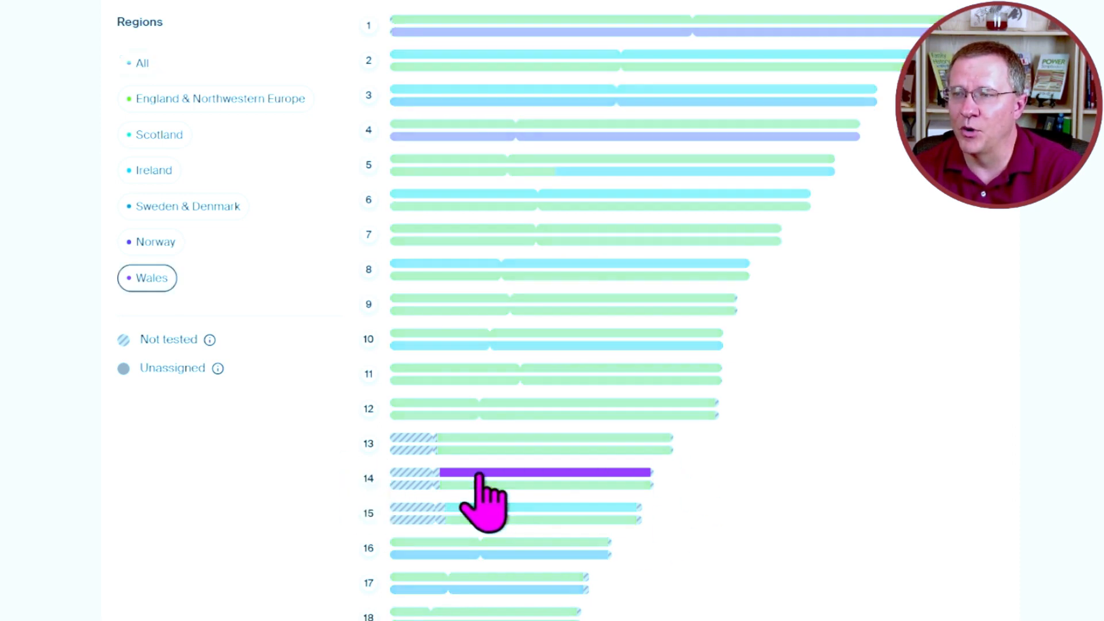
click(222, 98)
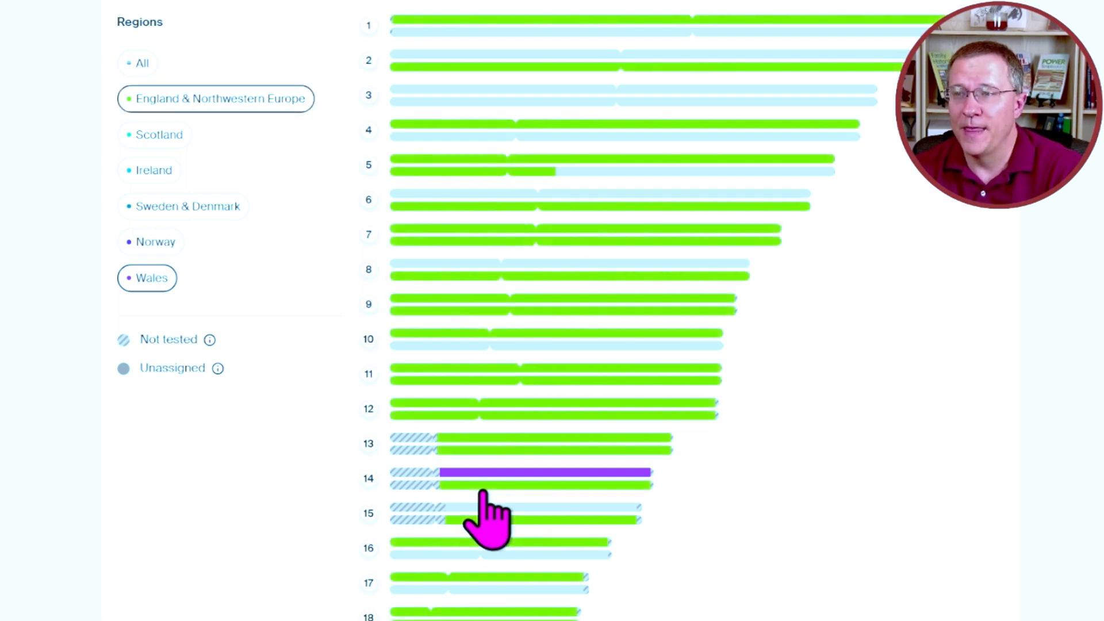
mouse_move(736, 3)
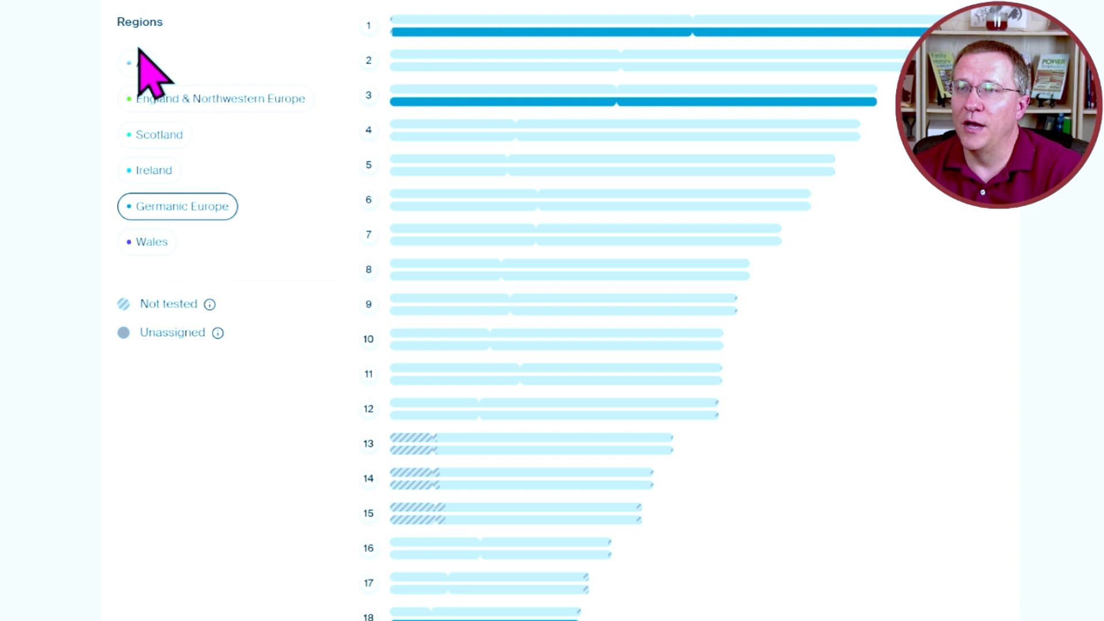
- Reset to all regions, try Wales plus Ireland, then isolate Scotland on chromosomes 2, 5, 6, 7, 15
click(143, 63)
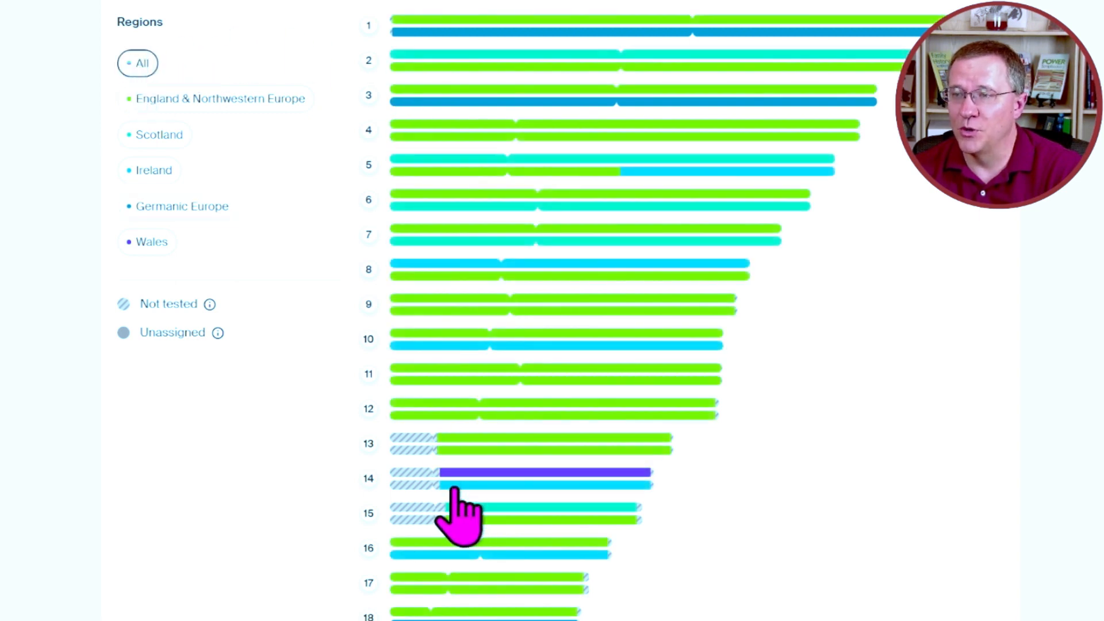
mouse_move(483, 503)
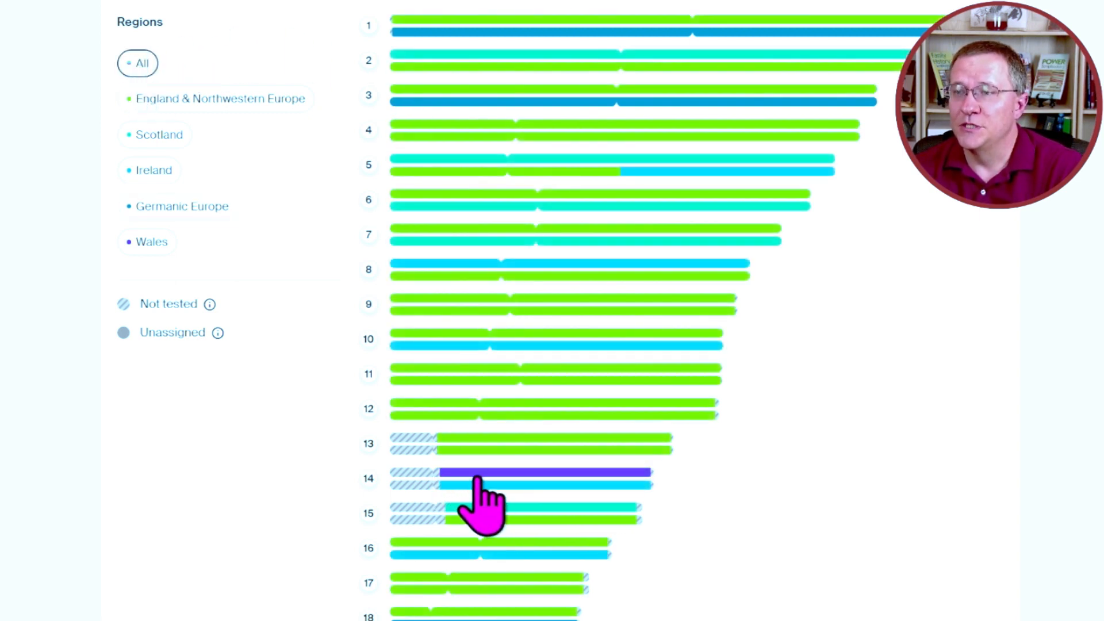
click(151, 242)
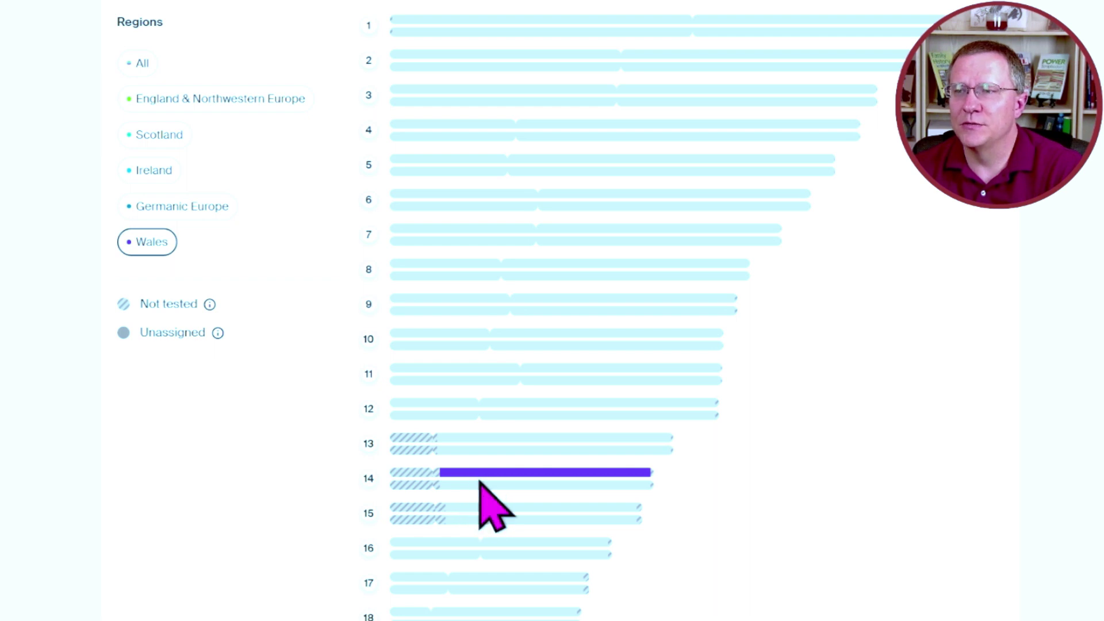
click(153, 169)
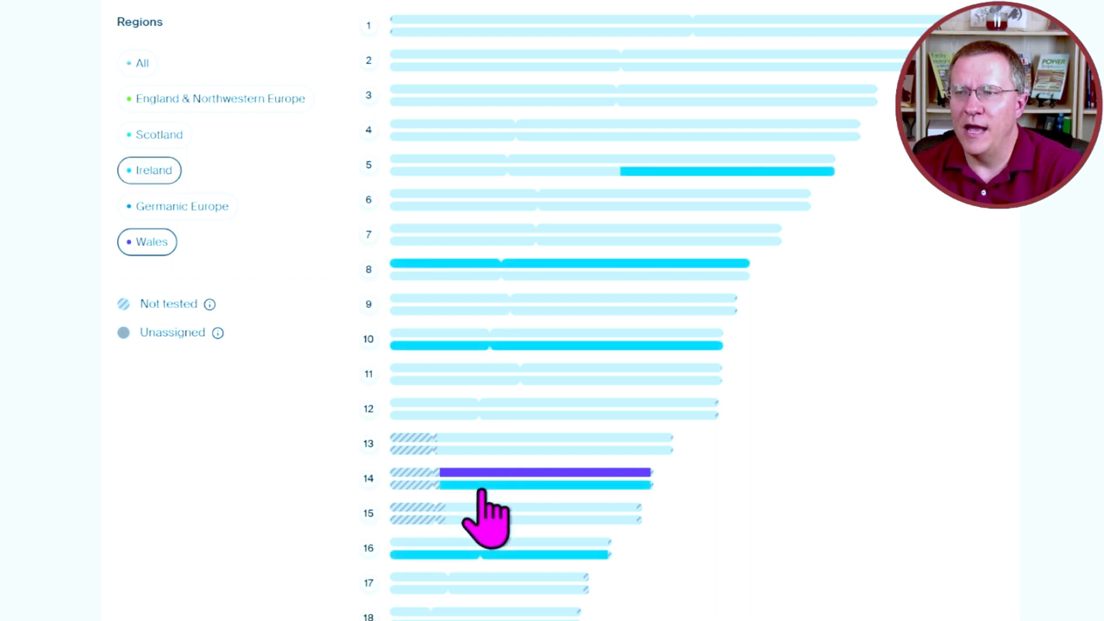
mouse_move(527, 10)
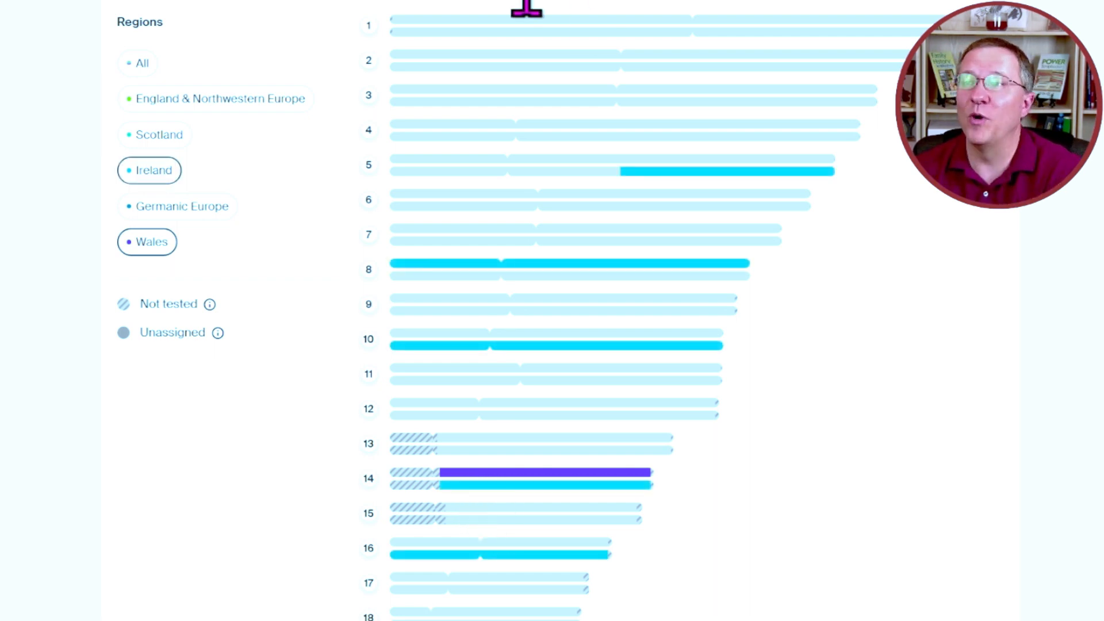
click(220, 97)
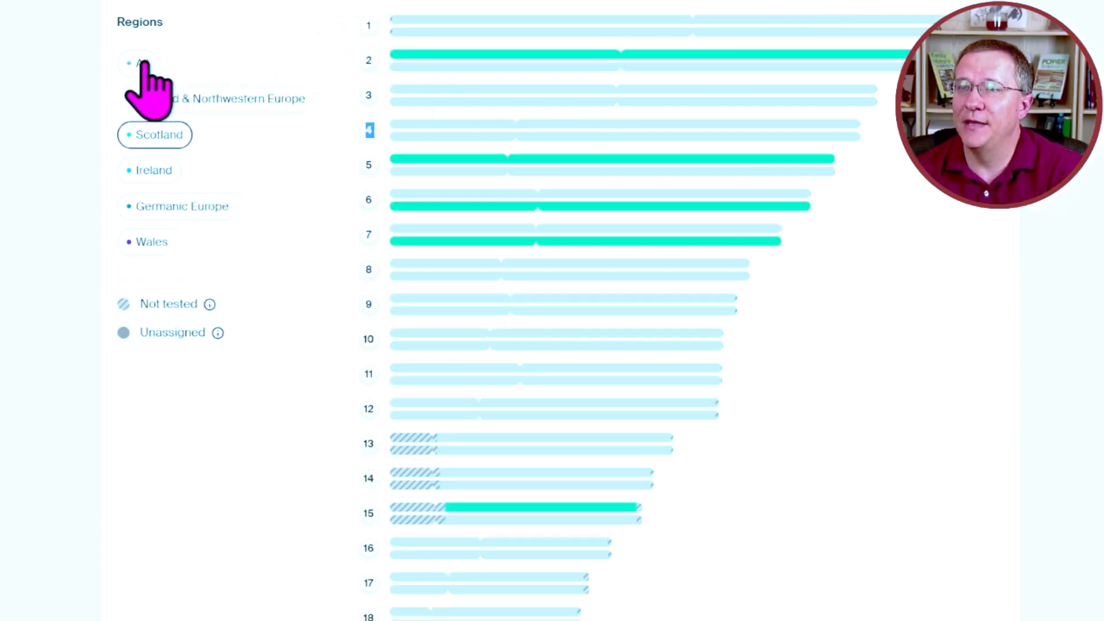
- Isolate Wales plus Ireland (chromosomes 5, 8, 10, 14, 16) and compare with the other painting
click(144, 63)
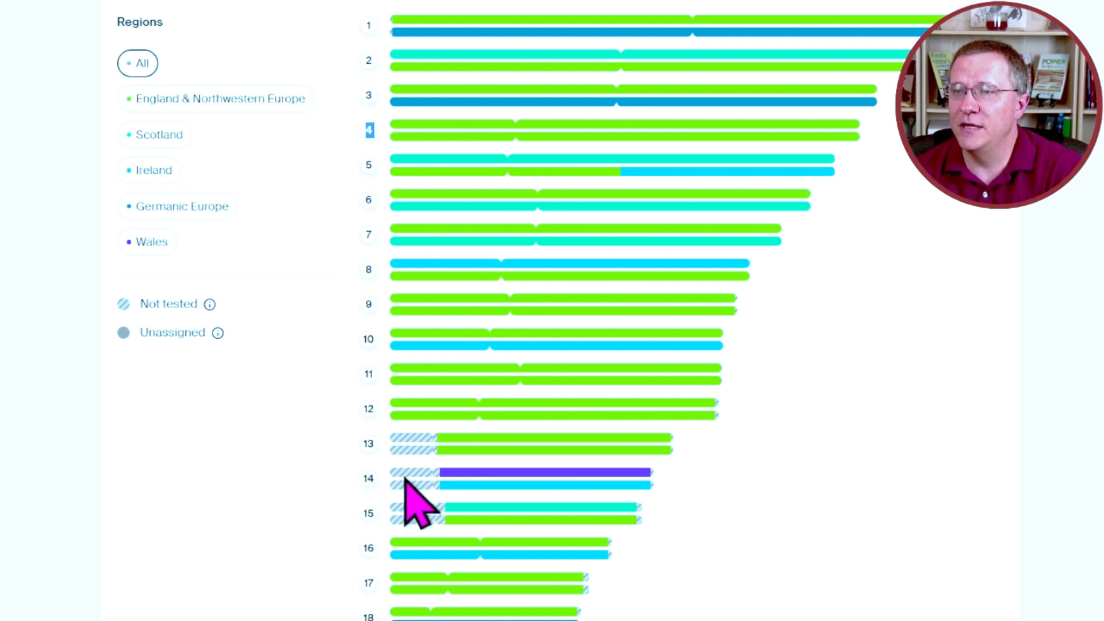
click(151, 242)
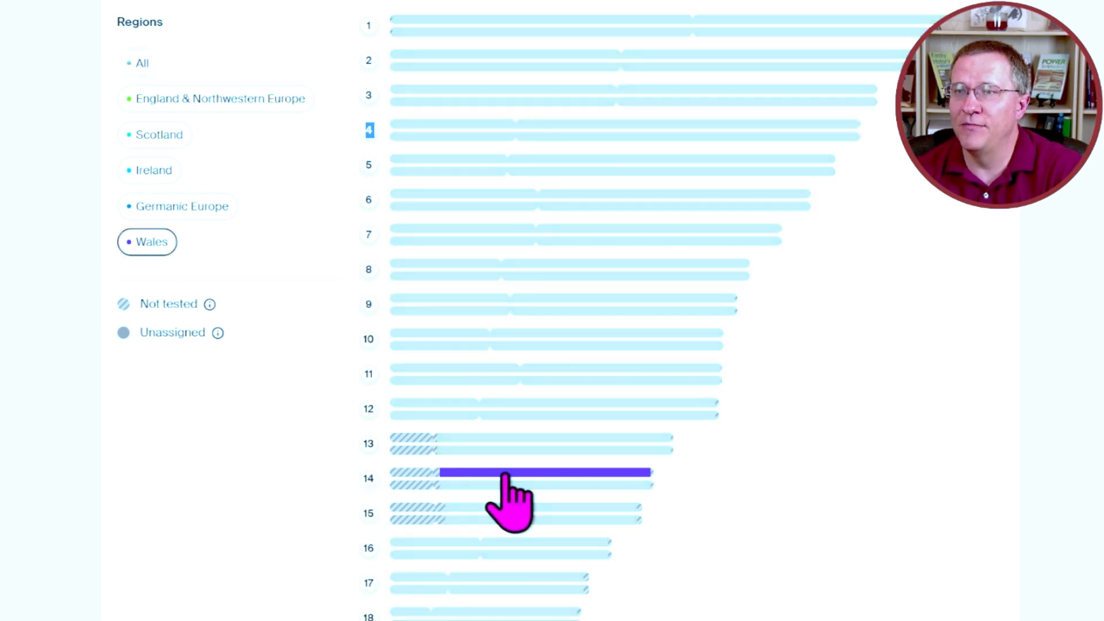
click(153, 170)
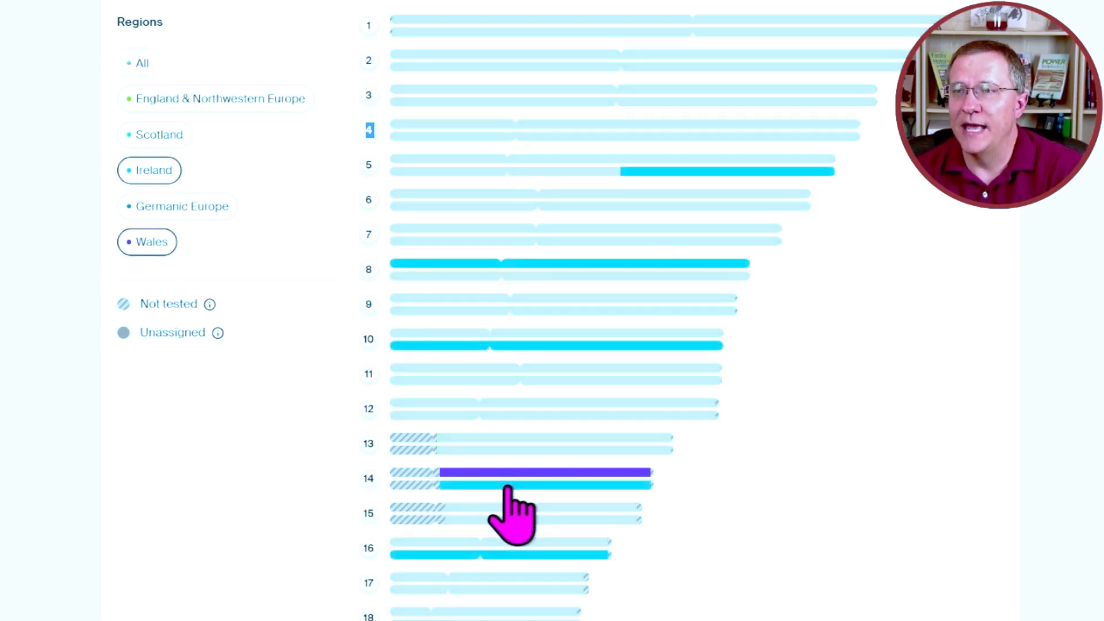
click(221, 98)
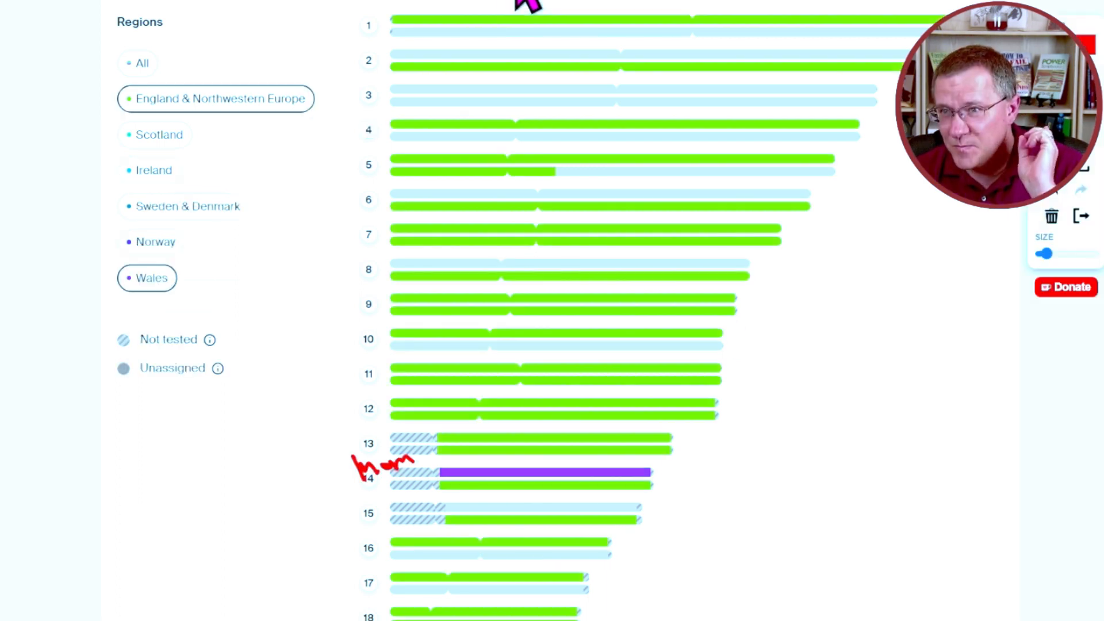
mouse_move(838, 7)
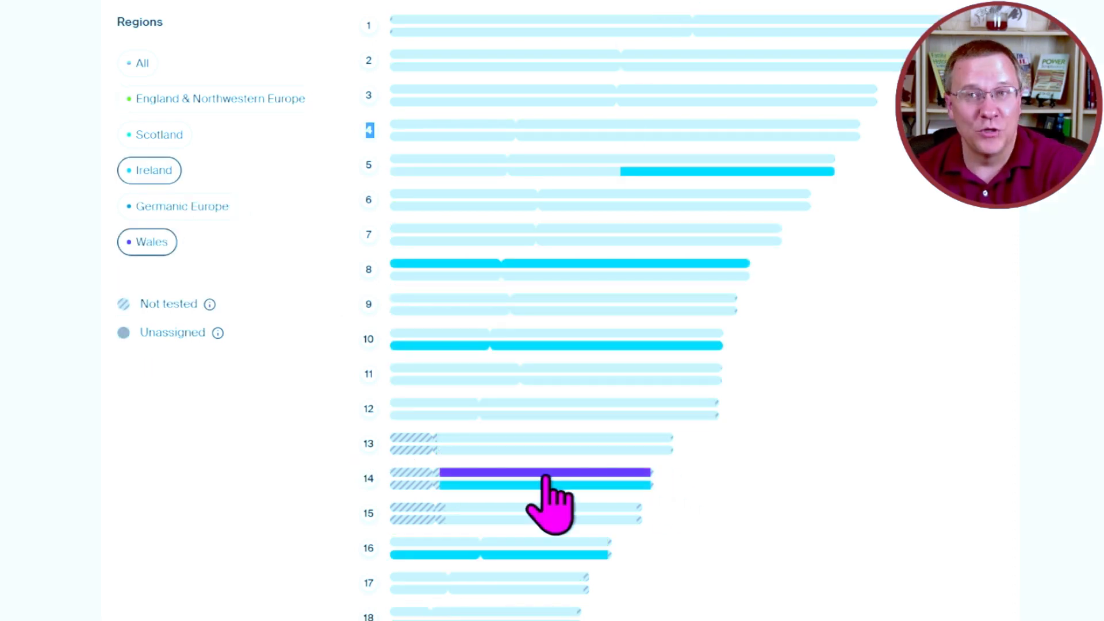
mouse_move(546, 11)
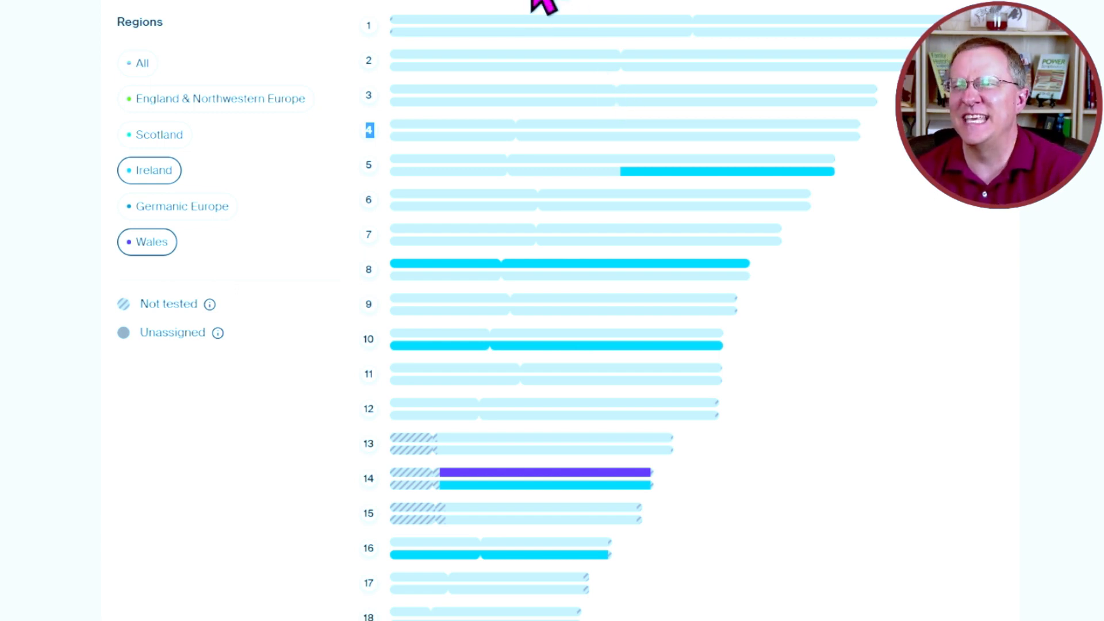
click(220, 97)
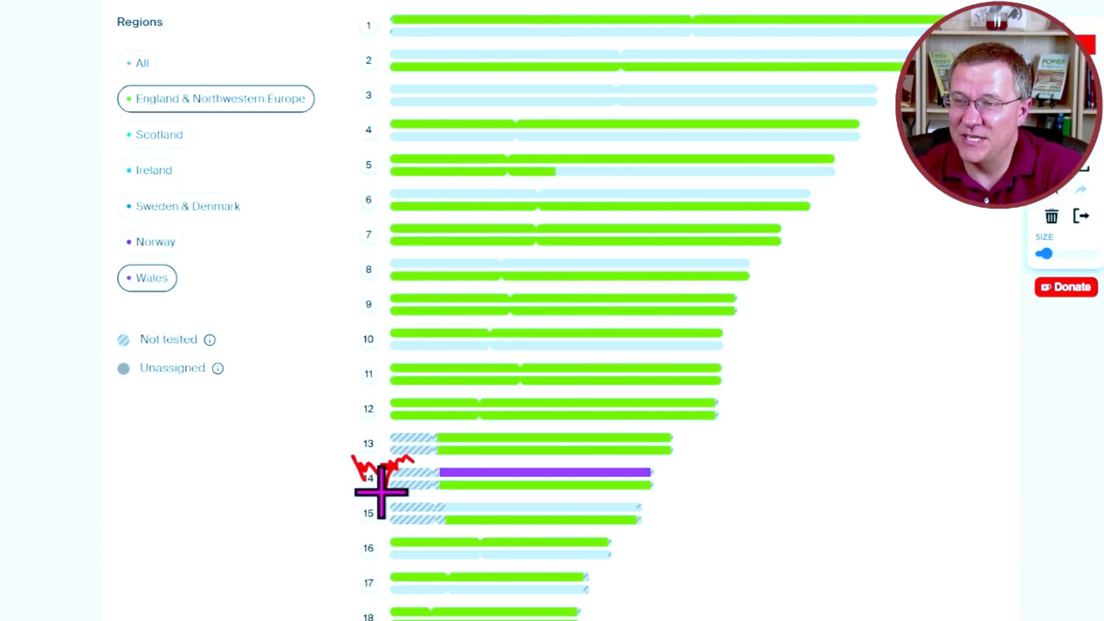
mouse_move(669, 548)
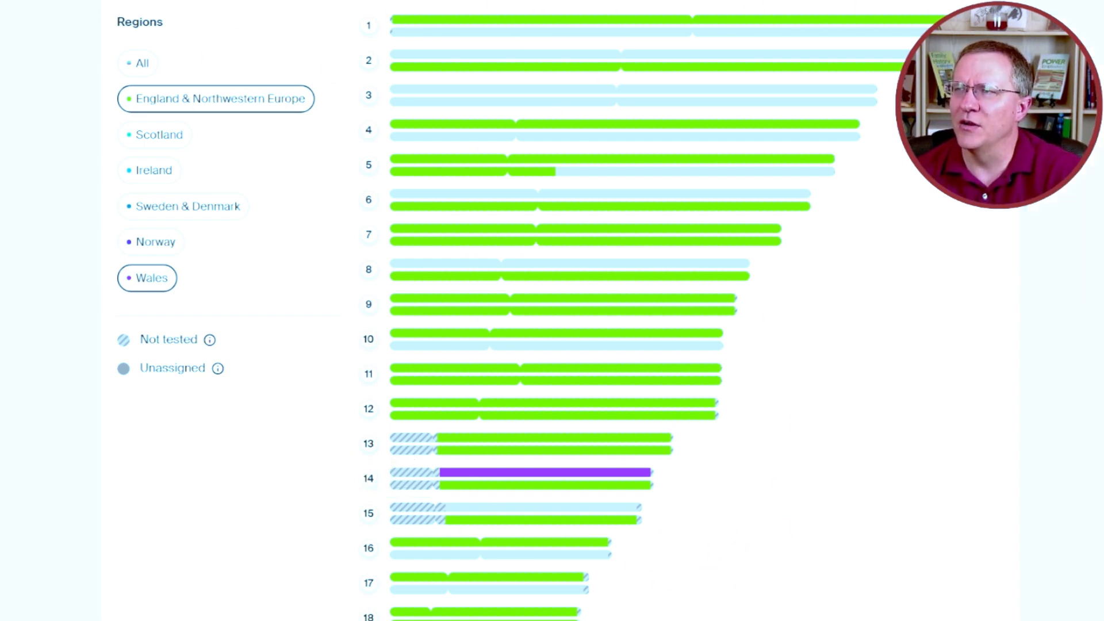
click(144, 63)
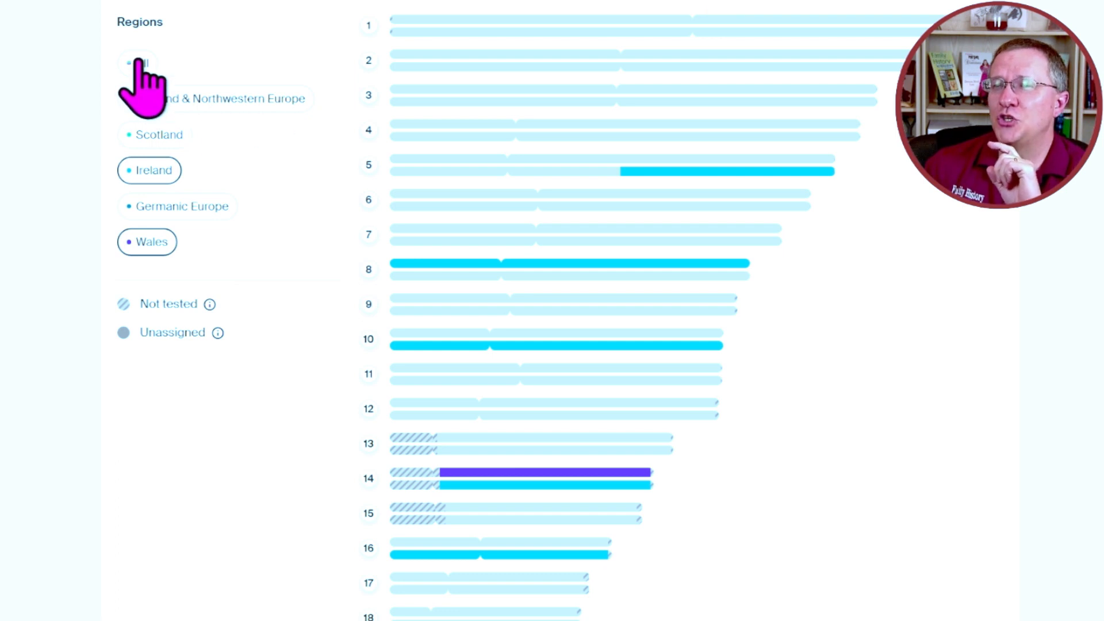
- Set the region filter back to All so every region shows in colour
click(144, 64)
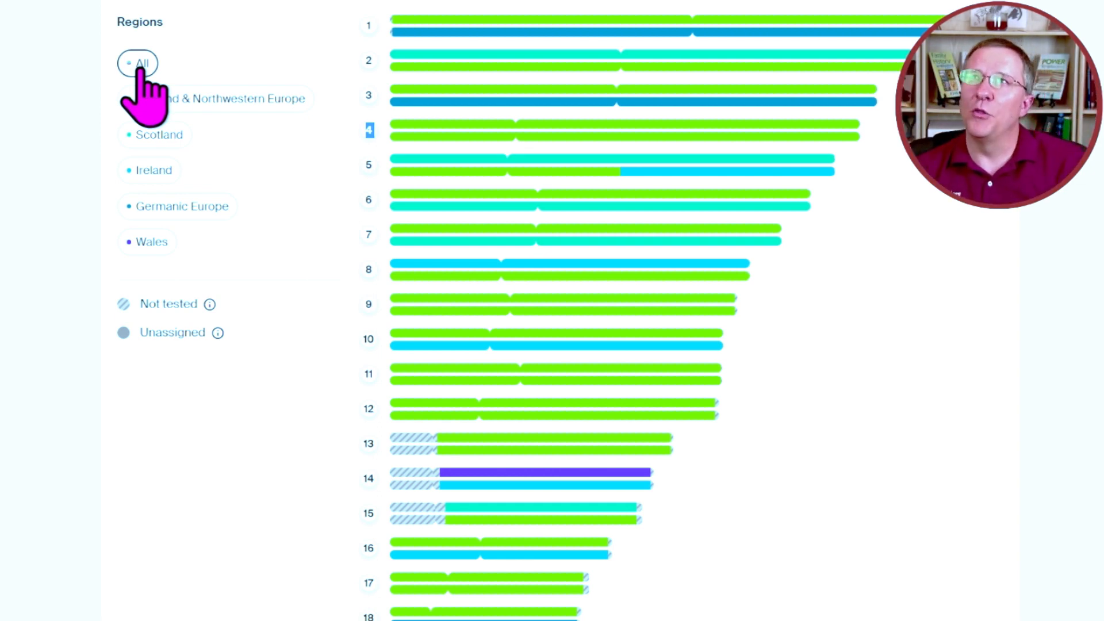
mouse_move(176, 120)
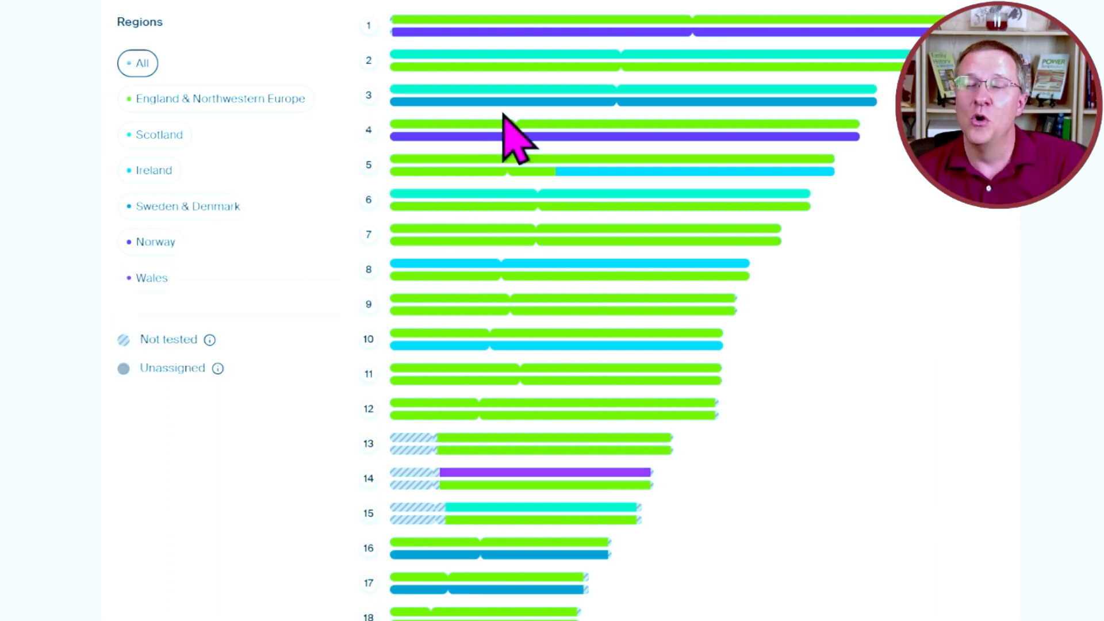
mouse_move(490, 309)
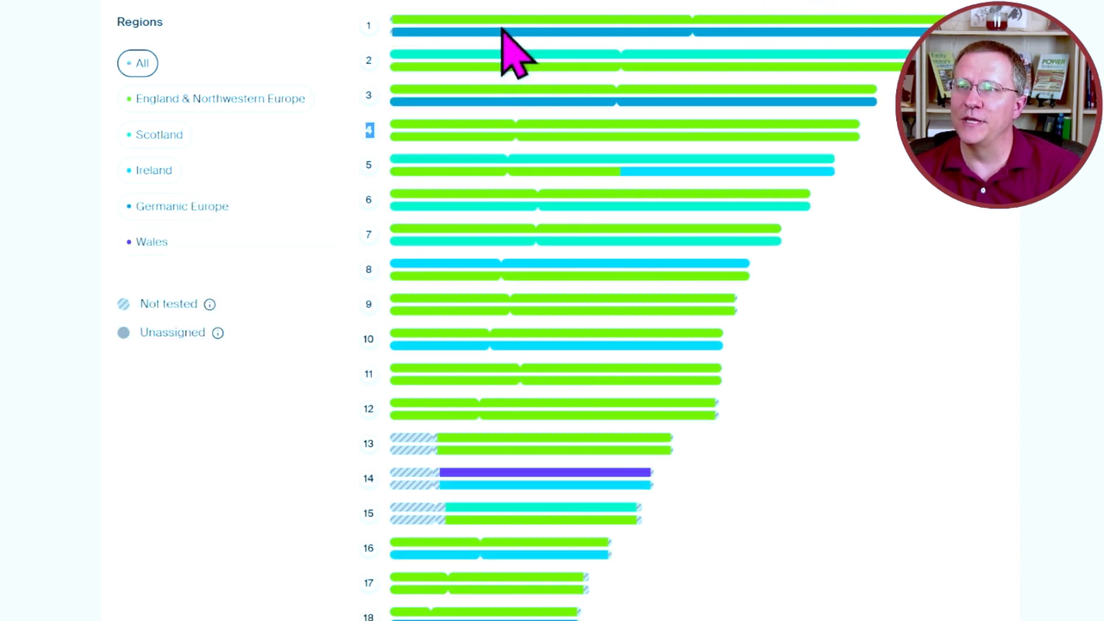
- Open the Norway painting, isolate Norway on chromosomes 1 and 11, then restore All
click(184, 206)
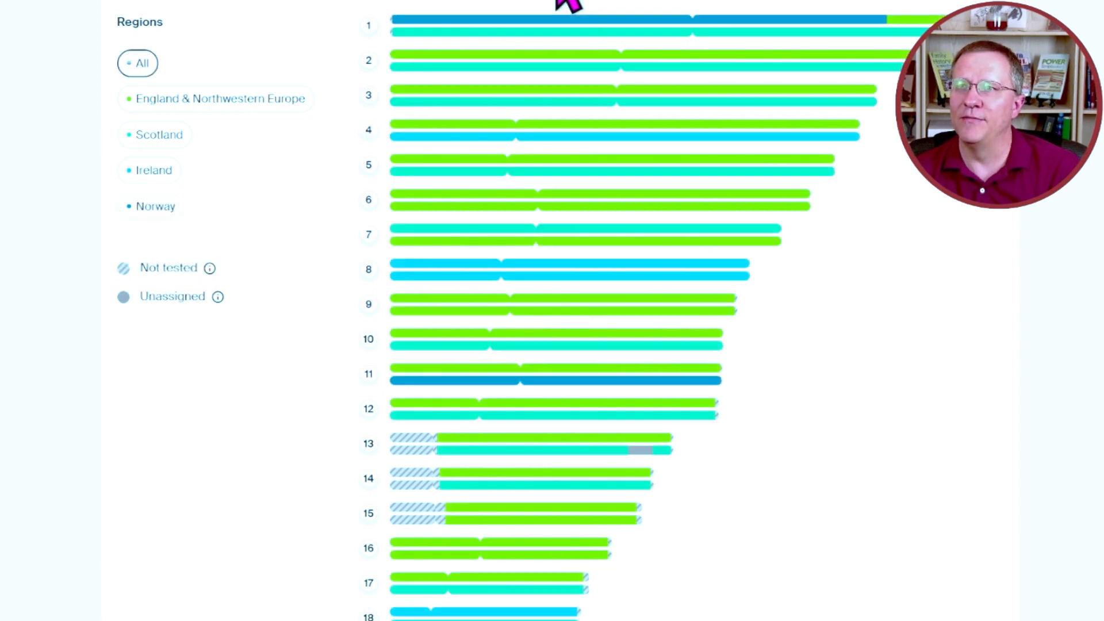
click(151, 206)
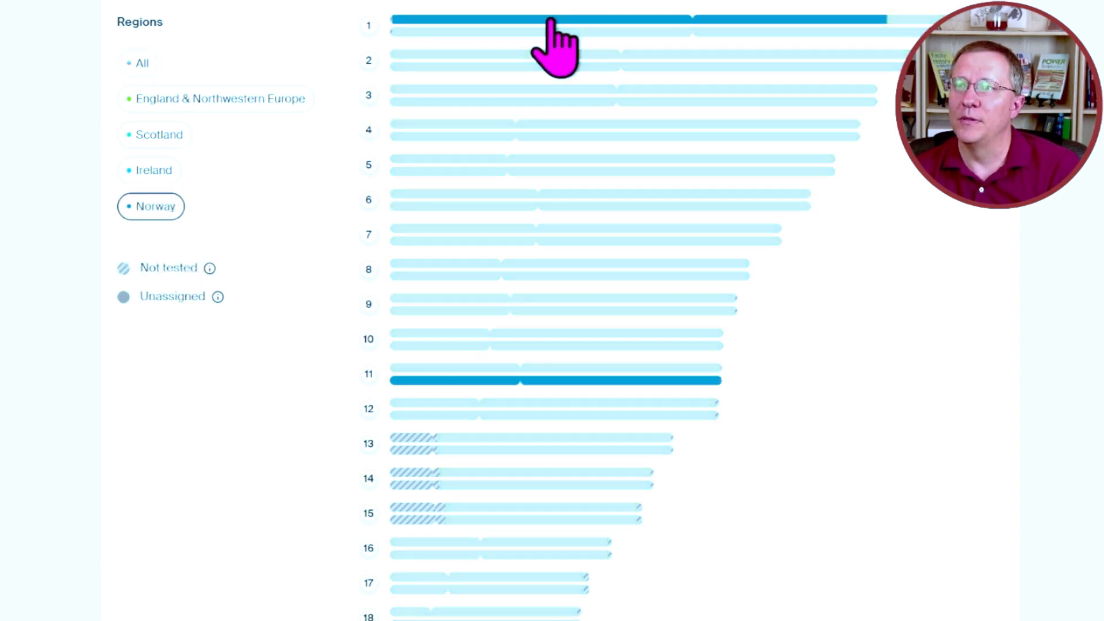
mouse_move(612, 31)
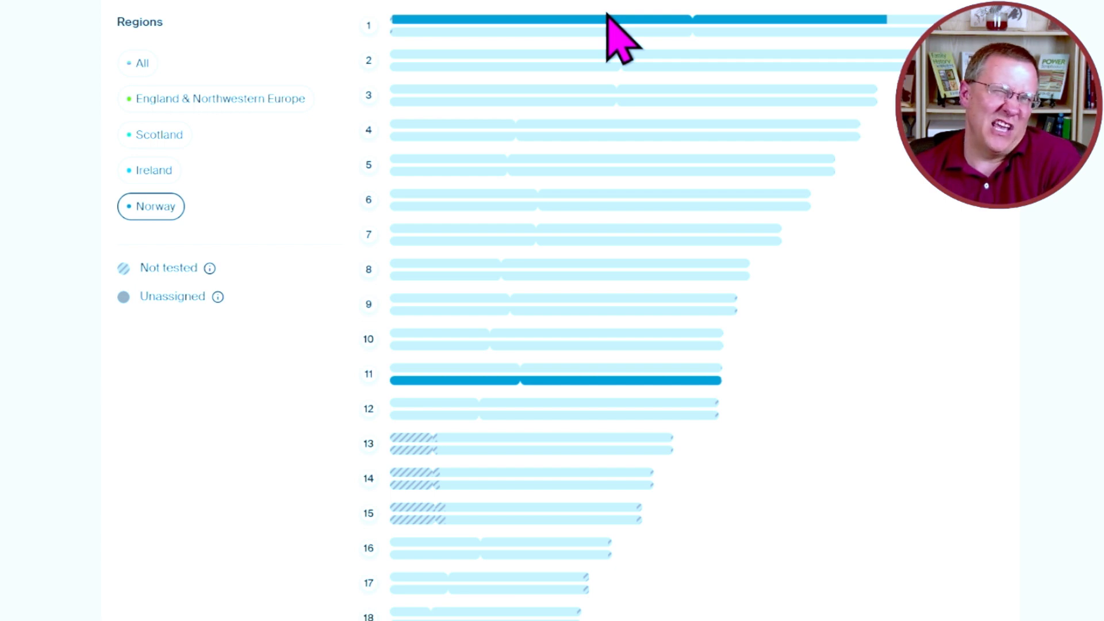
mouse_move(813, 7)
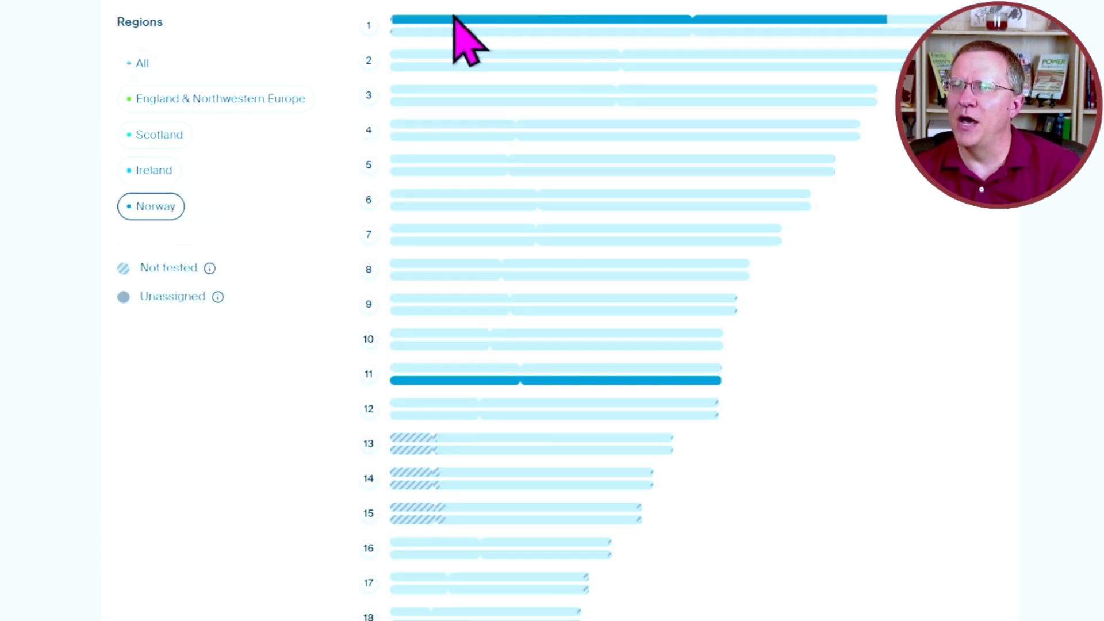
click(143, 62)
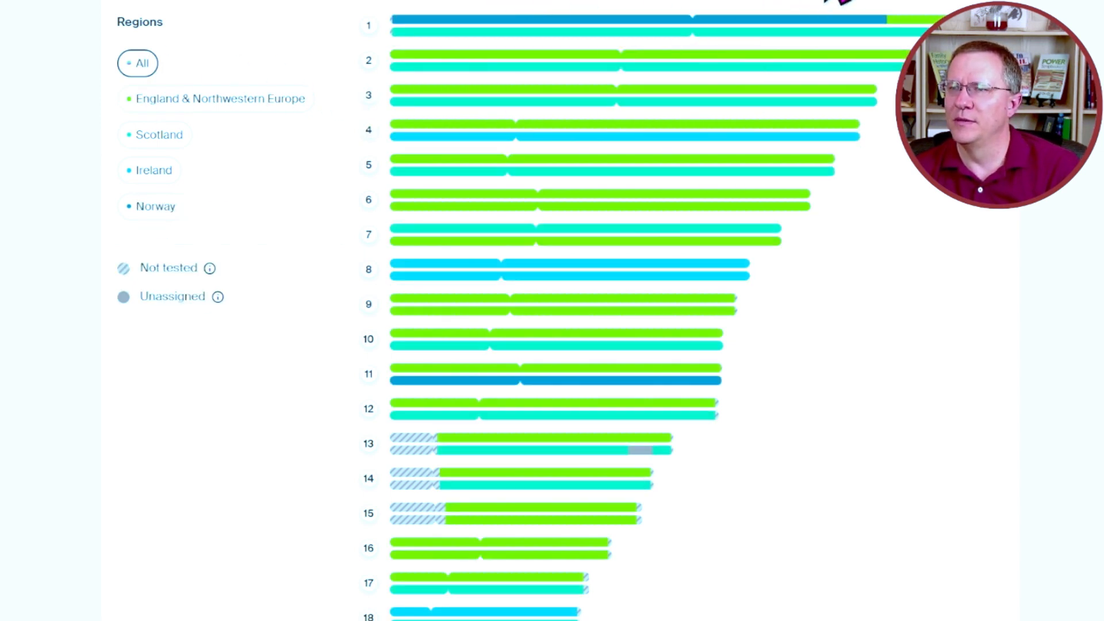
- Compare the first painting's Ireland view, then isolate Ireland on chromosomes 4, 8, 18 here
click(153, 169)
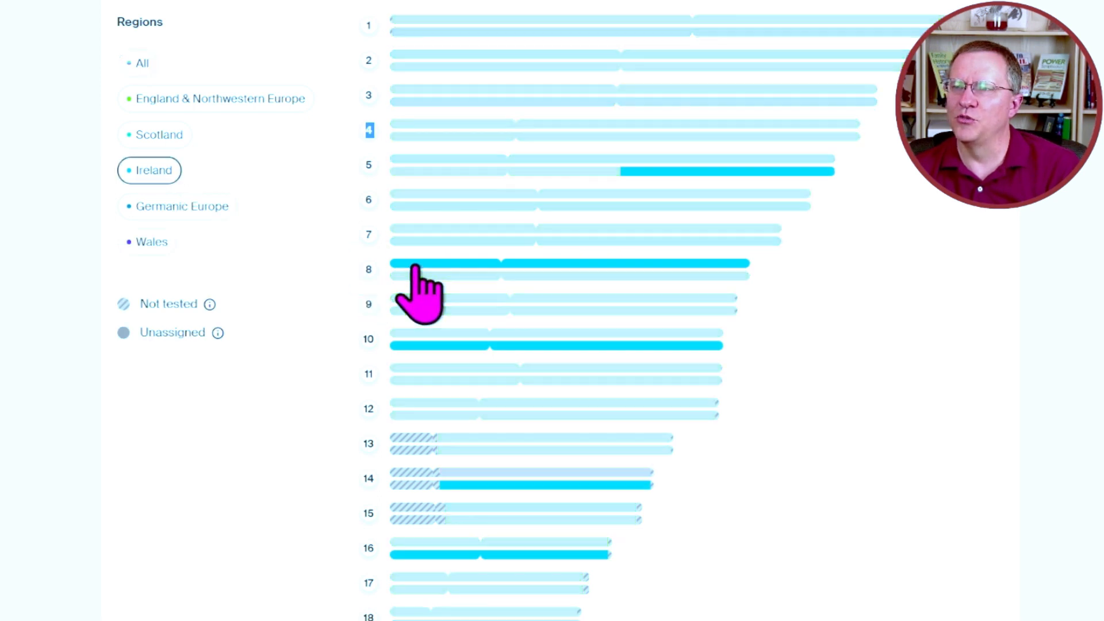
click(142, 63)
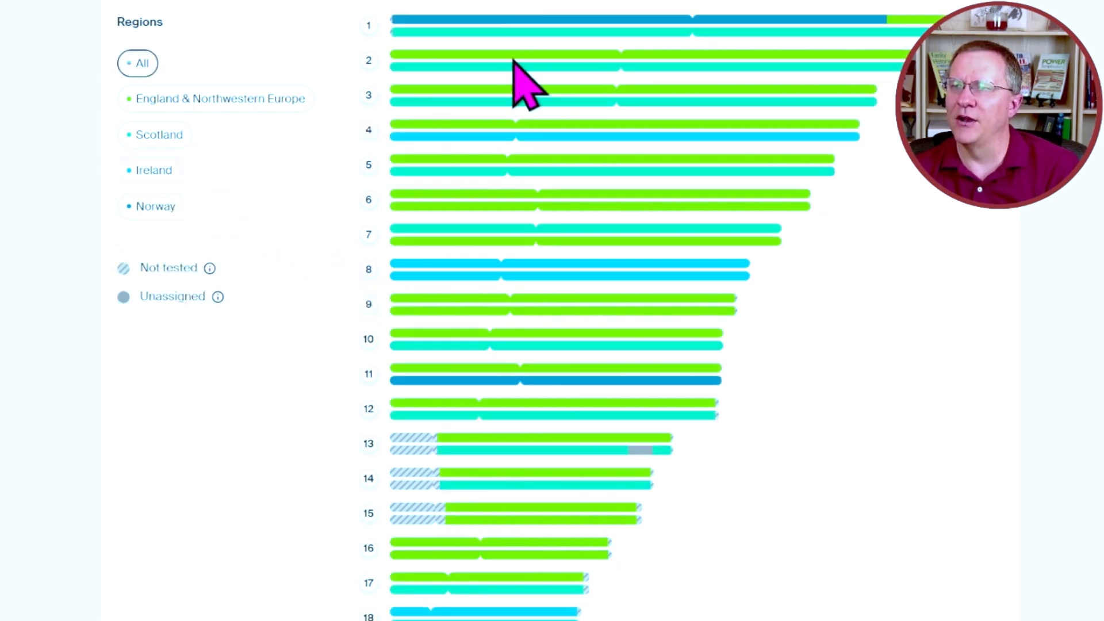
click(153, 170)
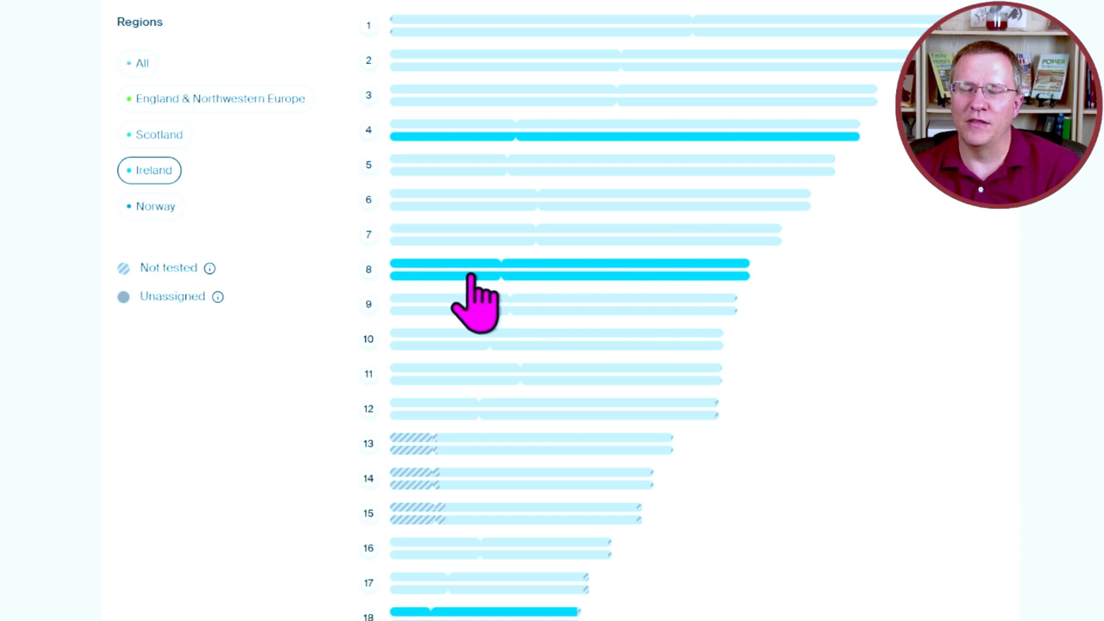
mouse_move(536, 6)
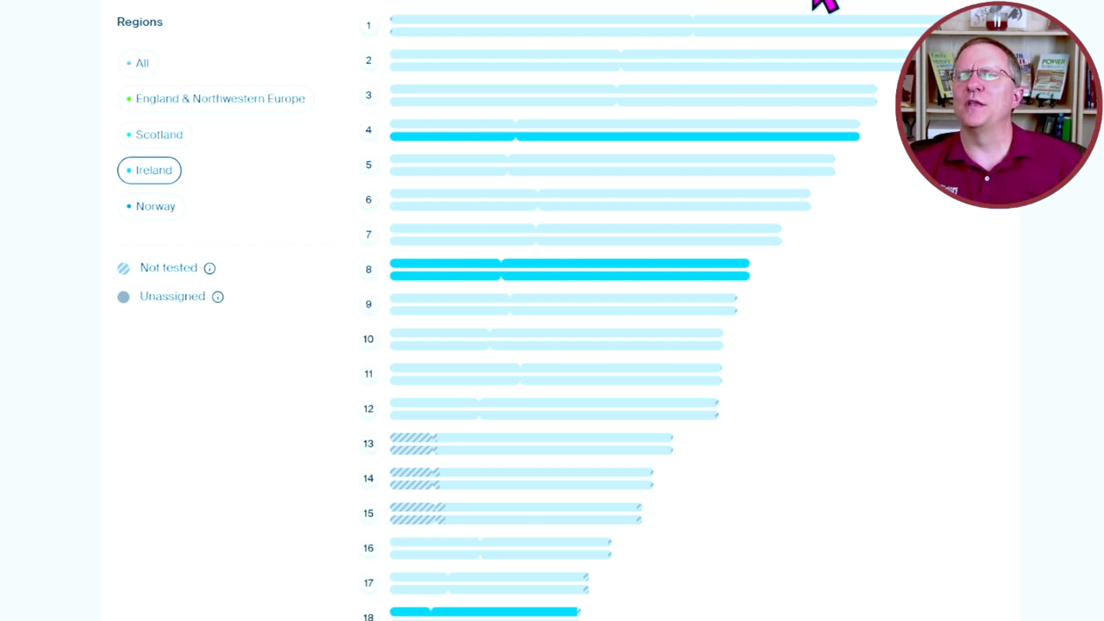
mouse_move(924, 366)
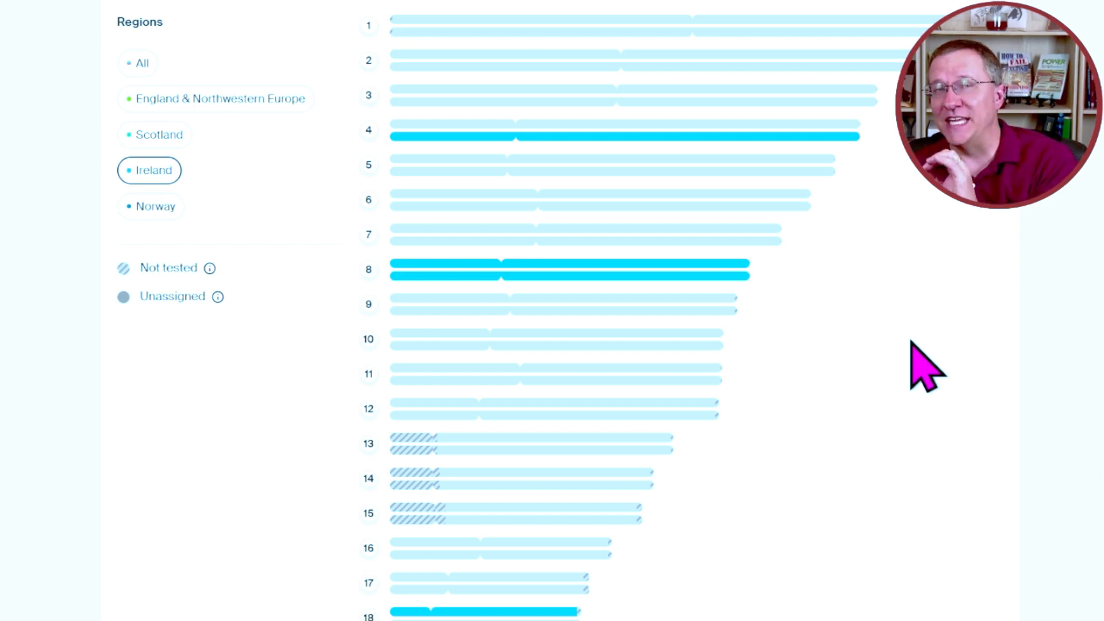
mouse_move(923, 373)
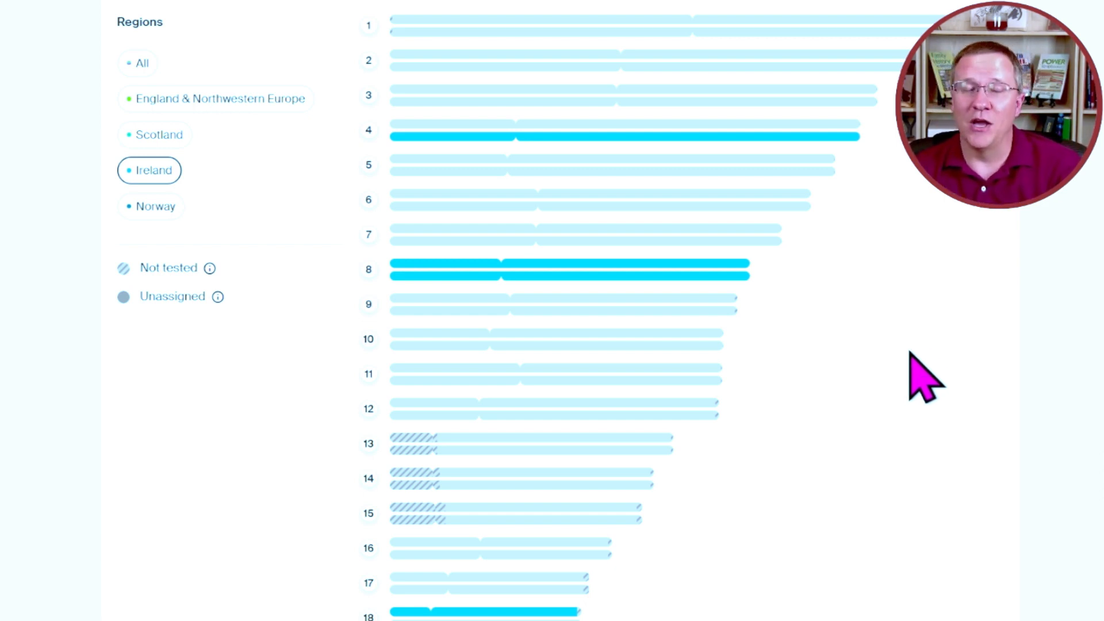
mouse_move(577, 50)
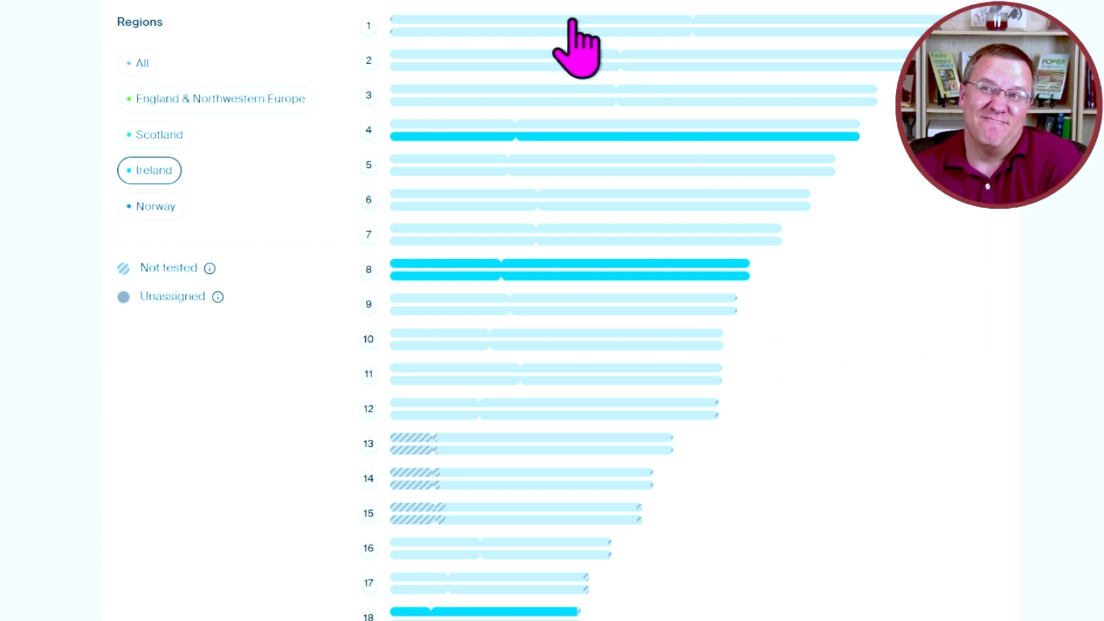